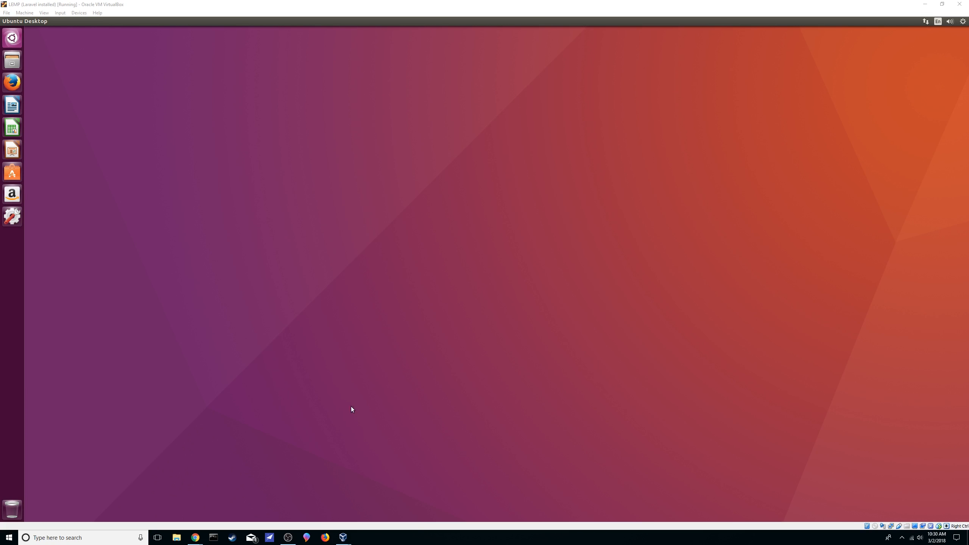
{"action": "mouse_move", "coordinate": [367, 356]}
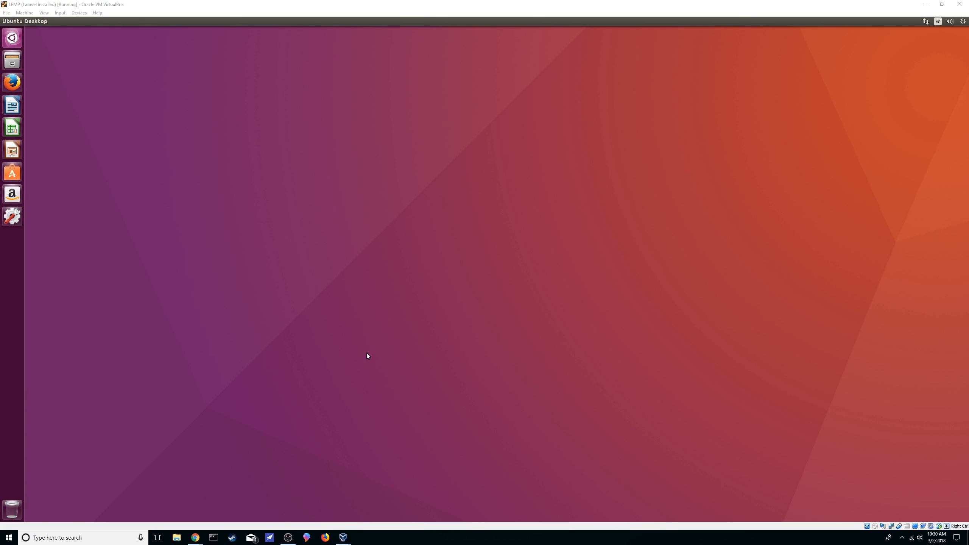
{"action": "mouse_move", "coordinate": [368, 358]}
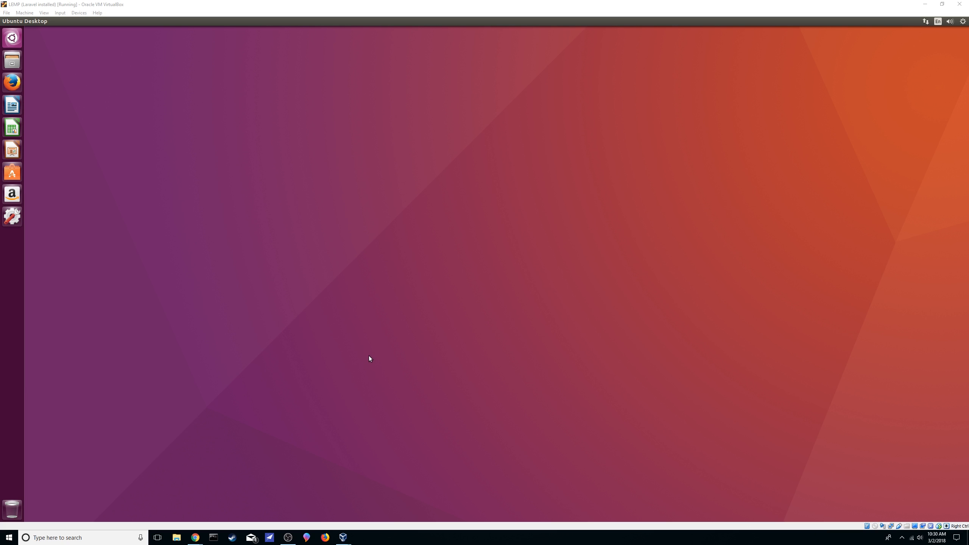
{"action": "mouse_move", "coordinate": [344, 339]}
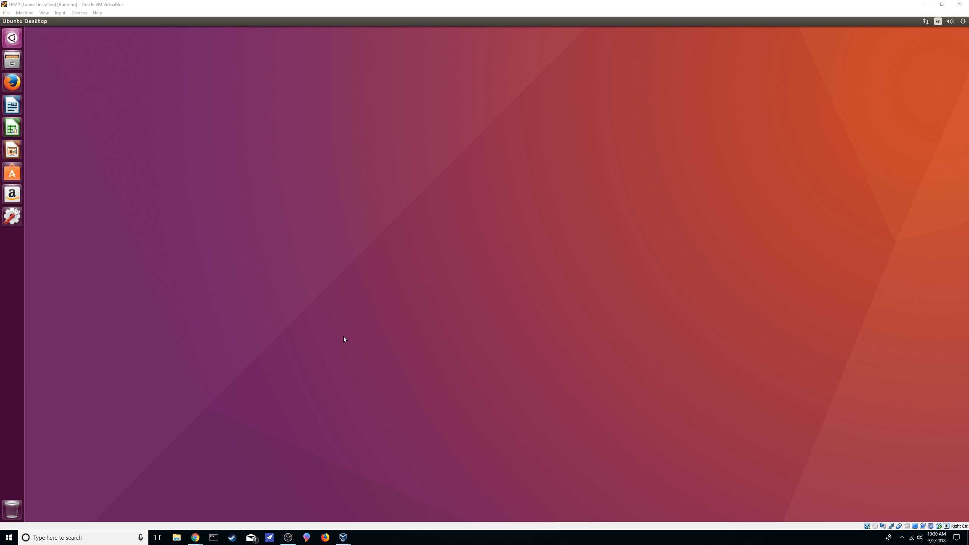
{"action": "mouse_move", "coordinate": [292, 324]}
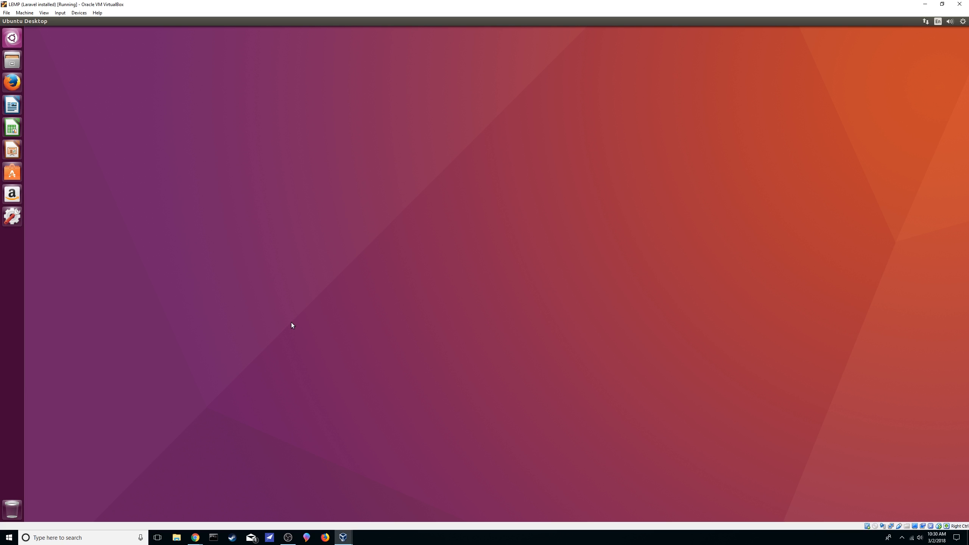
Launch Terminal and list the home directory with hidden files using ls -a.
{"action": "left_click", "coordinate": [12, 240]}
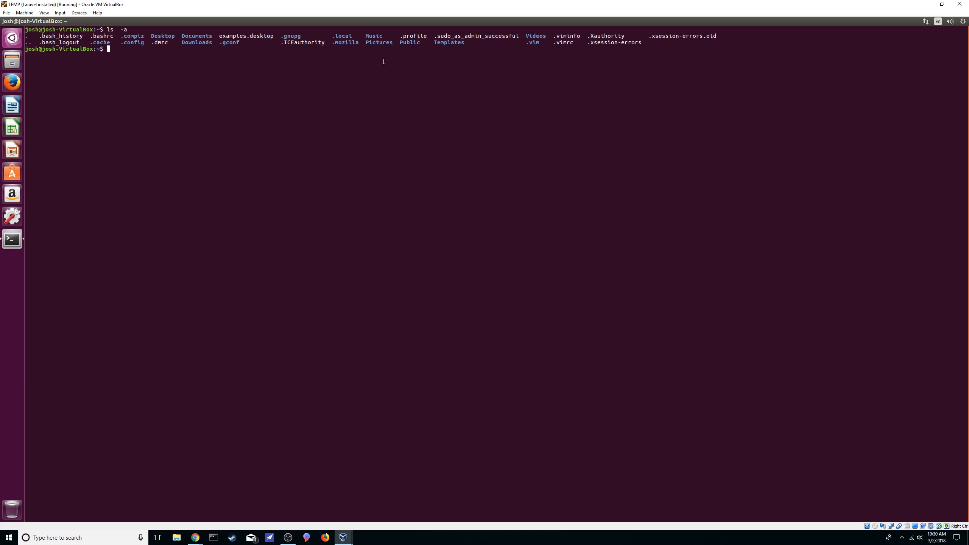
{"action": "mouse_move", "coordinate": [241, 138]}
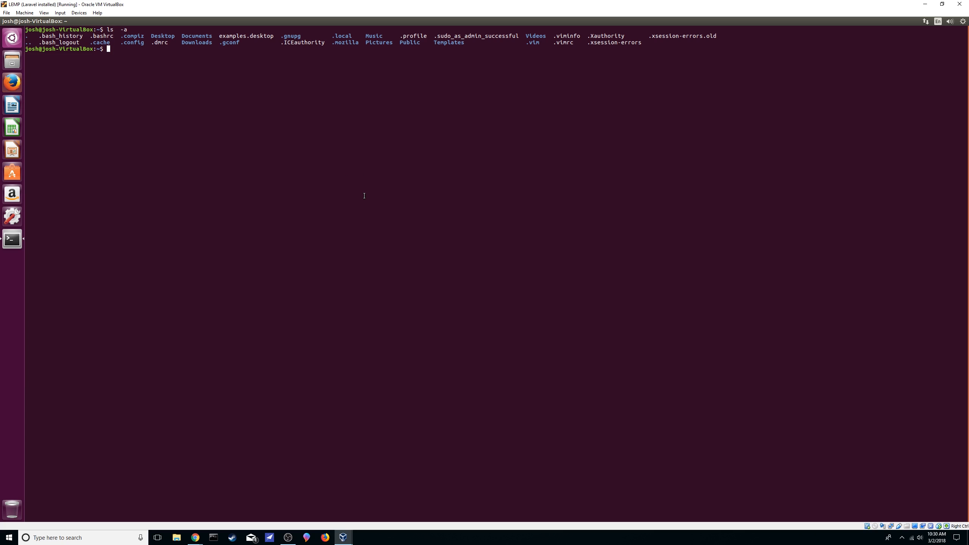
{"action": "mouse_move", "coordinate": [364, 198]}
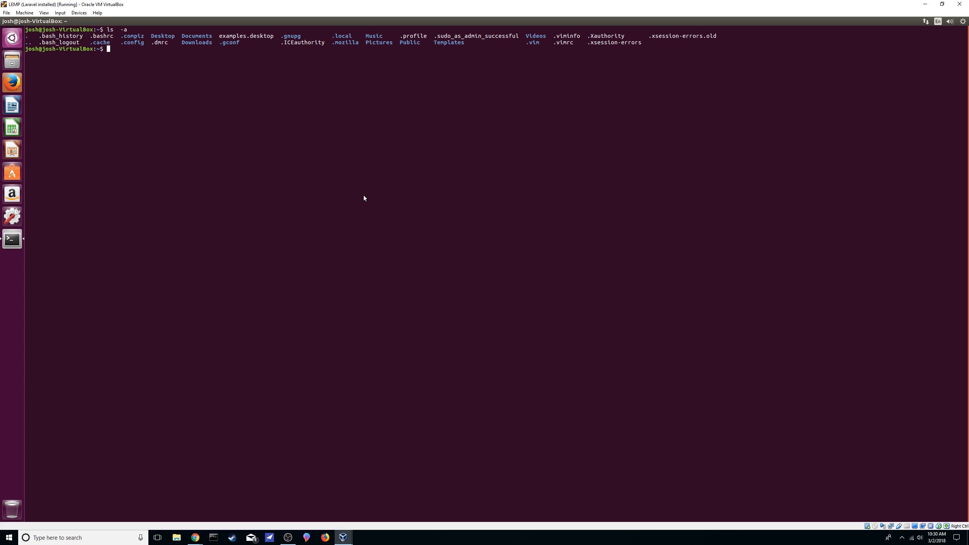
Reach git-scm.com from the Google results for git and go to its Documentation page.
{"action": "left_click", "coordinate": [13, 82]}
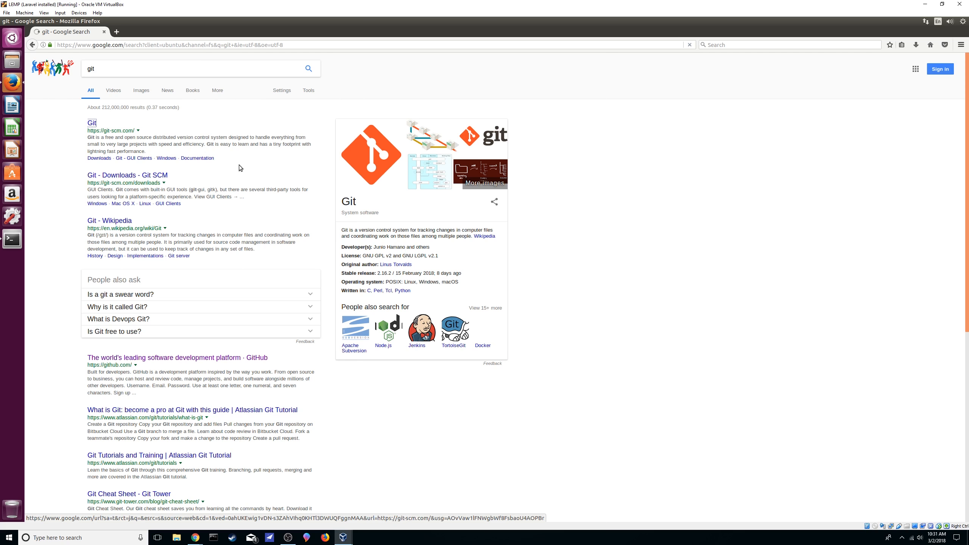
{"action": "left_click", "coordinate": [91, 123]}
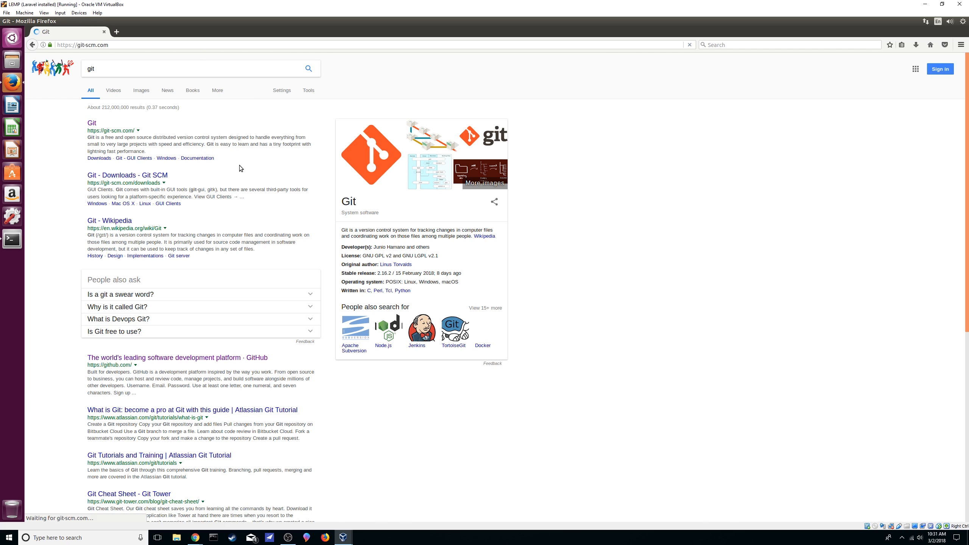
{"action": "left_click", "coordinate": [93, 123]}
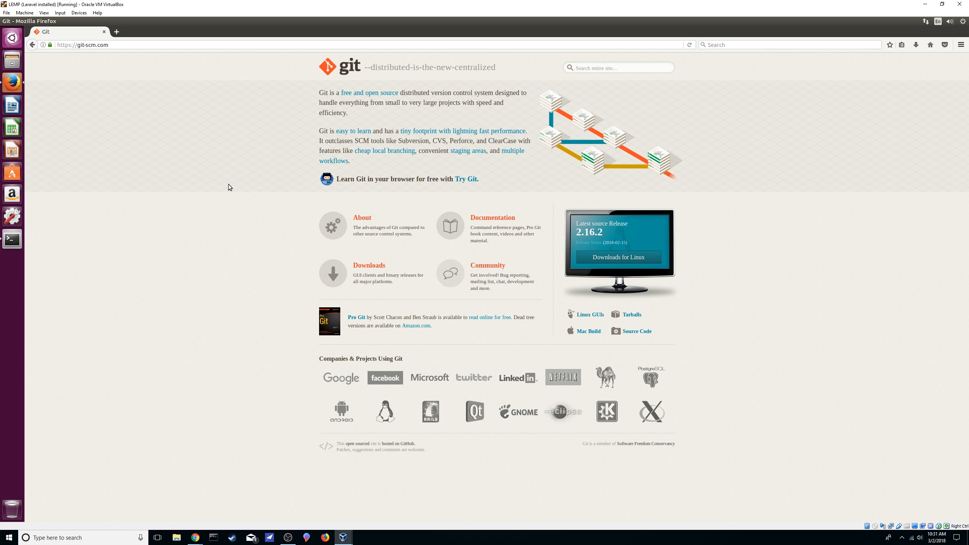
{"action": "mouse_move", "coordinate": [411, 193]}
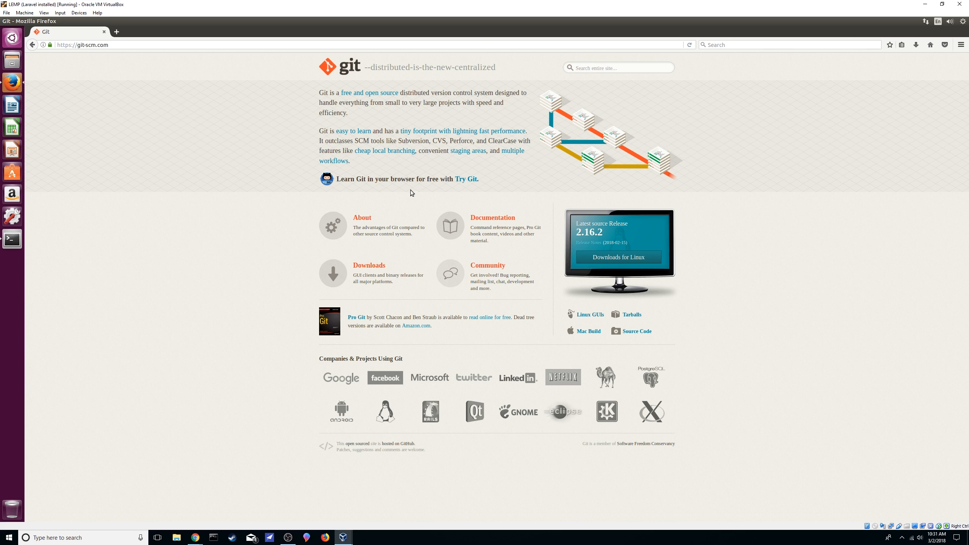
{"action": "mouse_move", "coordinate": [410, 221]}
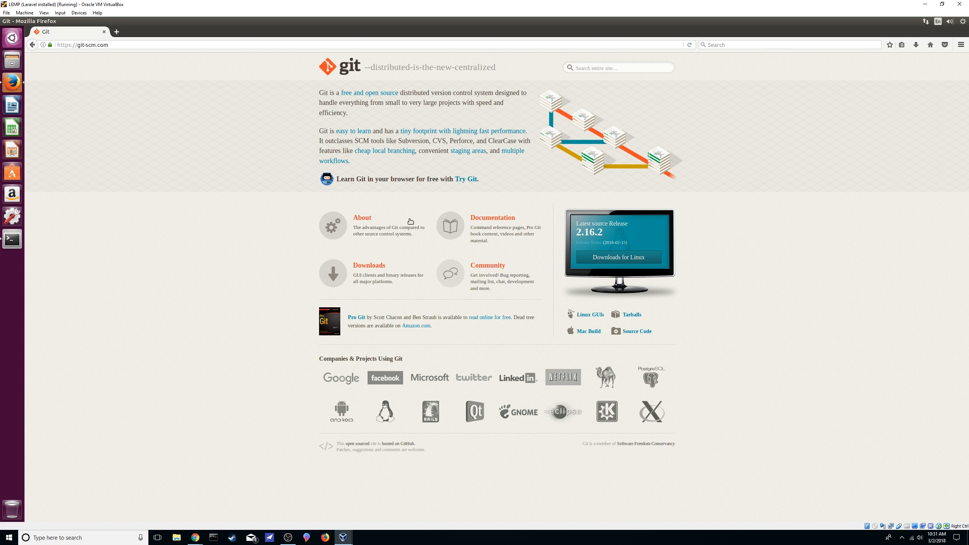
{"action": "mouse_move", "coordinate": [493, 217]}
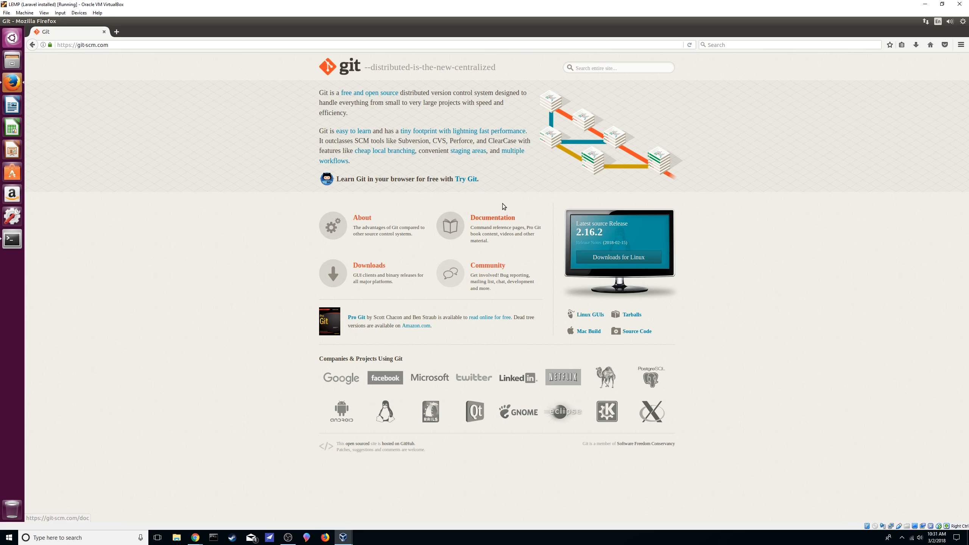
{"action": "mouse_move", "coordinate": [509, 201]}
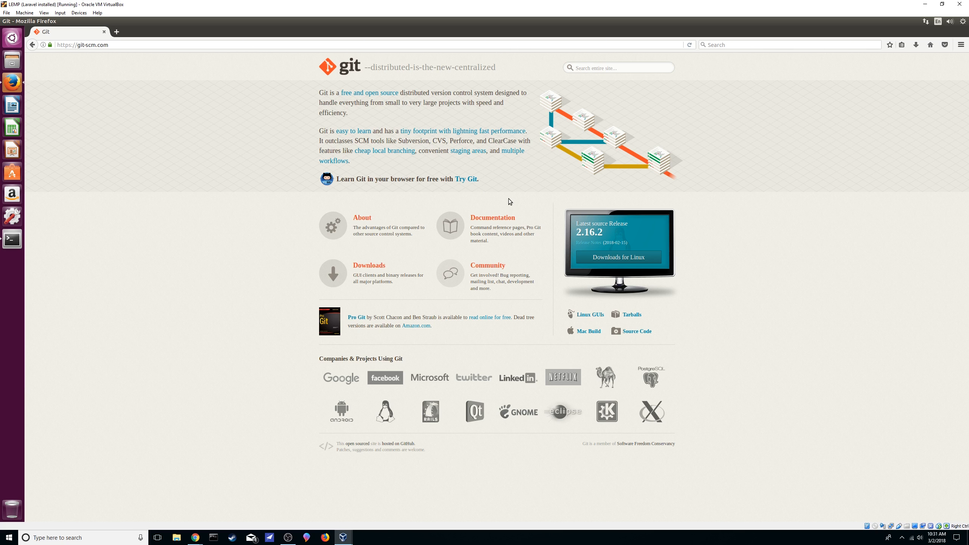
{"action": "left_click", "coordinate": [493, 218]}
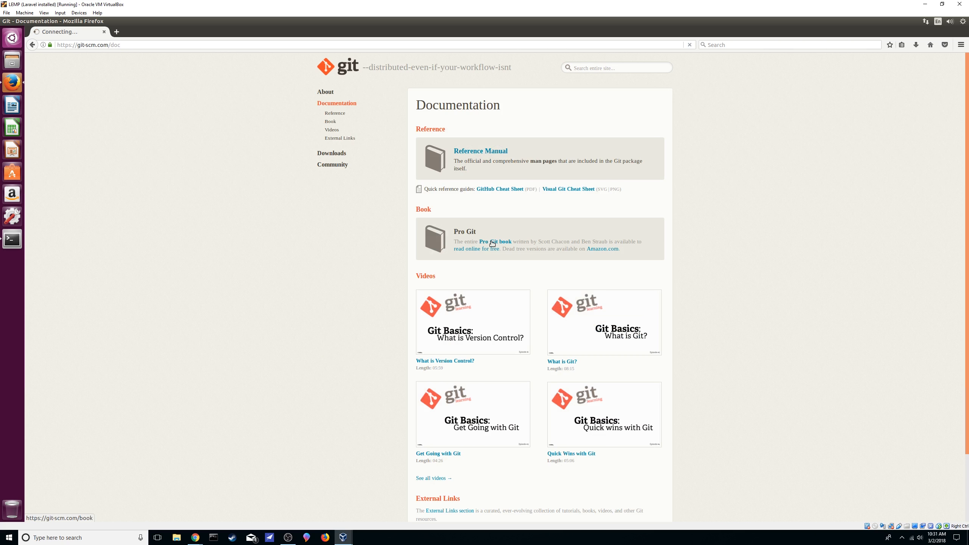
Read the Pro Git book's About Version Control chapter and continue to A Short History of Git.
{"action": "left_click", "coordinate": [497, 241]}
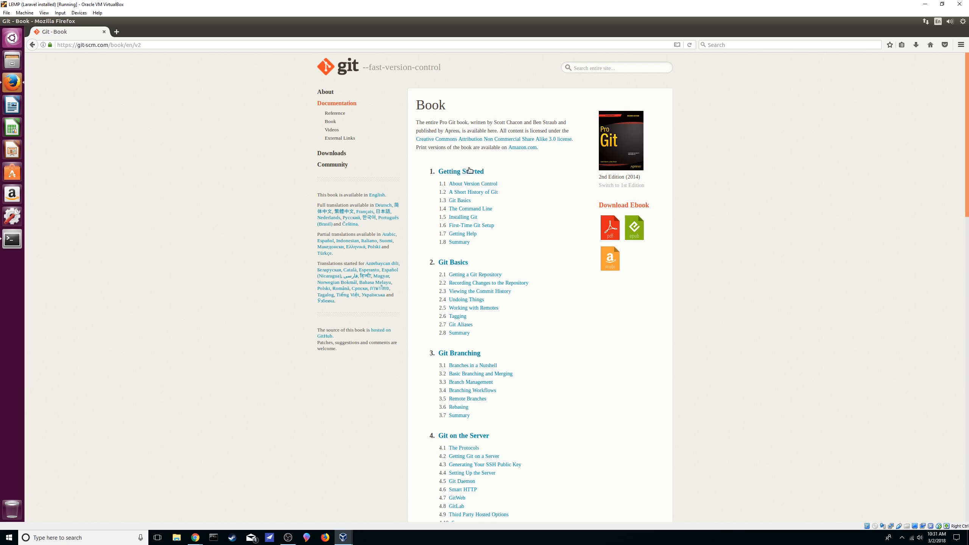
{"action": "mouse_move", "coordinate": [470, 172]}
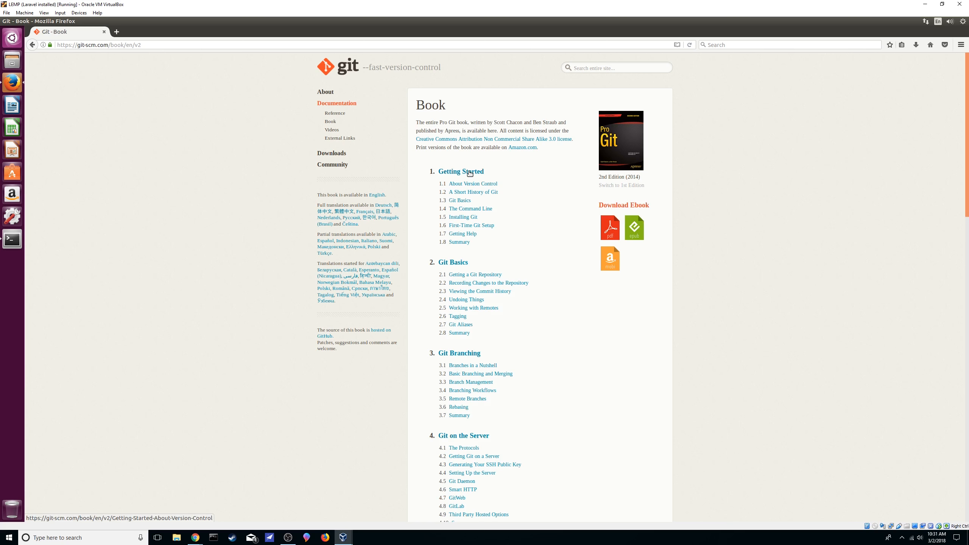
{"action": "left_click", "coordinate": [473, 183]}
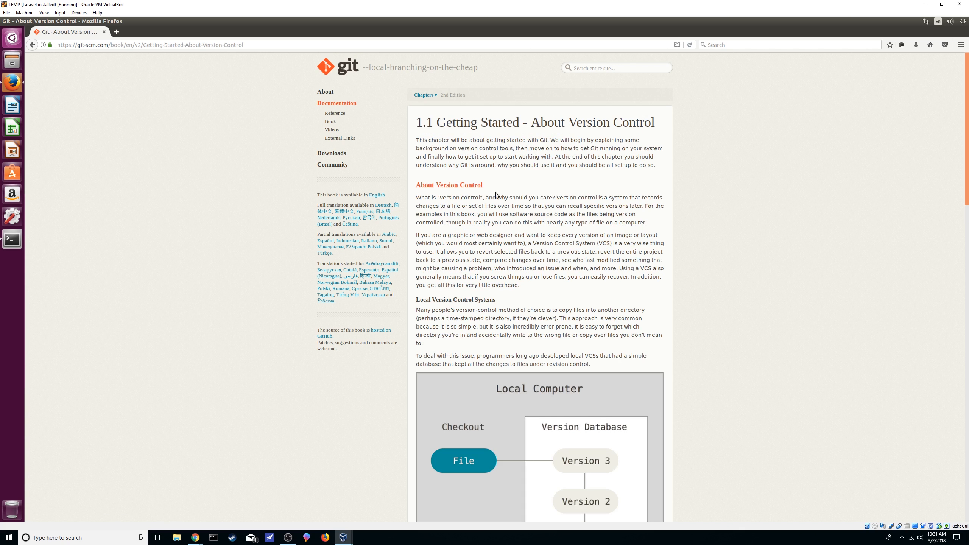
{"action": "scroll", "scroll_direction": "down", "scroll_amount": 3}
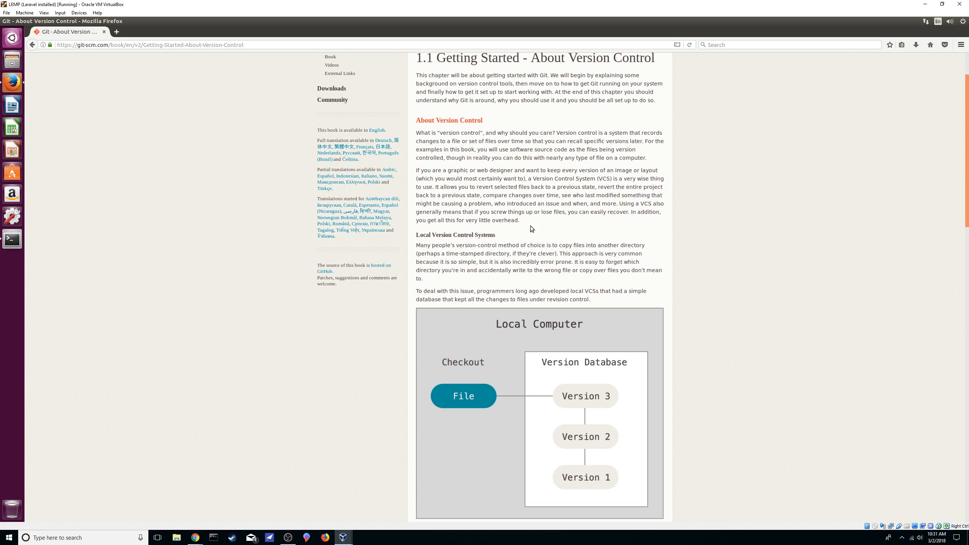
{"action": "scroll", "scroll_direction": "down", "scroll_amount": 3}
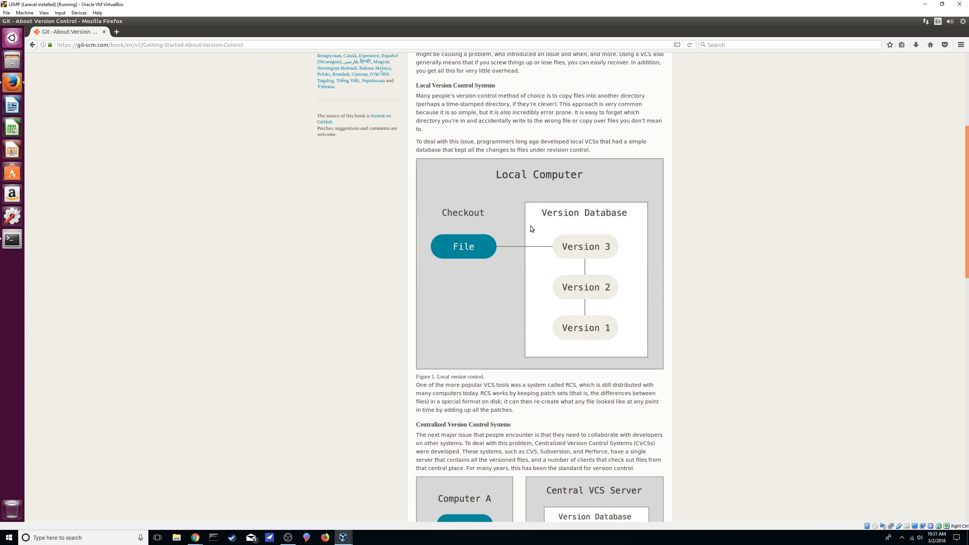
{"action": "scroll", "scroll_direction": "down", "scroll_amount": 3}
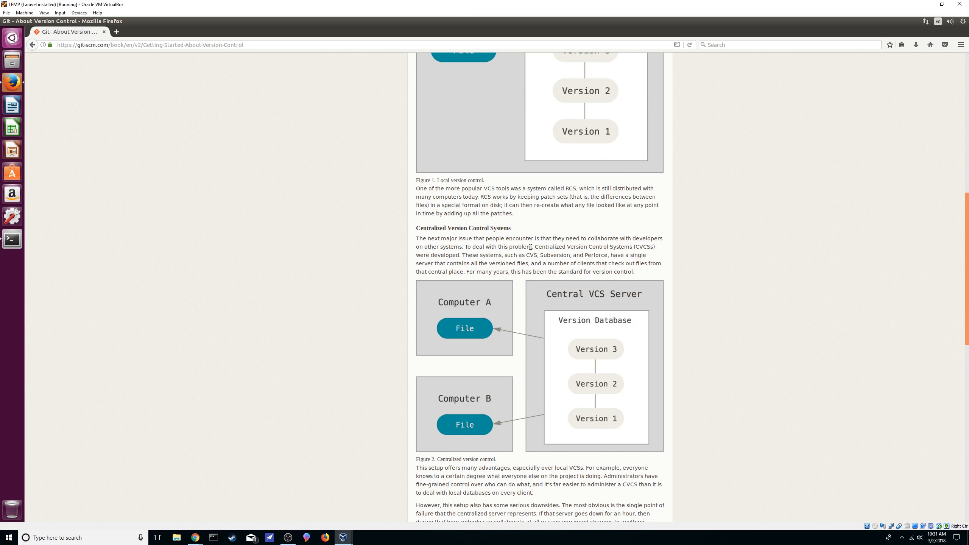
{"action": "scroll", "scroll_direction": "down", "scroll_amount": 3}
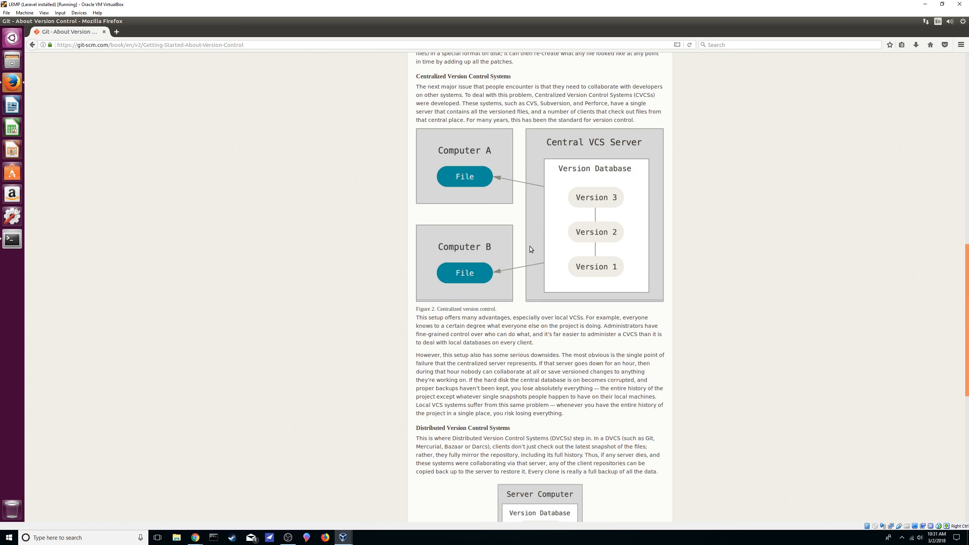
{"action": "scroll", "scroll_direction": "down", "scroll_amount": 3}
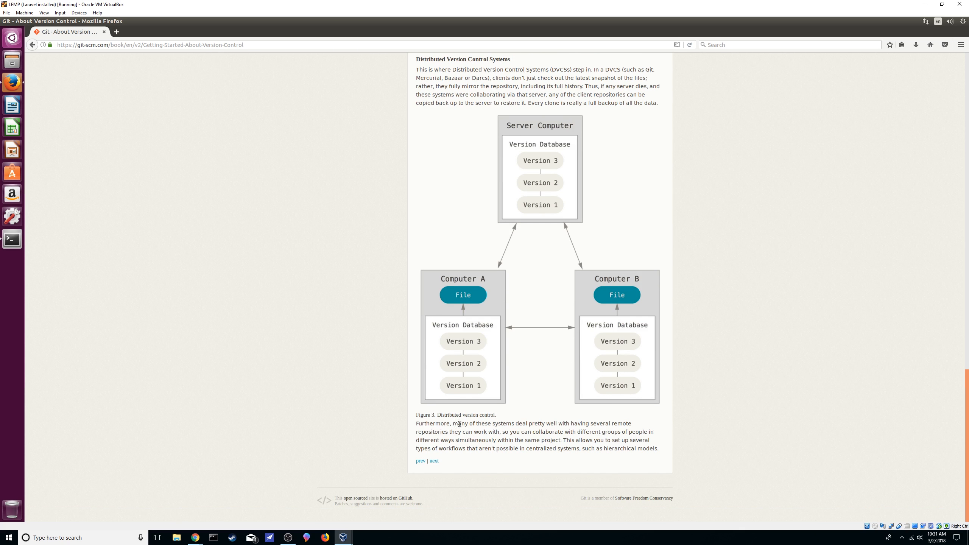
{"action": "left_click", "coordinate": [421, 460]}
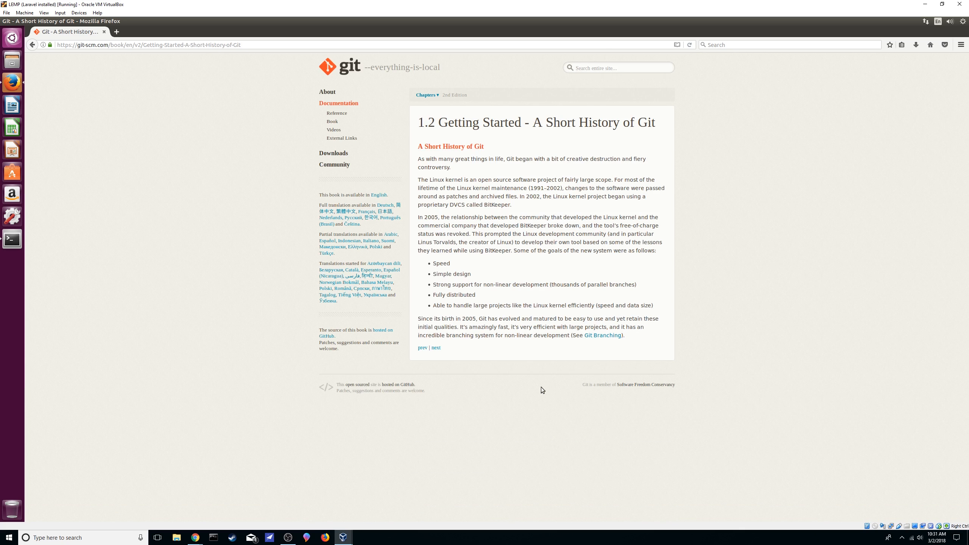
{"action": "mouse_move", "coordinate": [465, 365]}
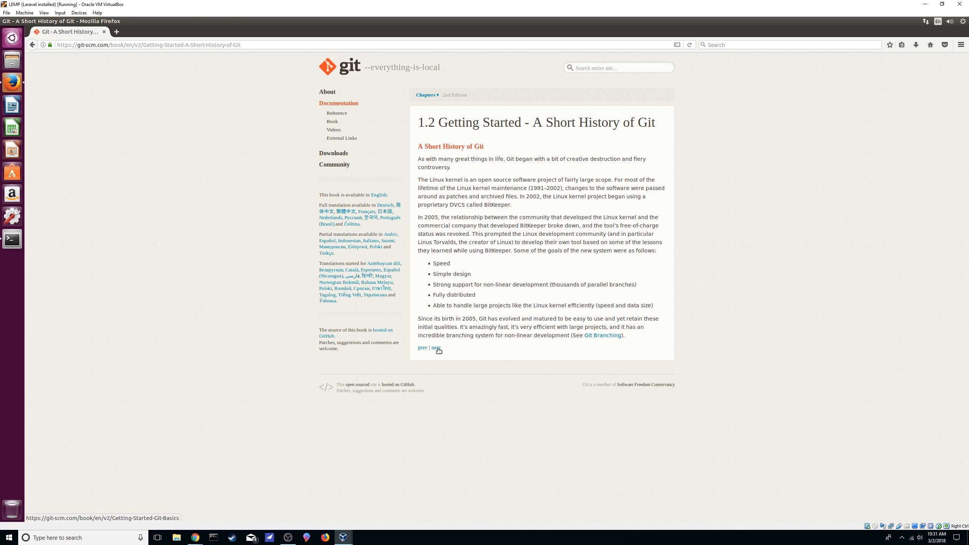
Read through the Git Basics chapter down to the Three States diagram, highlighting the SHA-1 hash.
{"action": "left_click", "coordinate": [437, 347]}
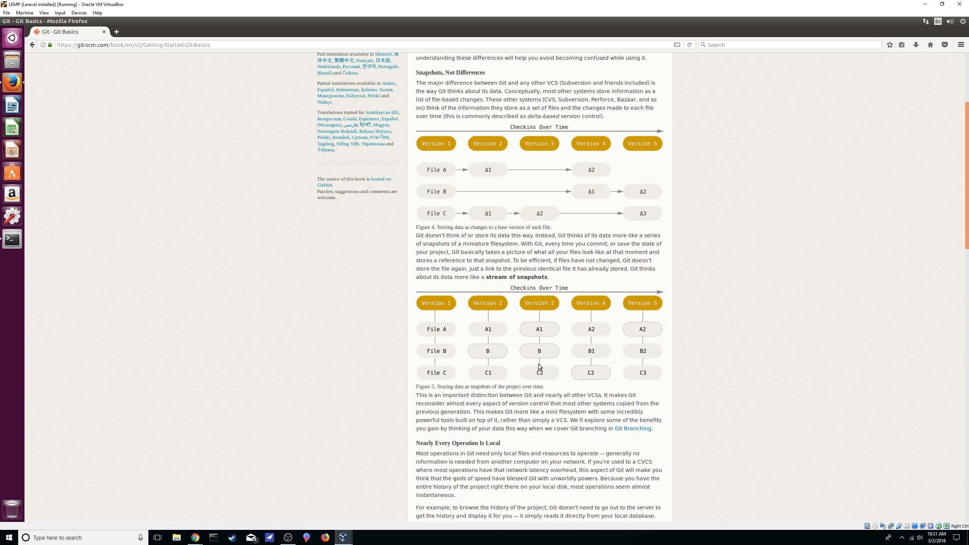
{"action": "scroll", "scroll_direction": "down", "scroll_amount": 3}
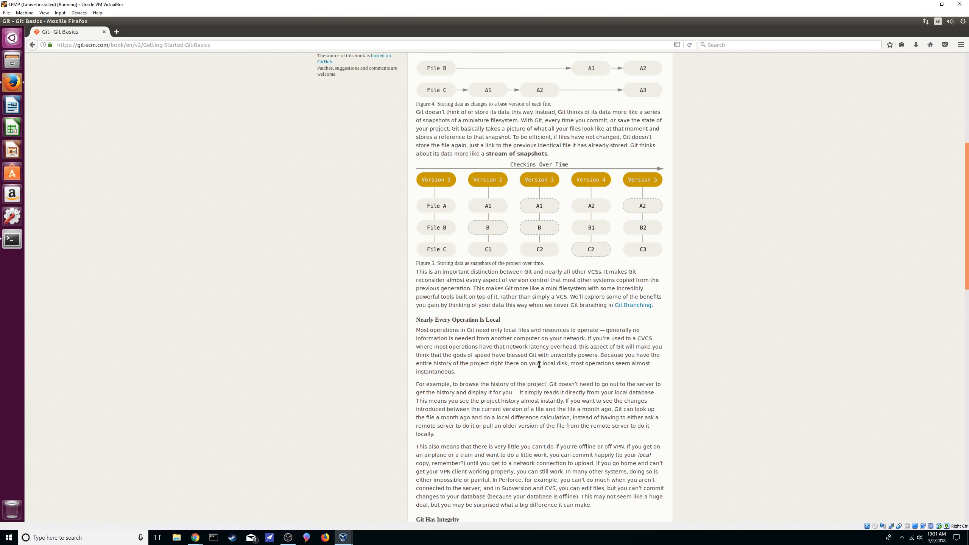
{"action": "scroll", "scroll_direction": "down", "scroll_amount": 3}
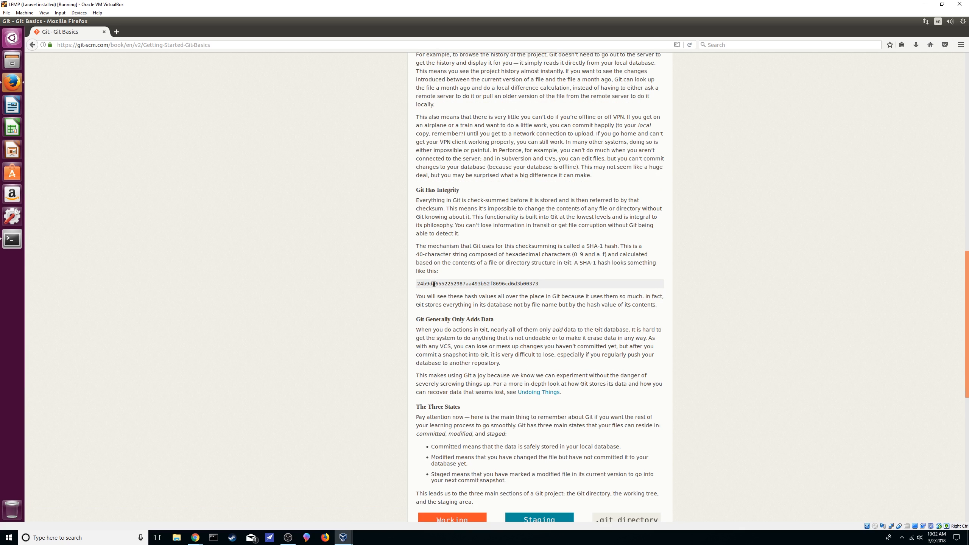
{"action": "left_click_drag", "start_coordinate": [436, 284], "coordinate": [528, 284]}
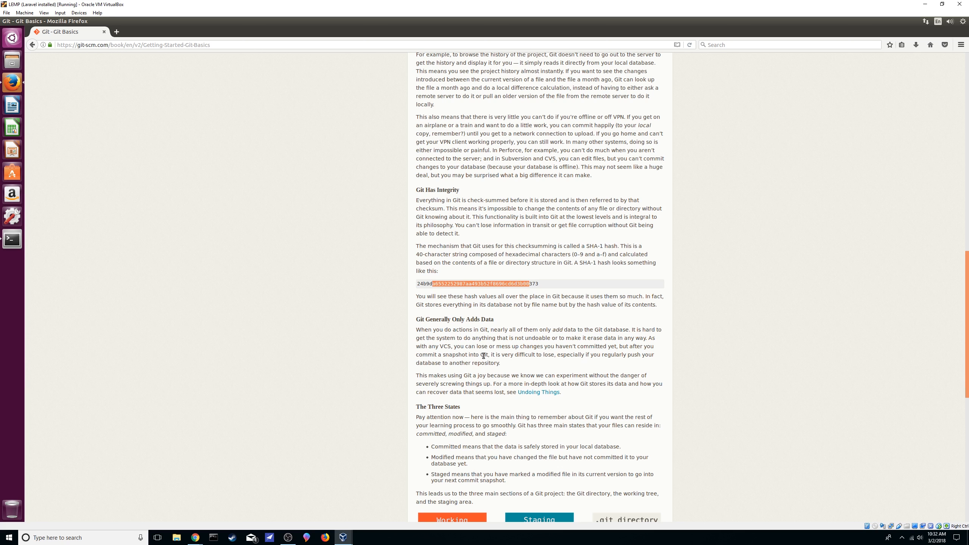
{"action": "scroll", "scroll_direction": "down", "scroll_amount": 3}
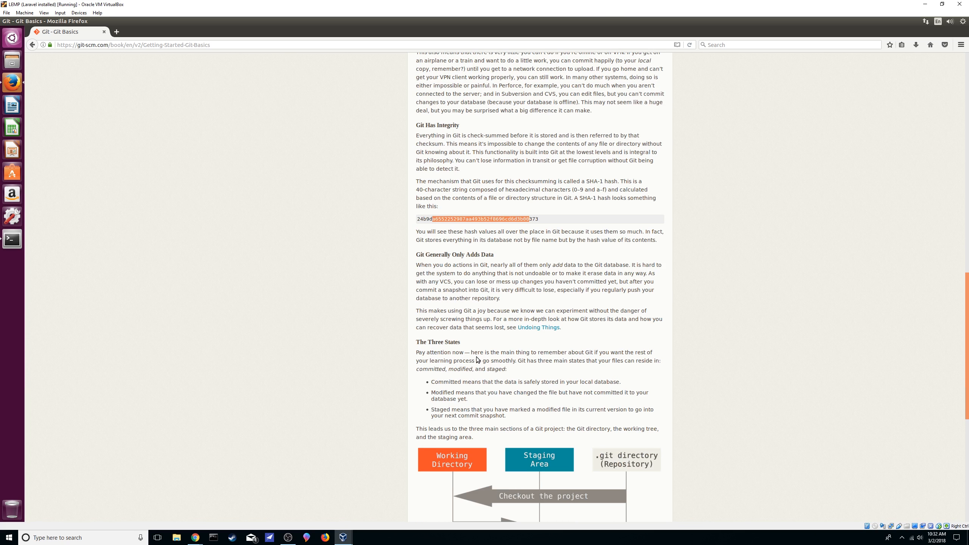
{"action": "scroll", "scroll_direction": "down", "scroll_amount": 3}
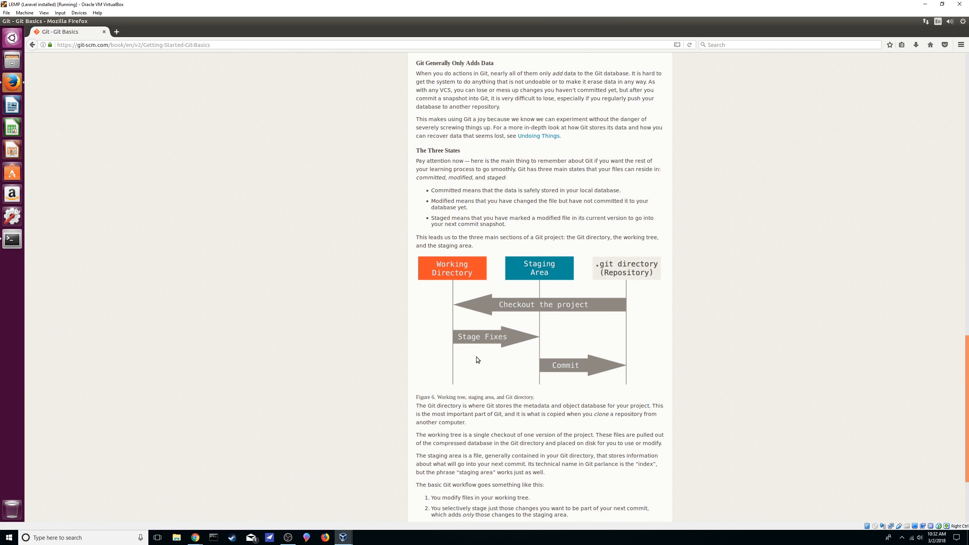
{"action": "scroll", "scroll_direction": "down", "scroll_amount": 3}
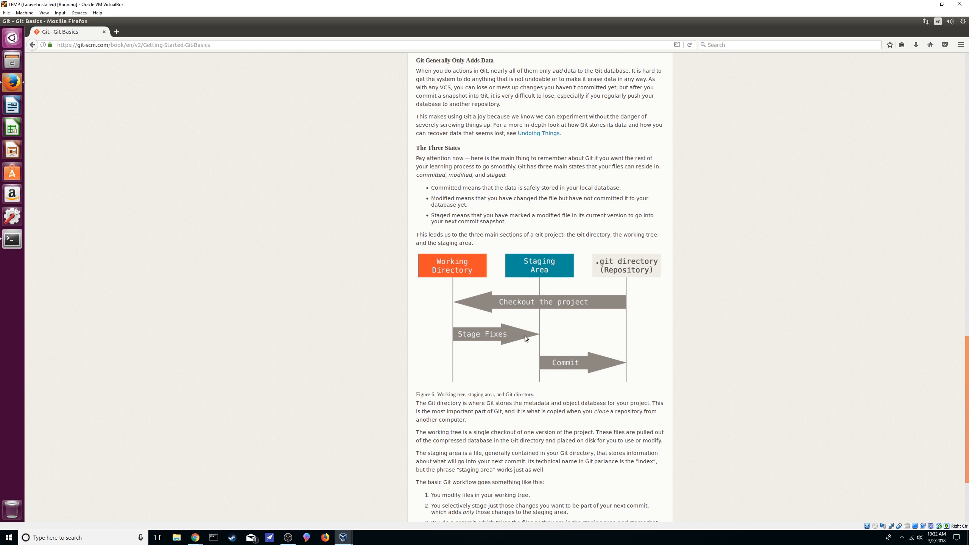
{"action": "scroll", "scroll_direction": "down", "scroll_amount": 3}
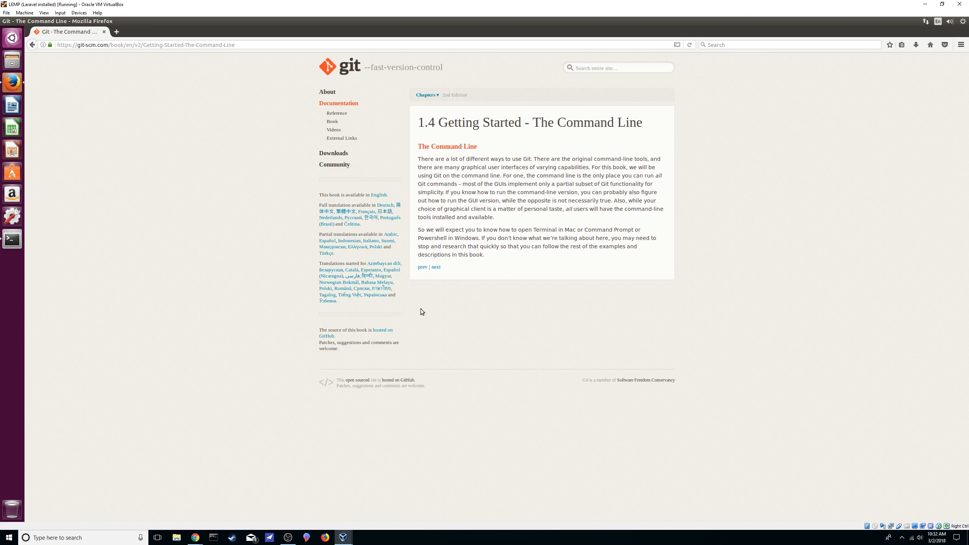
Read through the Installing Git chapter and continue to 1.6 First-Time Git Setup.
{"action": "left_click", "coordinate": [437, 267]}
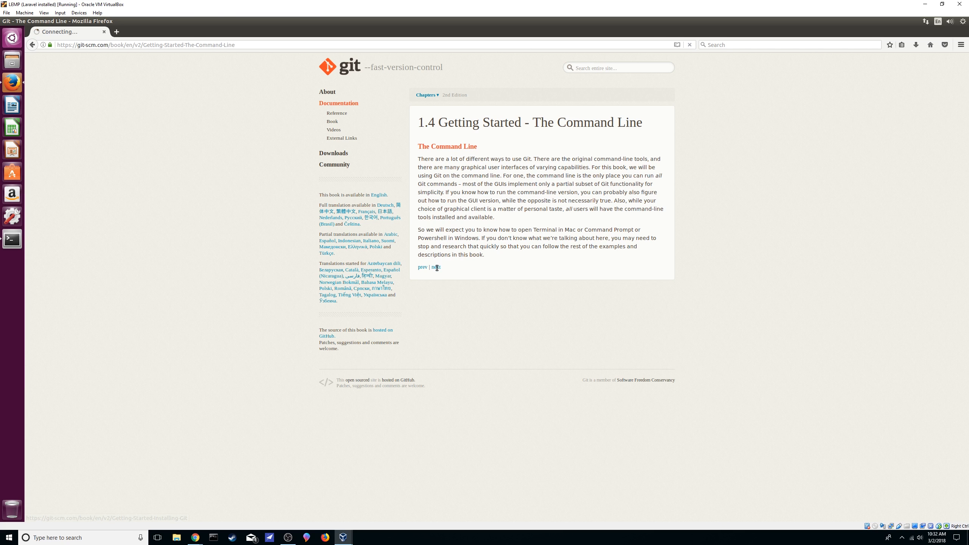
{"action": "left_click", "coordinate": [434, 267]}
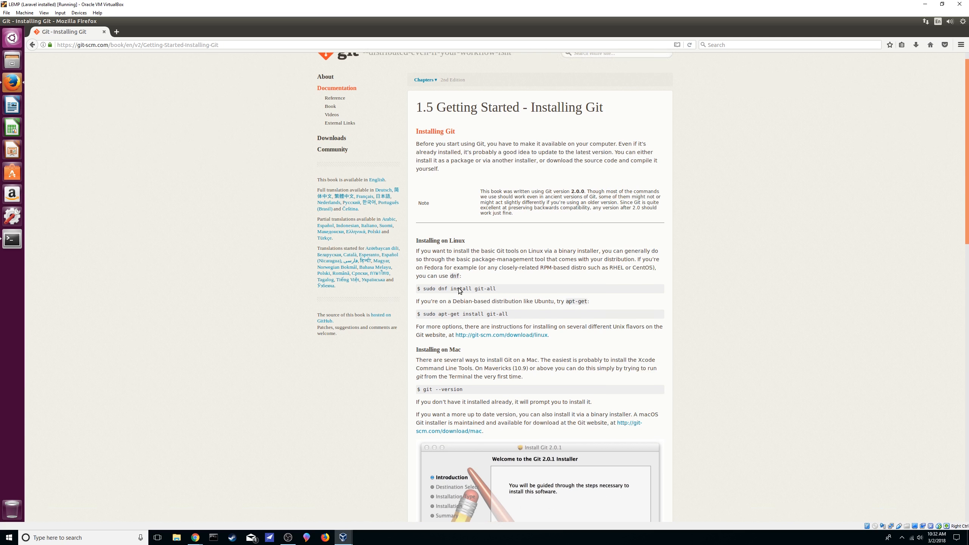
{"action": "scroll", "scroll_direction": "down", "scroll_amount": 3}
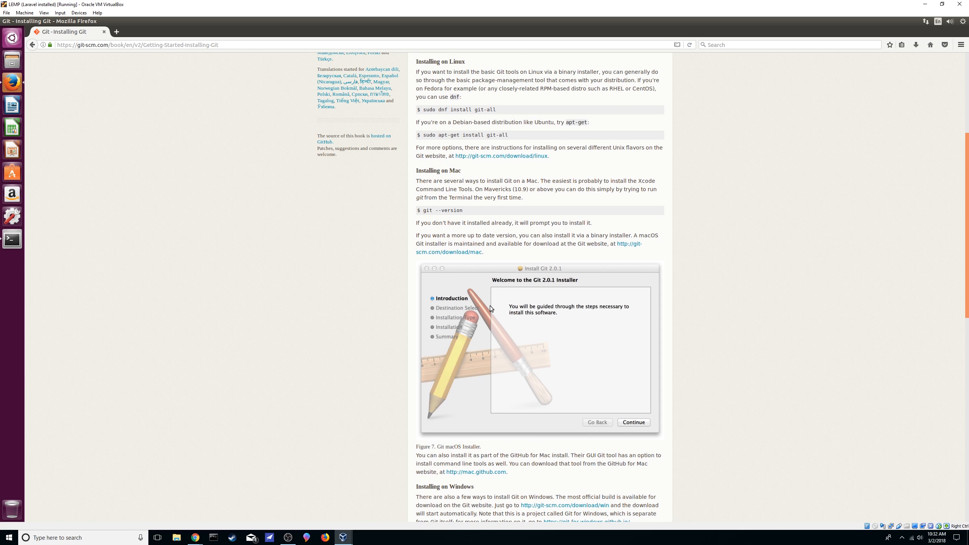
{"action": "scroll", "scroll_direction": "down", "scroll_amount": 3}
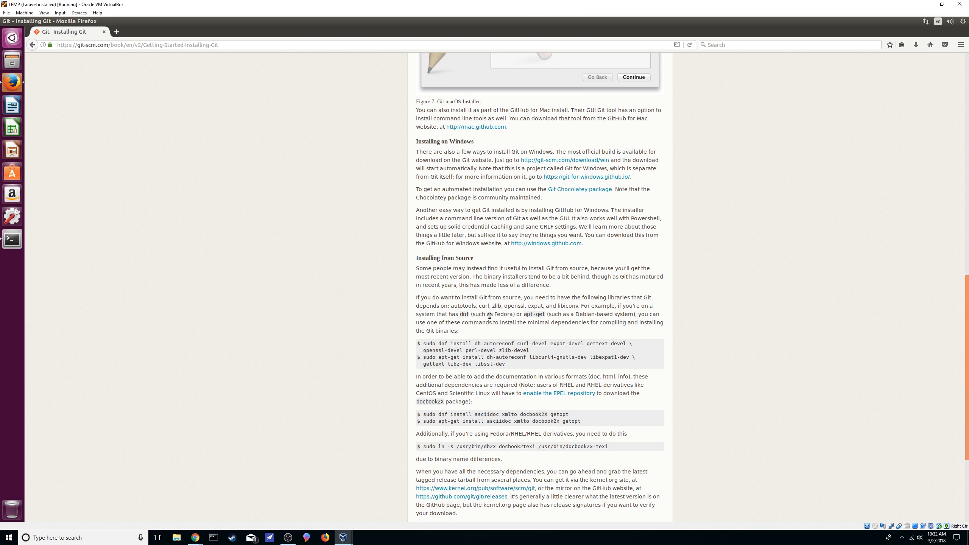
{"action": "scroll", "scroll_direction": "down", "scroll_amount": 3}
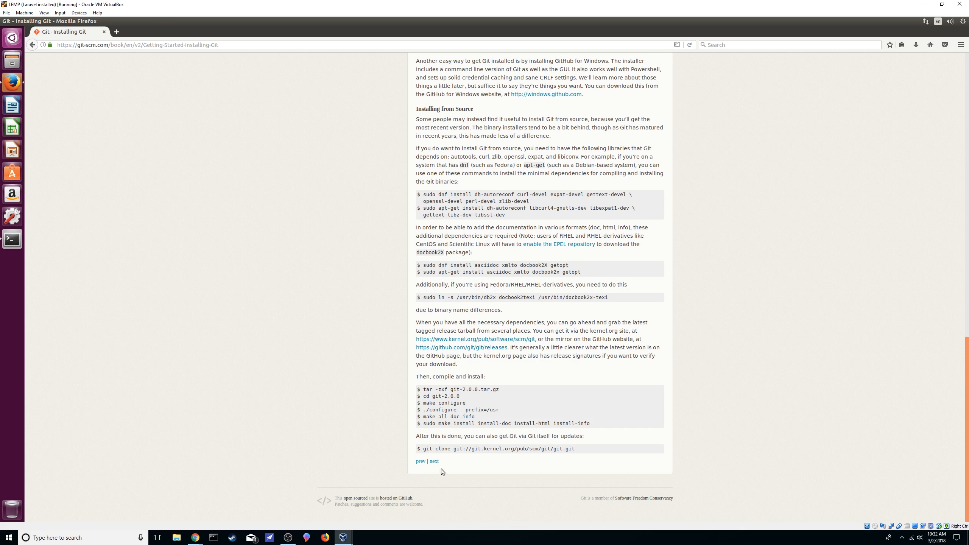
{"action": "left_click", "coordinate": [420, 463]}
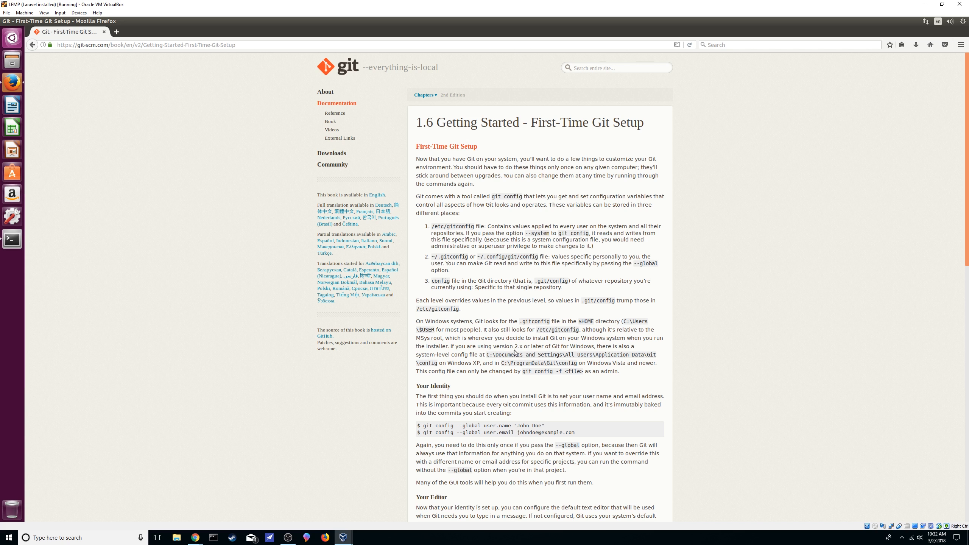
{"action": "mouse_move", "coordinate": [453, 371]}
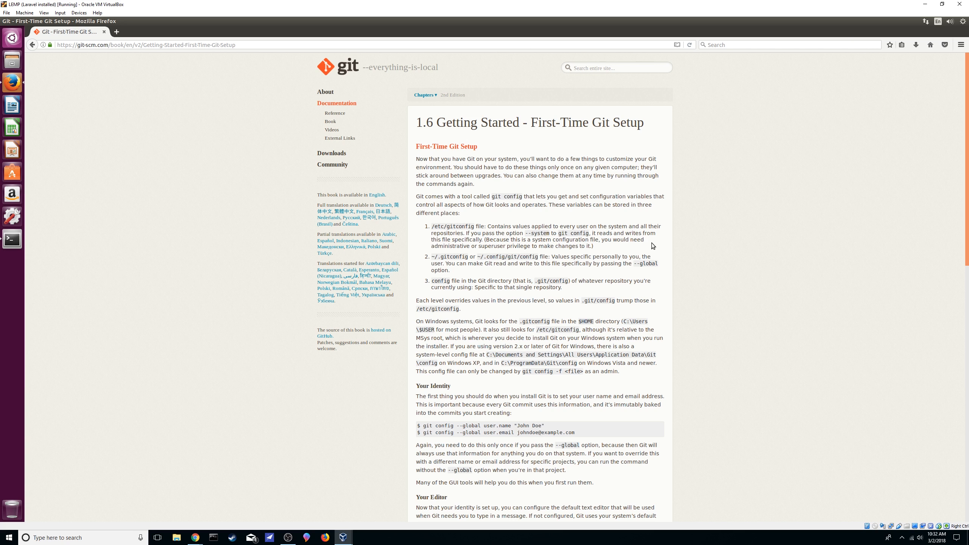
{"action": "mouse_move", "coordinate": [606, 257]}
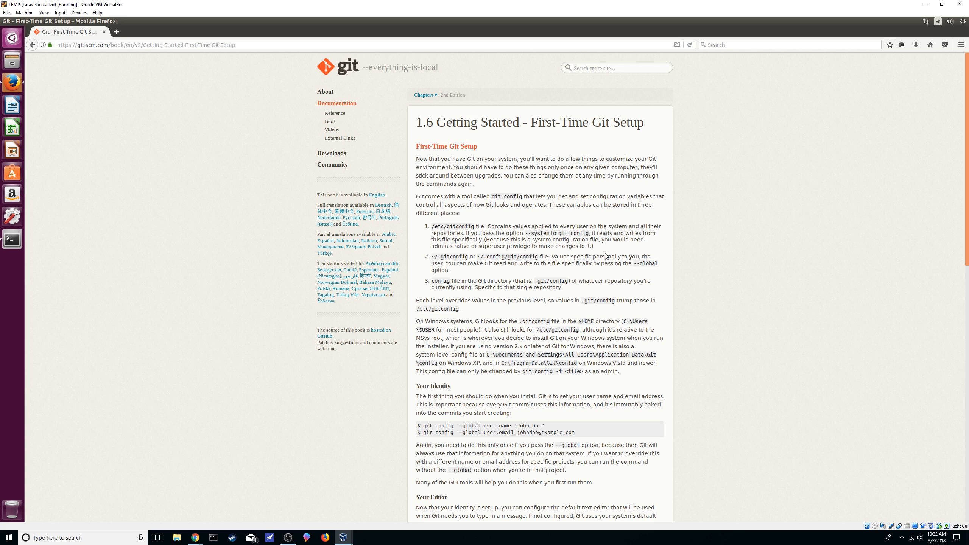
{"action": "mouse_move", "coordinate": [587, 253]}
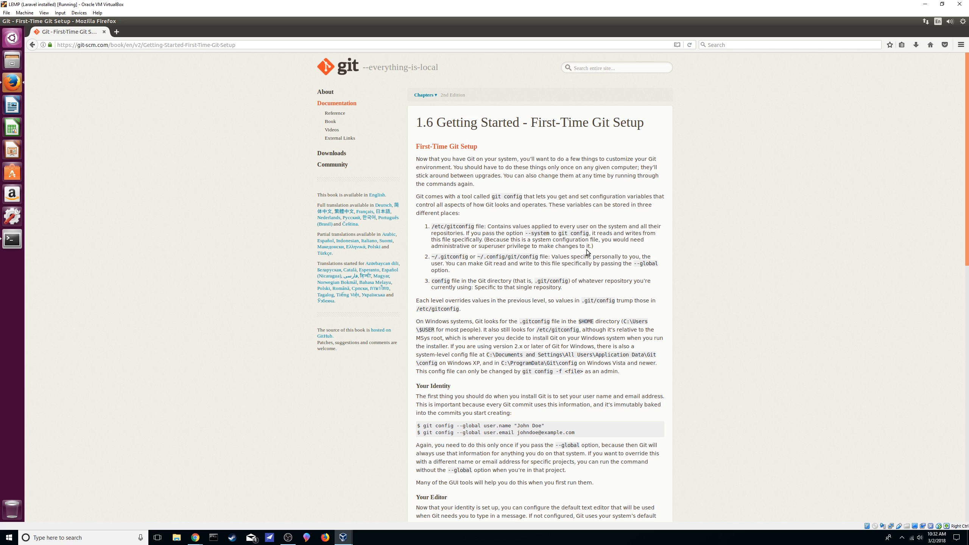
{"action": "mouse_move", "coordinate": [589, 258]}
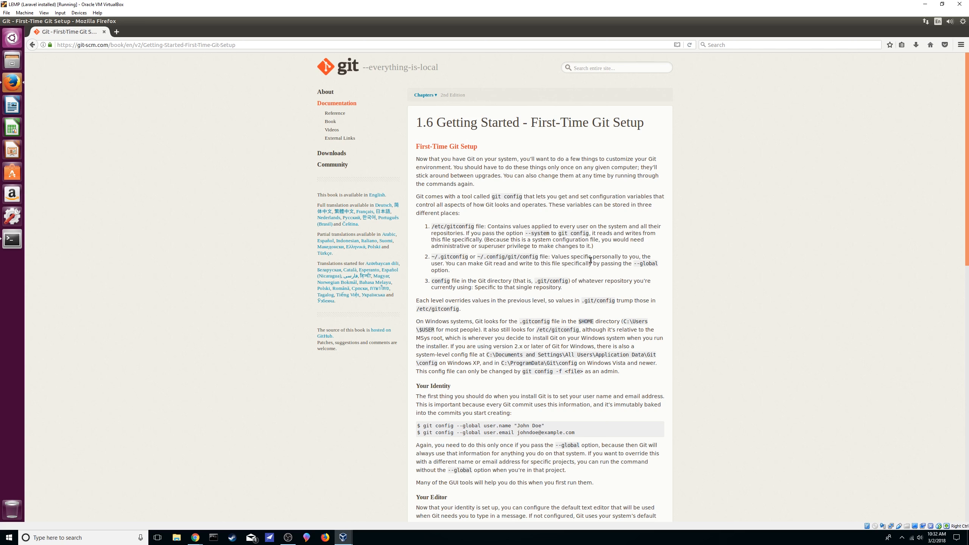
{"action": "mouse_move", "coordinate": [581, 271]}
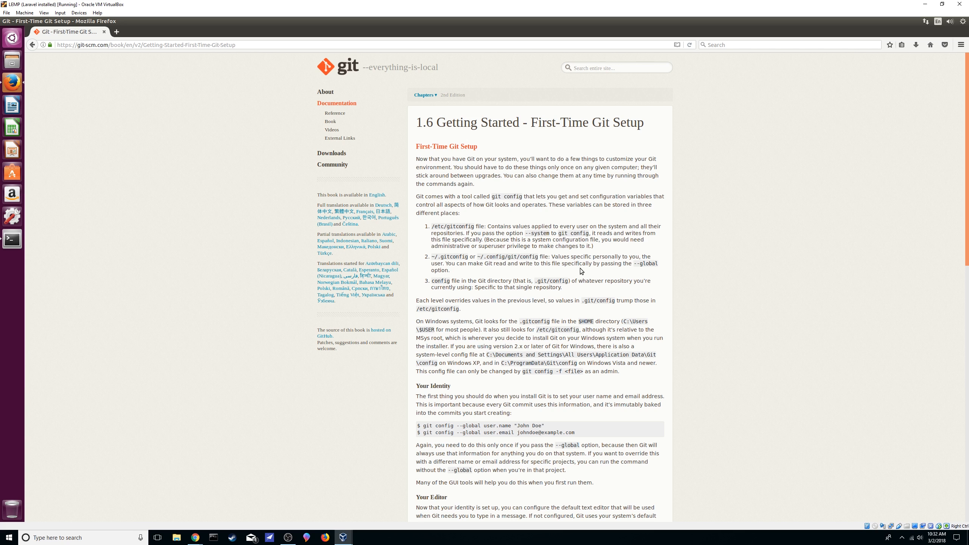
{"action": "mouse_move", "coordinate": [565, 288]}
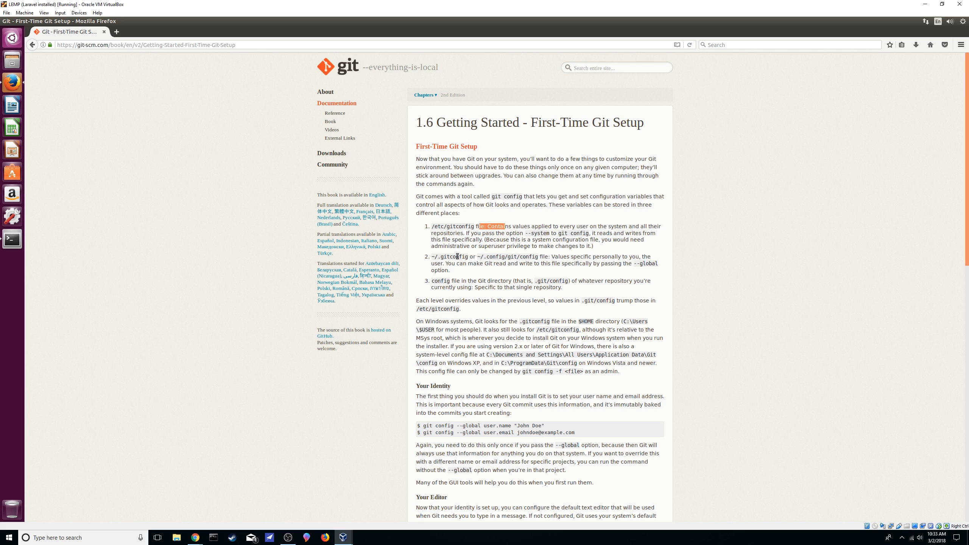
{"action": "left_click_drag", "start_coordinate": [457, 256], "coordinate": [473, 263]}
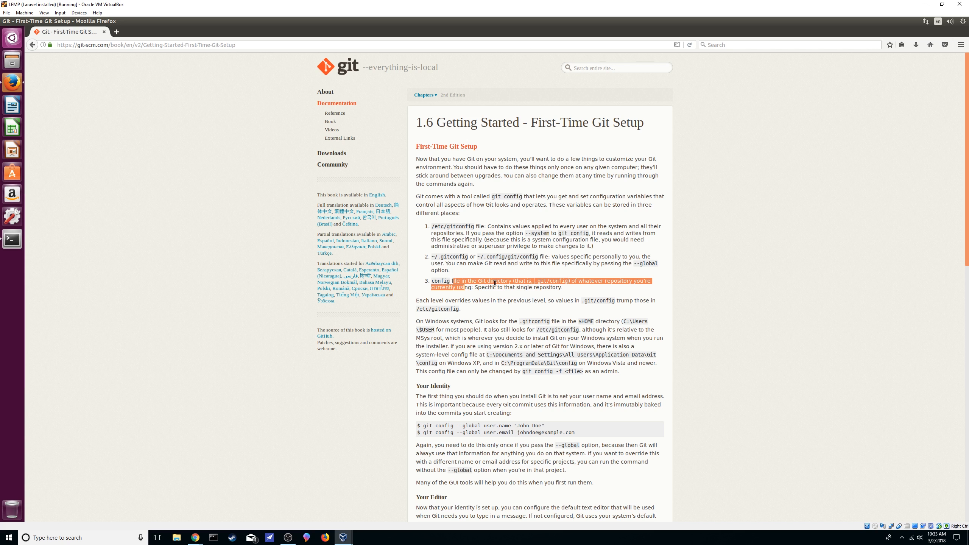
{"action": "mouse_move", "coordinate": [505, 288]}
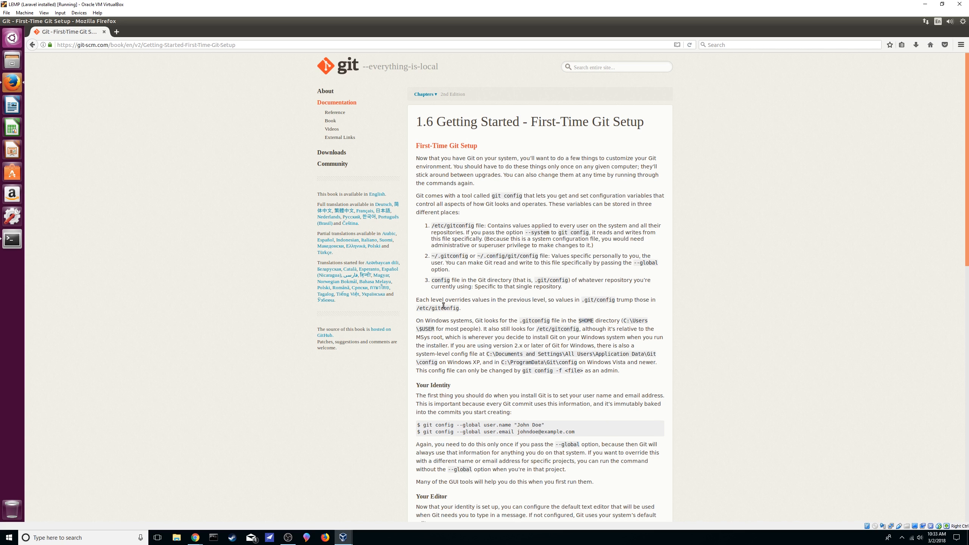
{"action": "scroll", "scroll_direction": "down", "scroll_amount": 3}
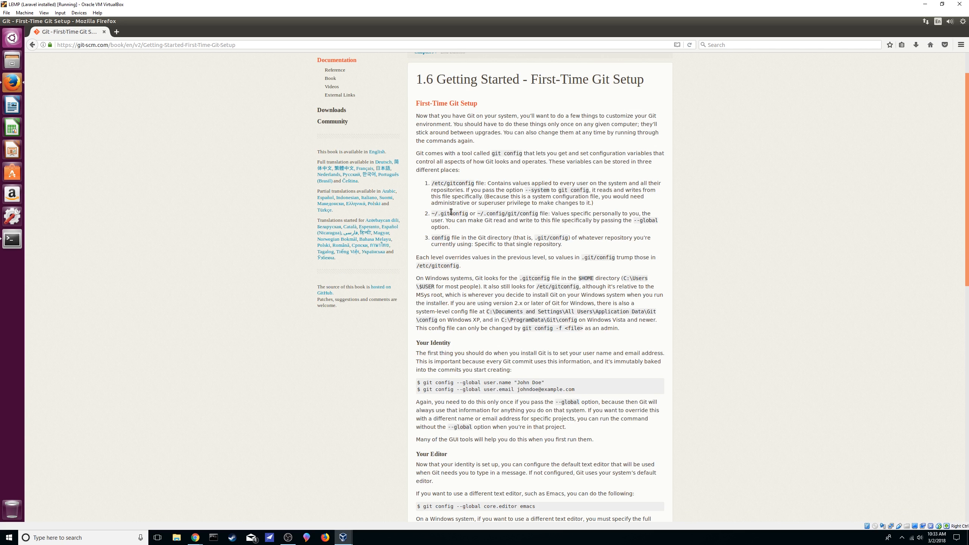
{"action": "left_click_drag", "start_coordinate": [445, 213], "coordinate": [484, 220]}
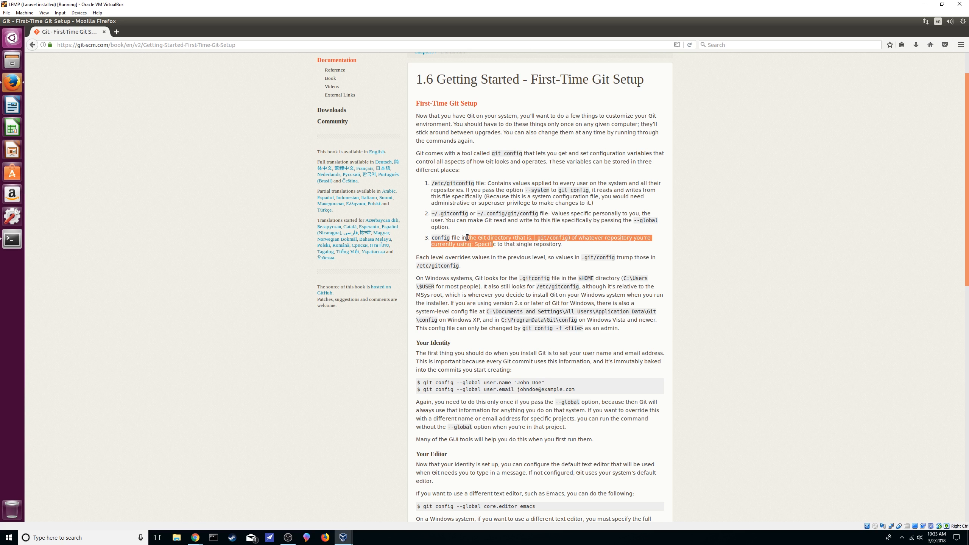
{"action": "scroll", "scroll_direction": "down", "scroll_amount": 3}
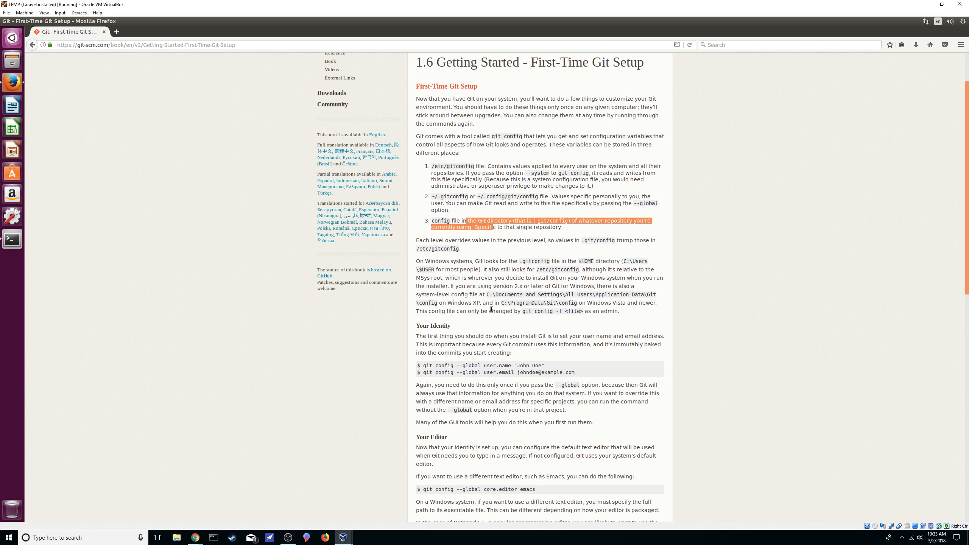
{"action": "scroll", "scroll_direction": "down", "scroll_amount": 3}
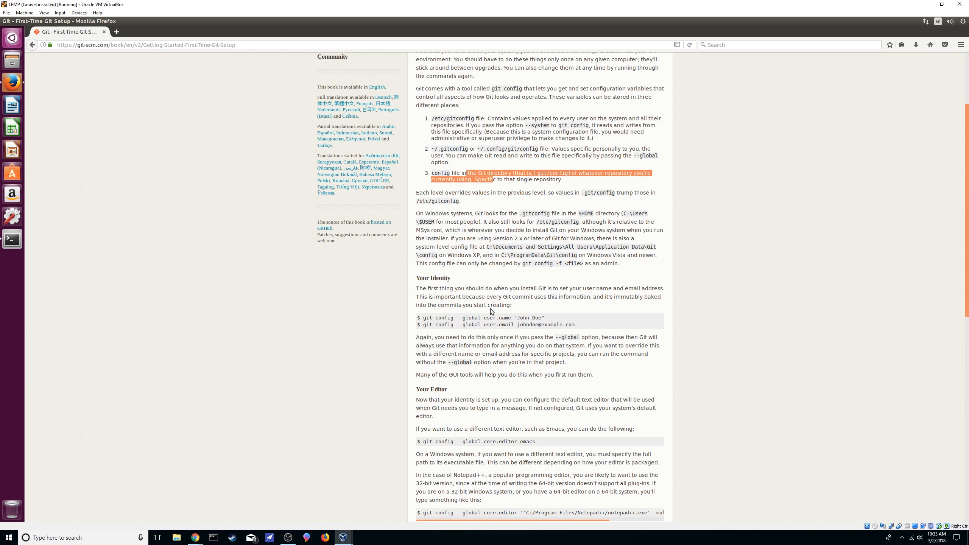
{"action": "scroll", "scroll_direction": "down", "scroll_amount": 3}
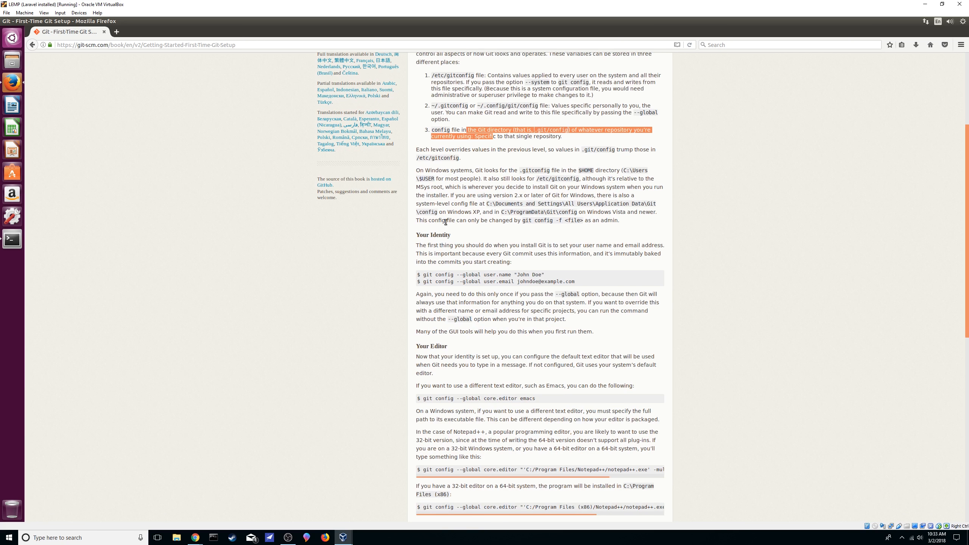
{"action": "scroll", "scroll_direction": "down", "scroll_amount": 3}
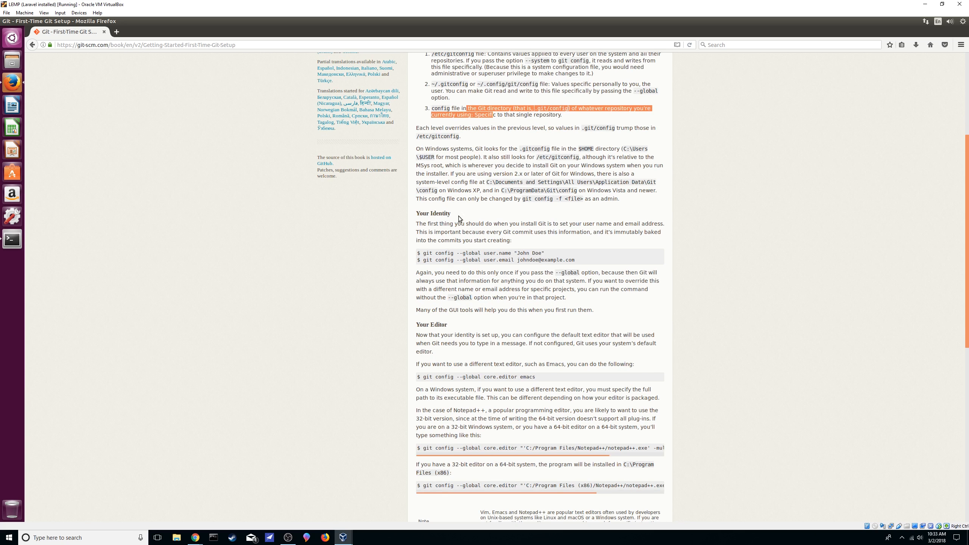
{"action": "scroll", "scroll_direction": "down", "scroll_amount": 3}
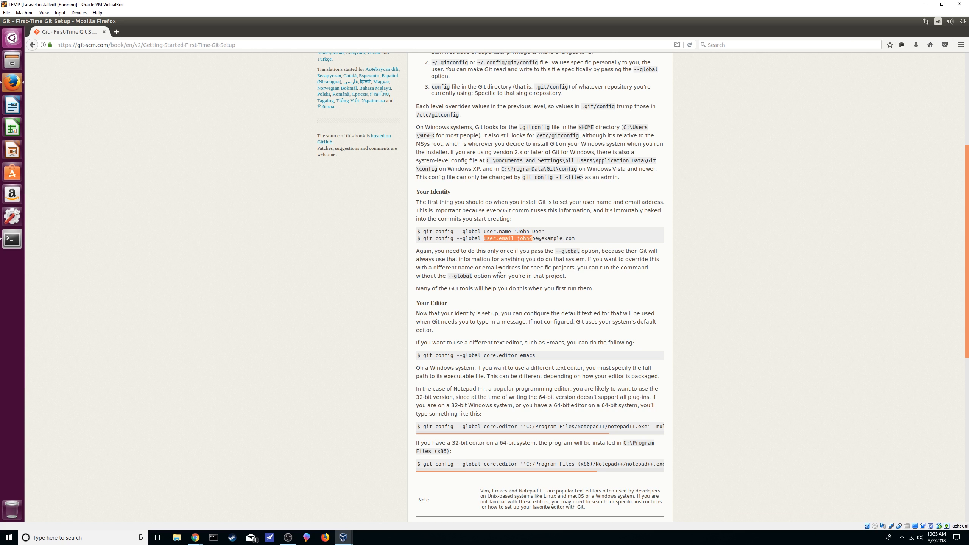
{"action": "mouse_move", "coordinate": [412, 270]}
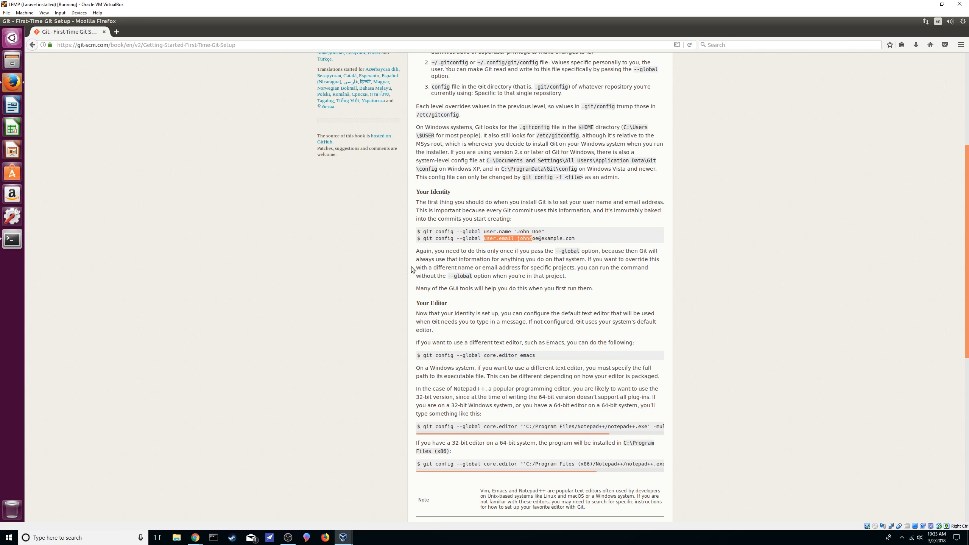
Set Git's global user.name to "jalvare" with git config --global.
{"action": "left_click", "coordinate": [11, 239]}
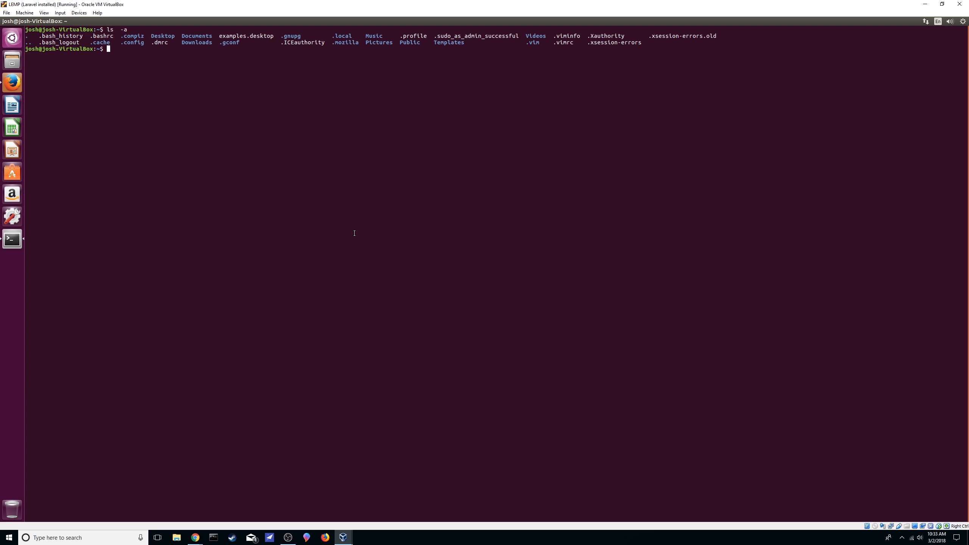
{"action": "type", "text": "git"}
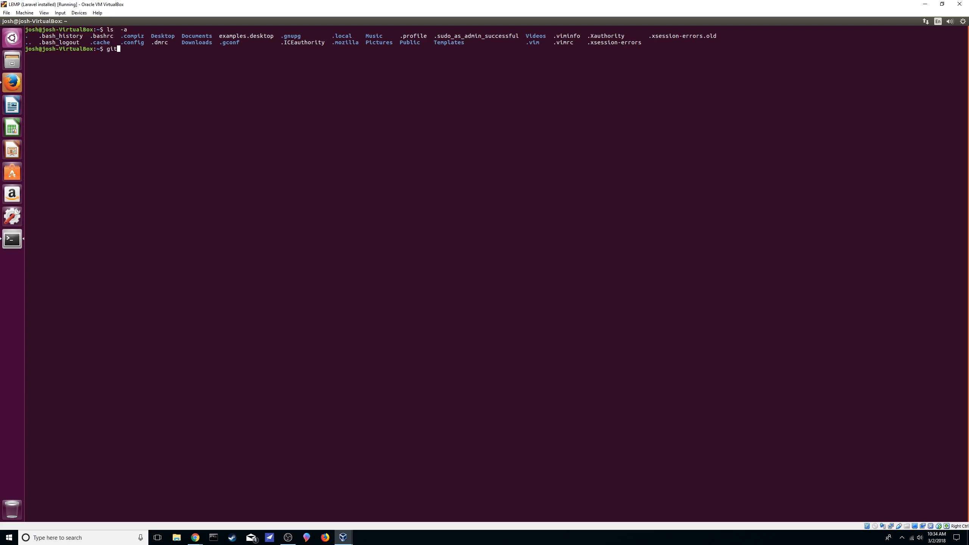
{"action": "type", "text": "c"}
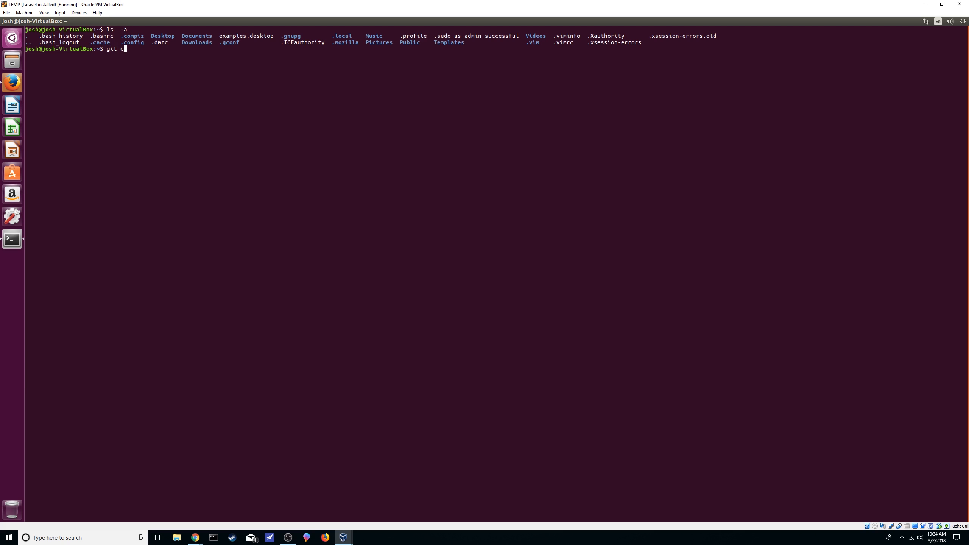
{"action": "type", "text": "onfig --global u"}
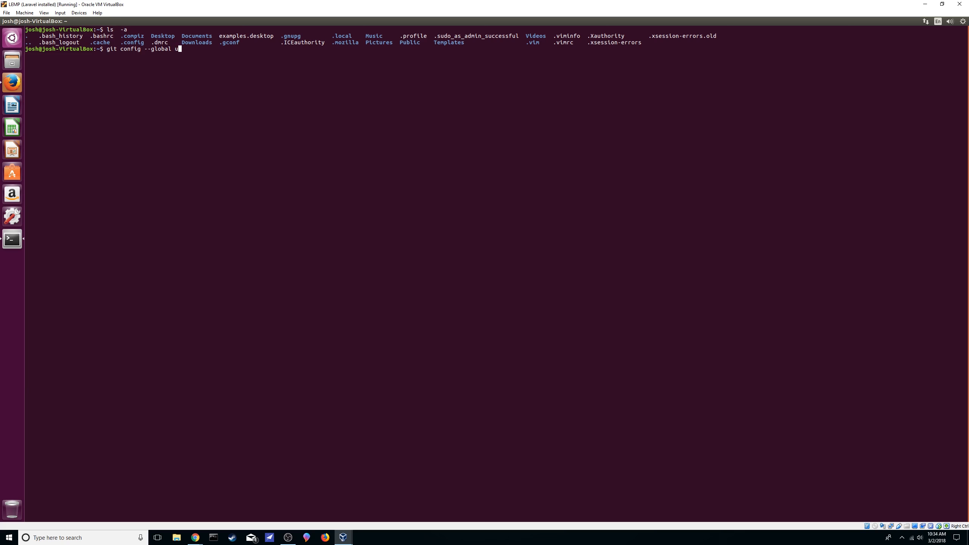
{"action": "type", "text": "ser.name"}
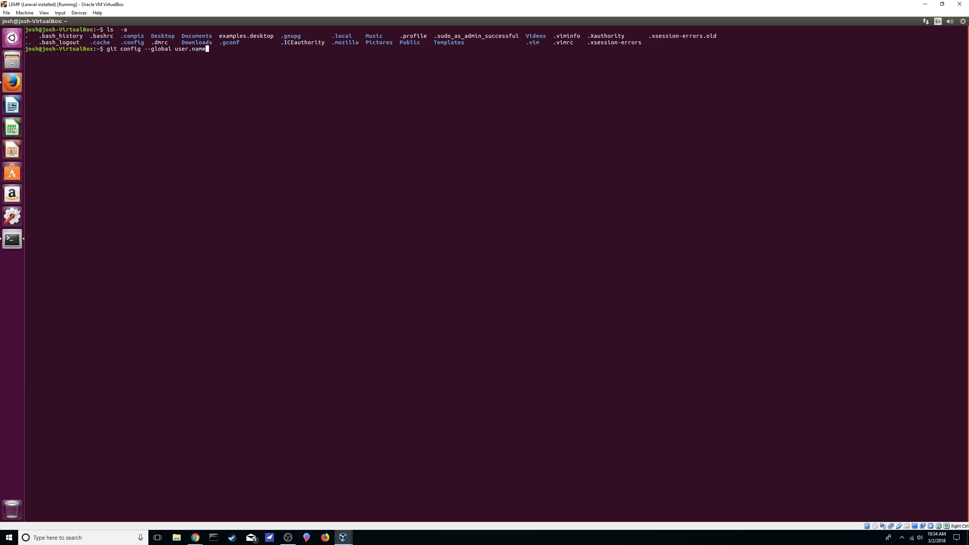
{"action": "type", "text": "\""}
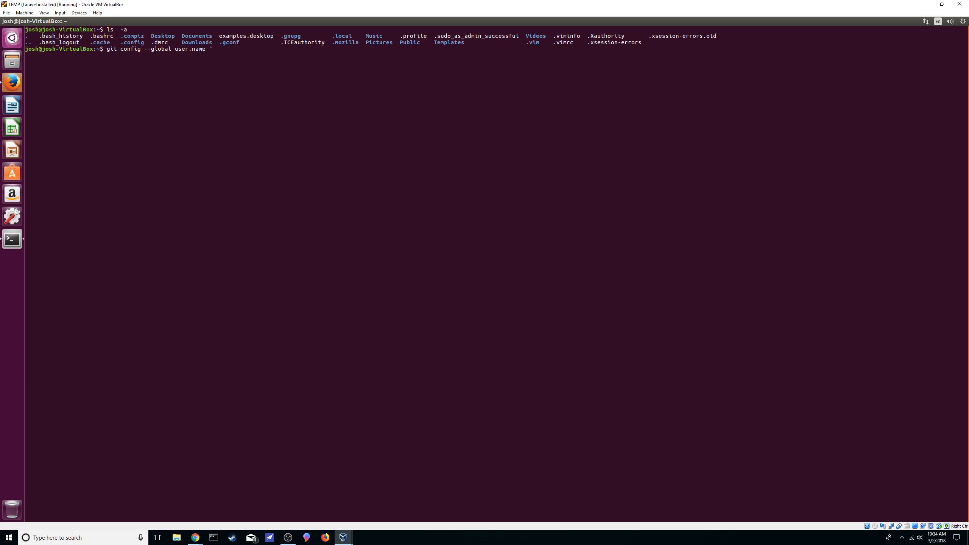
{"action": "type", "text": "jalvarez"}
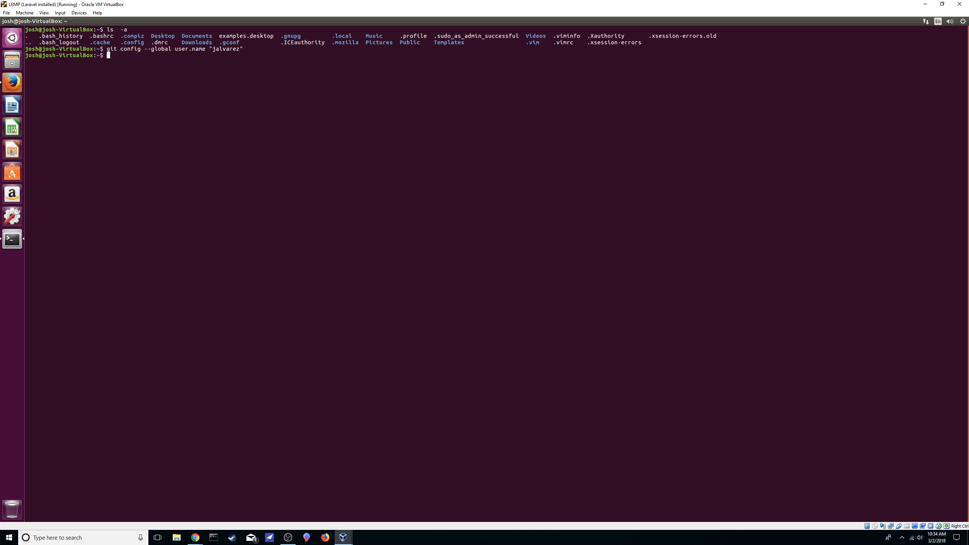
{"action": "type", "text": "git config --"}
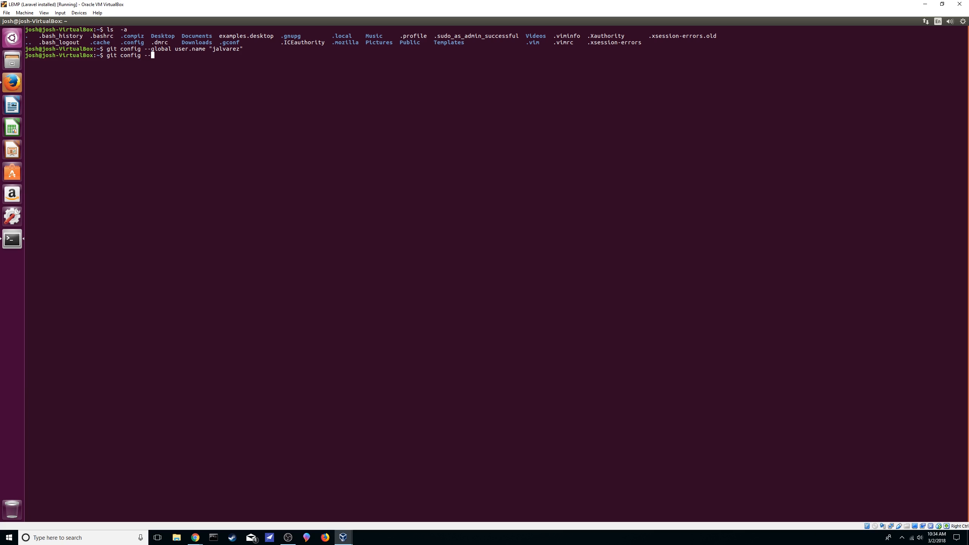
{"action": "type", "text": "global user.email"}
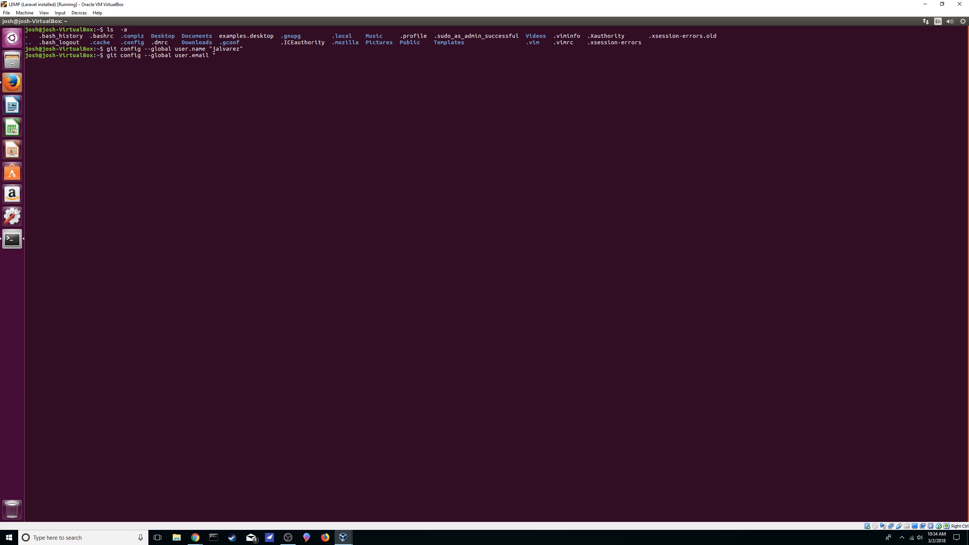
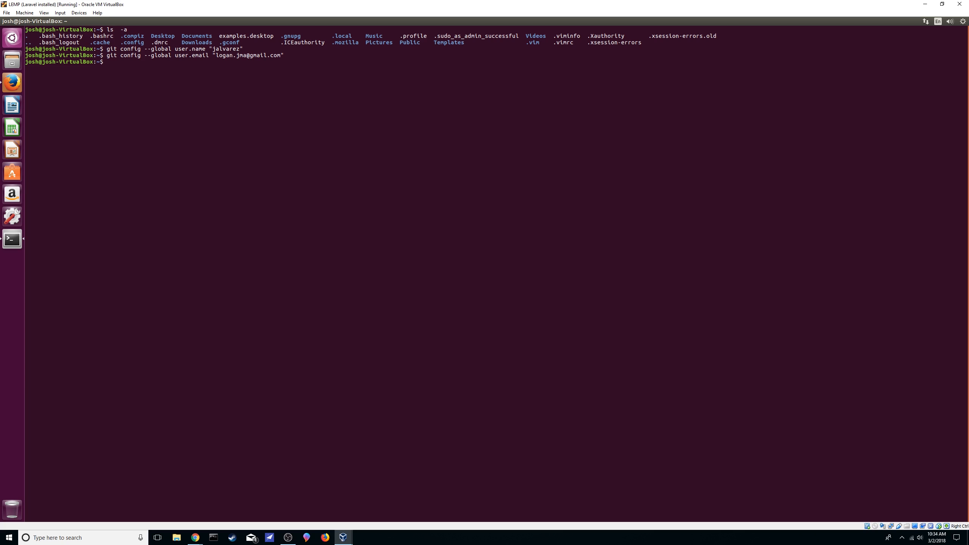
{"action": "type", "text": "ls -a"}
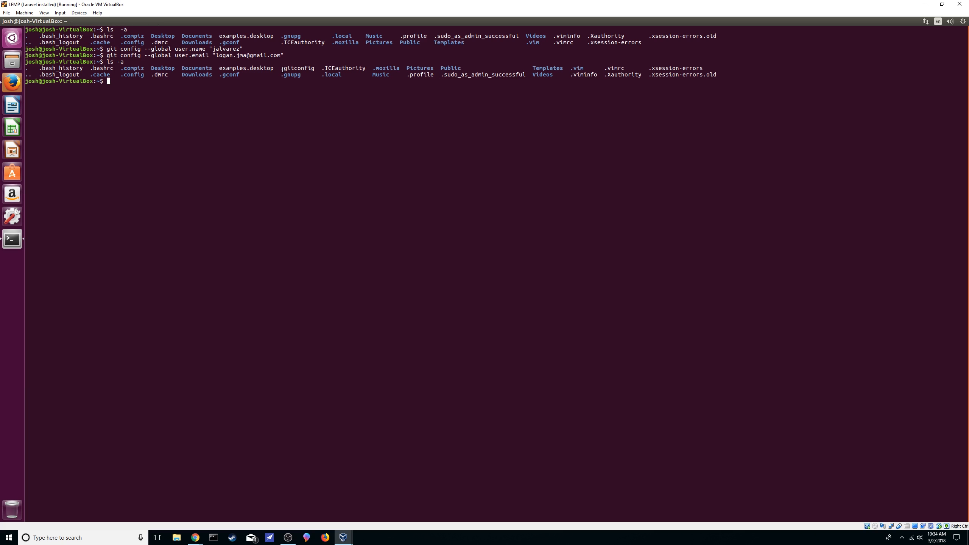
Print .gitconfig with cat, then view it in vim and quit back to the prompt.
{"action": "double_click", "coordinate": [297, 68]}
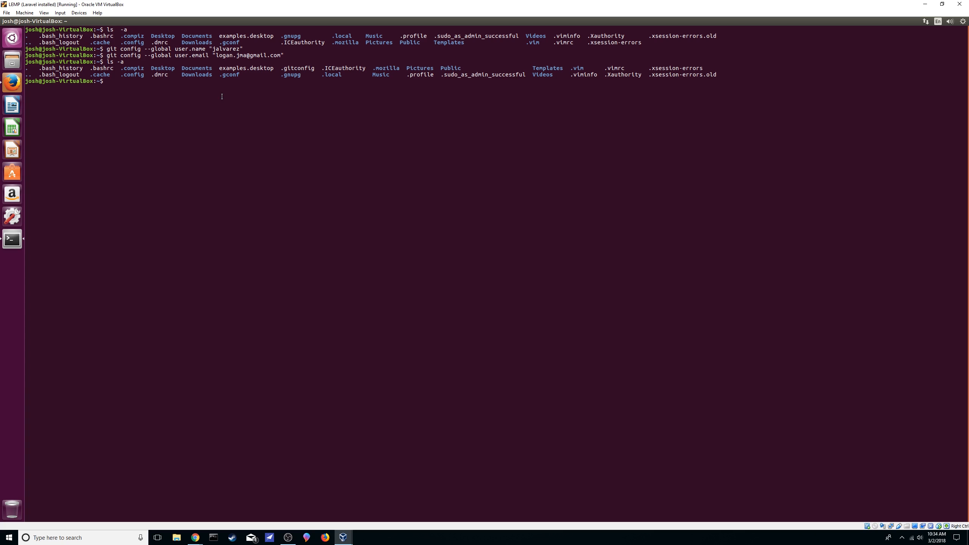
{"action": "type", "text": "cat .gitcx"}
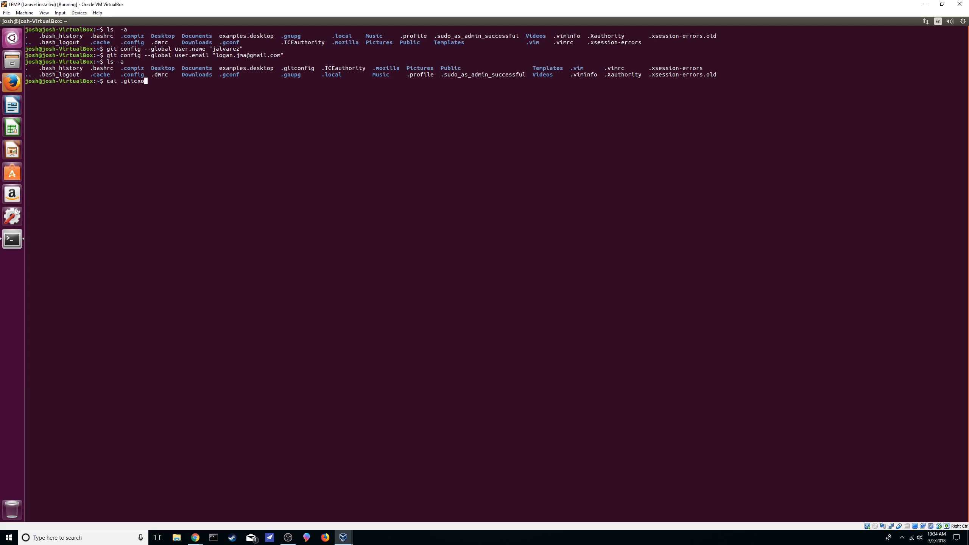
{"action": "type", "text": "onfig"}
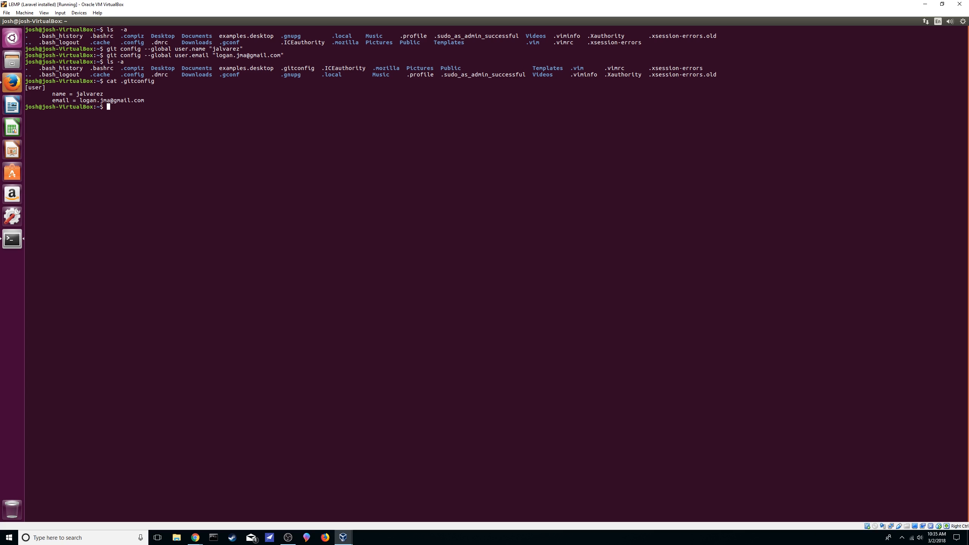
{"action": "type", "text": "vim"}
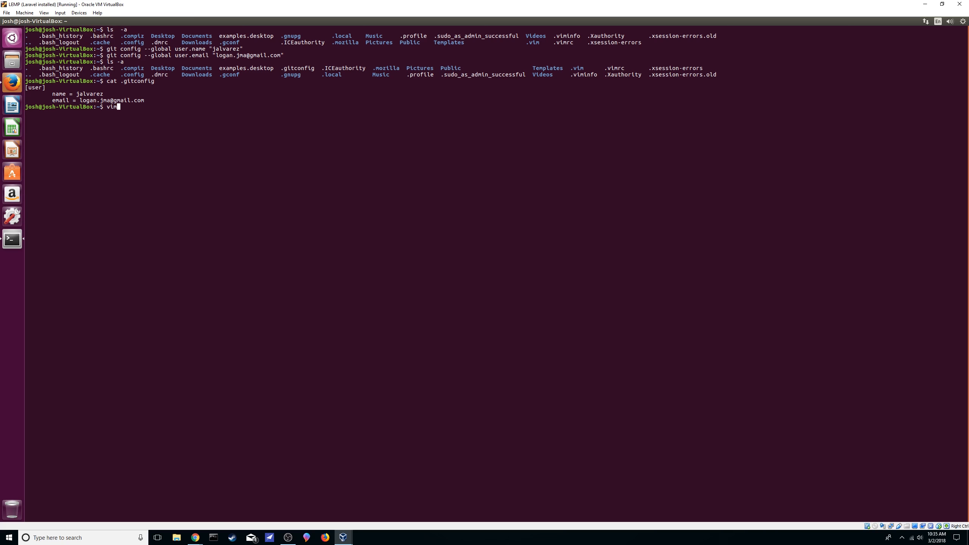
{"action": "type", "text": ".gitconfig"}
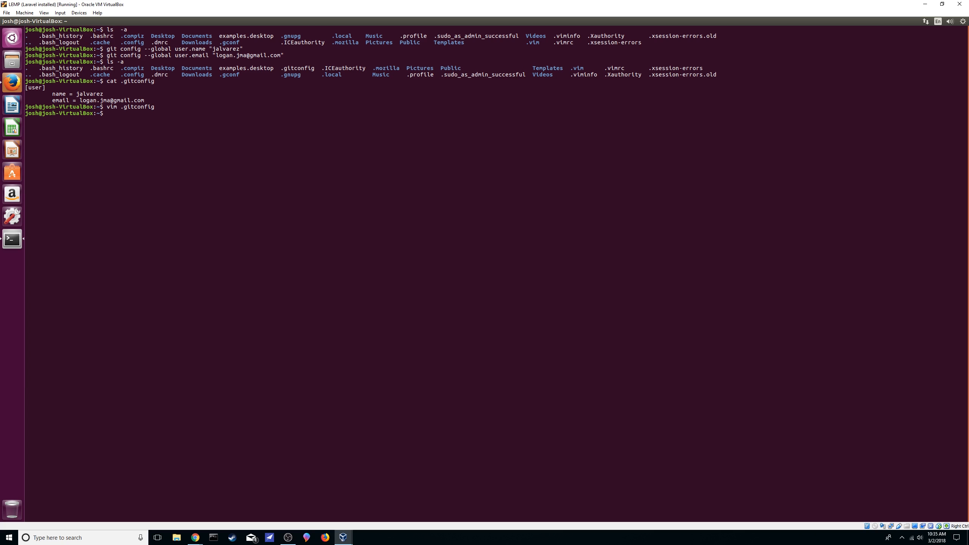
{"action": "left_click", "coordinate": [195, 537]}
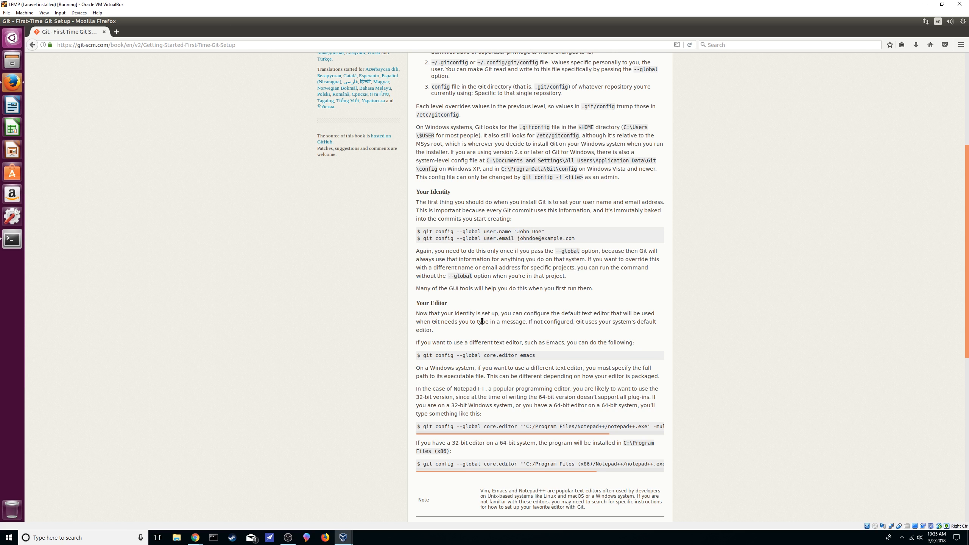
{"action": "scroll", "scroll_direction": "down", "scroll_amount": 3}
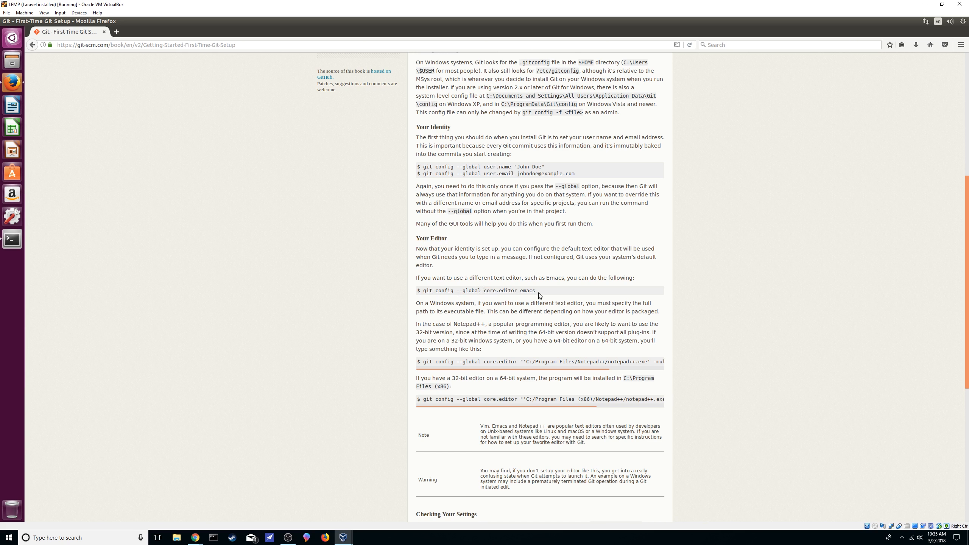
{"action": "mouse_move", "coordinate": [539, 301]}
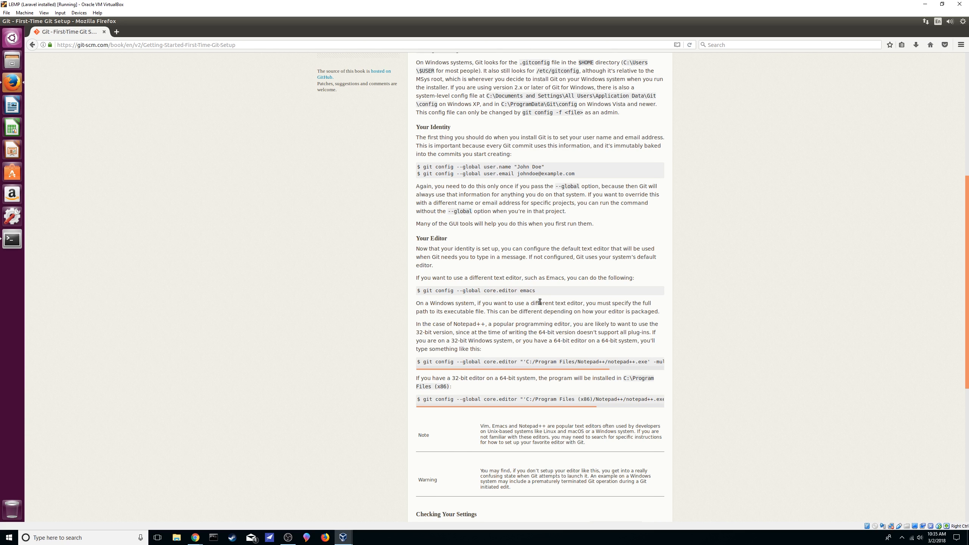
{"action": "mouse_move", "coordinate": [526, 304]}
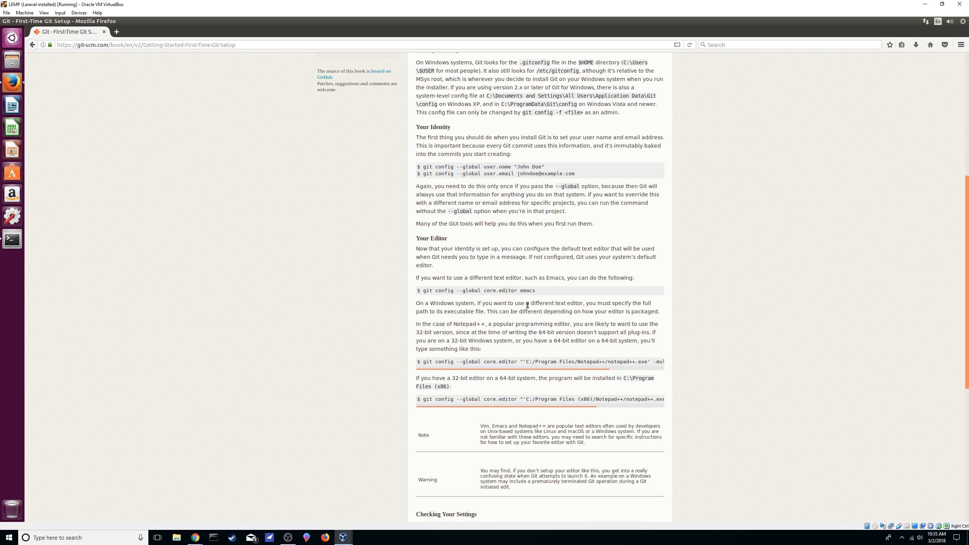
{"action": "double_click", "coordinate": [526, 291]}
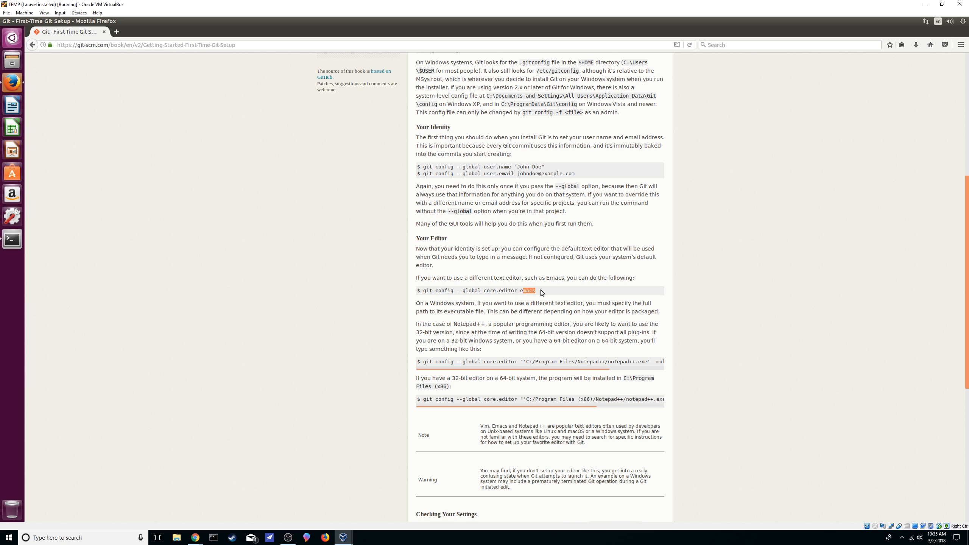
{"action": "scroll", "scroll_direction": "down", "scroll_amount": 3}
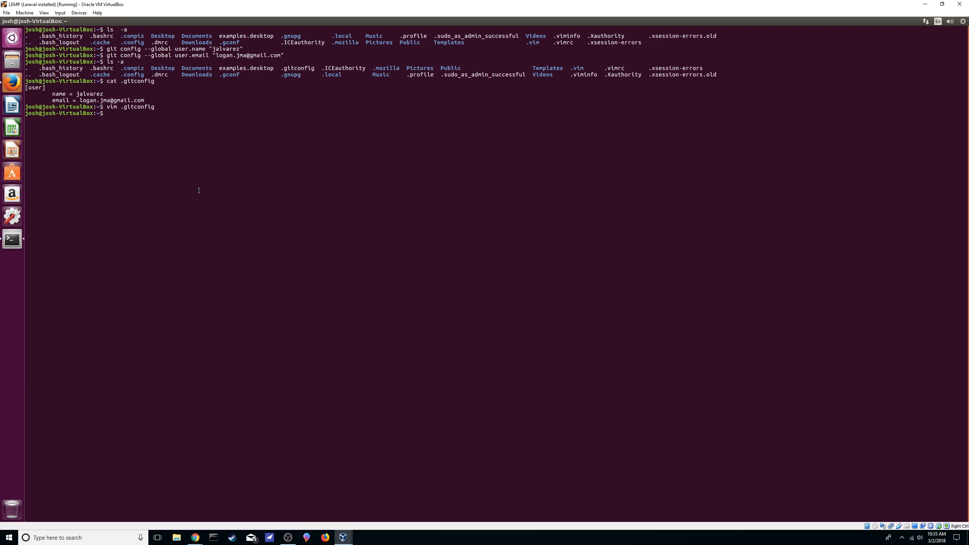
Set Git's global core.editor to Vim with git config --global.
{"action": "type", "text": "git config"}
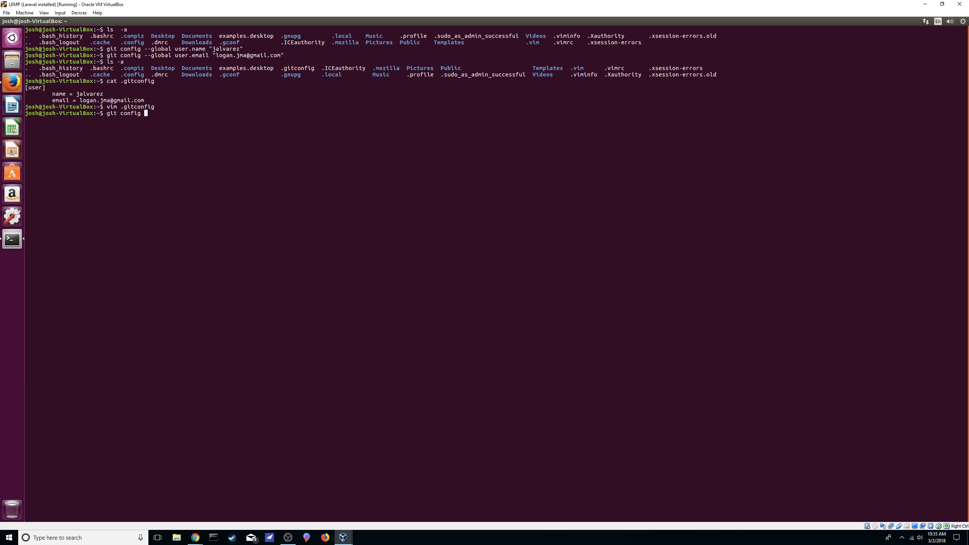
{"action": "type", "text": "--global core.editor Vim"}
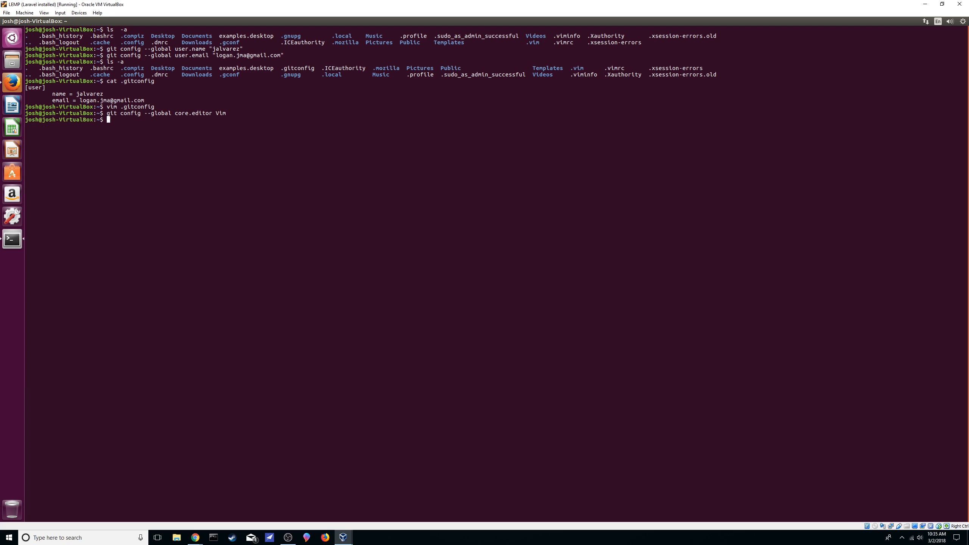
{"action": "type", "text": "git config --global core.editor Vim"}
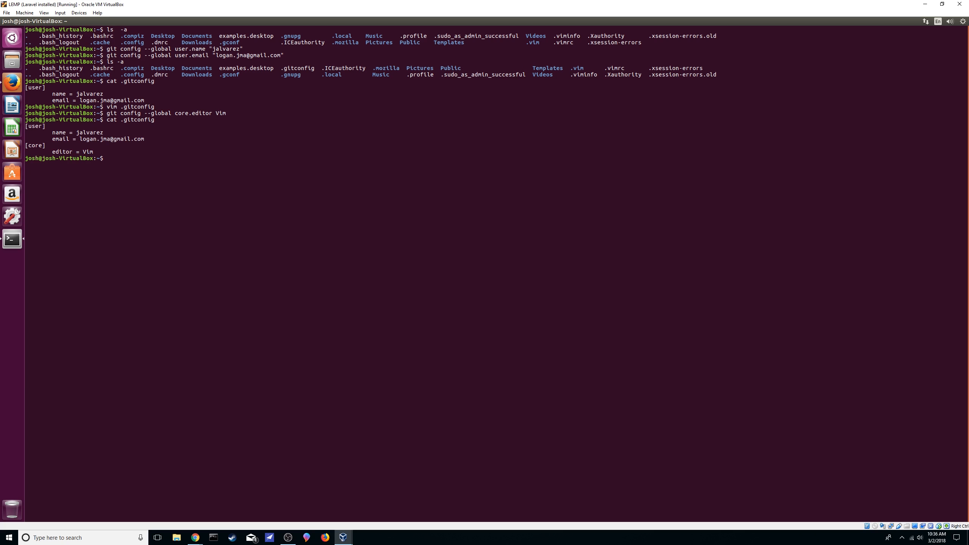
{"action": "key", "text": "alt+Tab"}
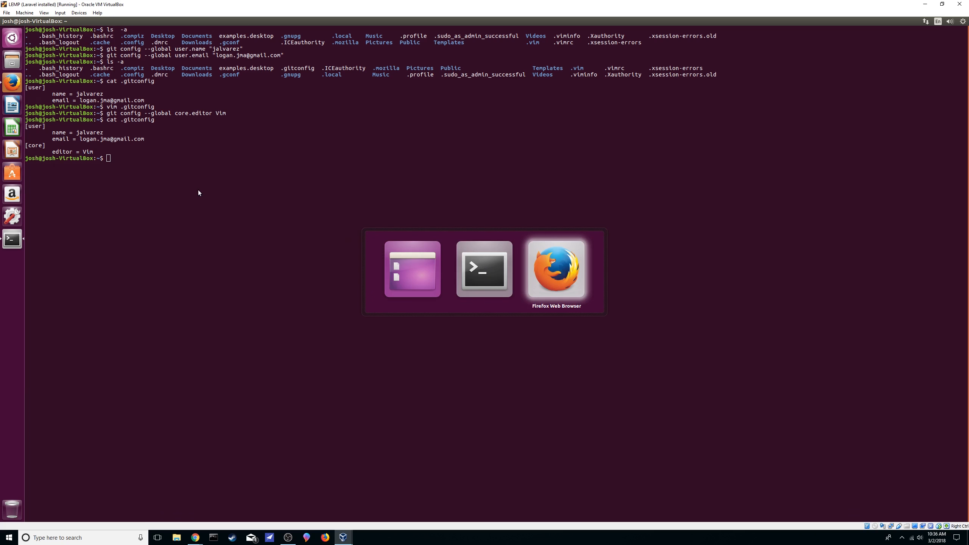
Review Checking Your Settings in the guide, run git config --list, and highlight the duplicate-keys paragraph.
{"action": "left_click", "coordinate": [555, 269]}
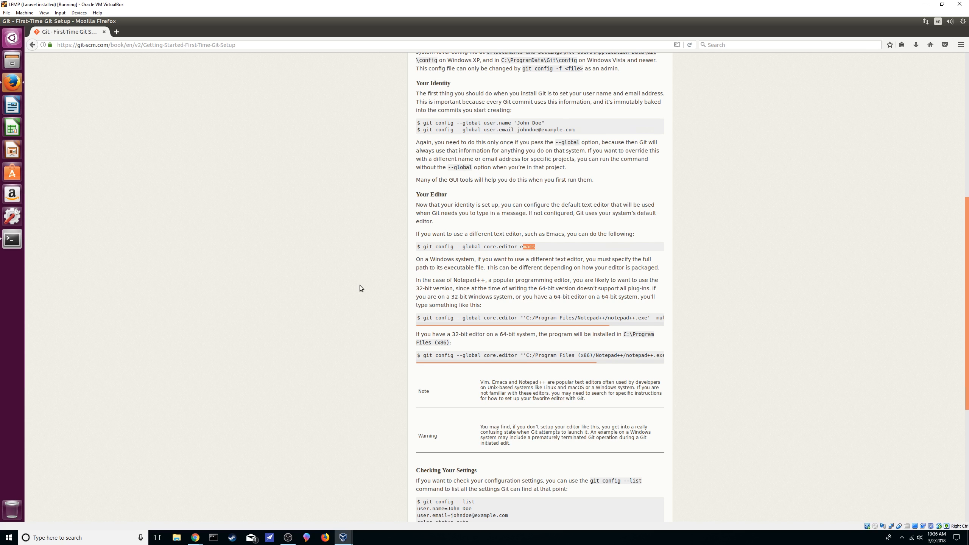
{"action": "scroll", "scroll_direction": "down", "scroll_amount": 3}
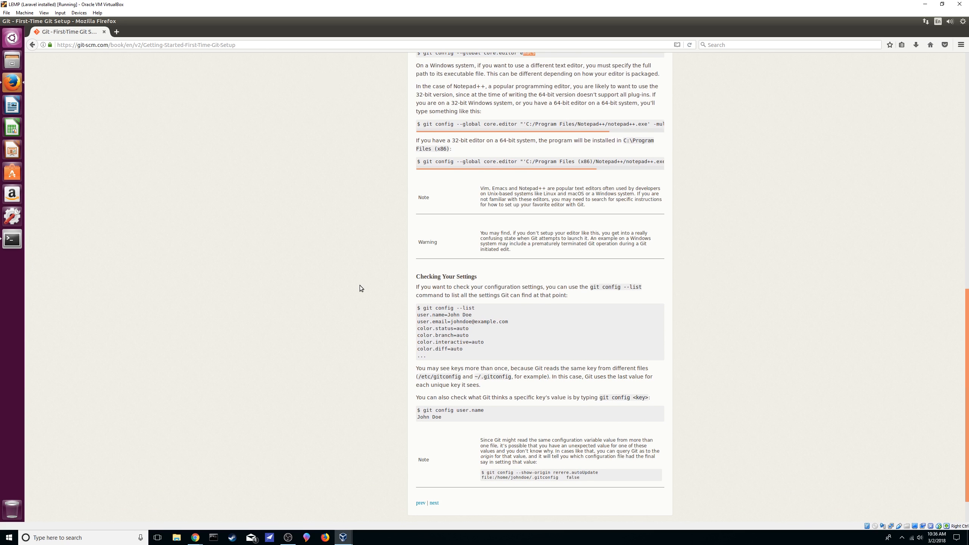
{"action": "scroll", "scroll_direction": "down", "scroll_amount": 3}
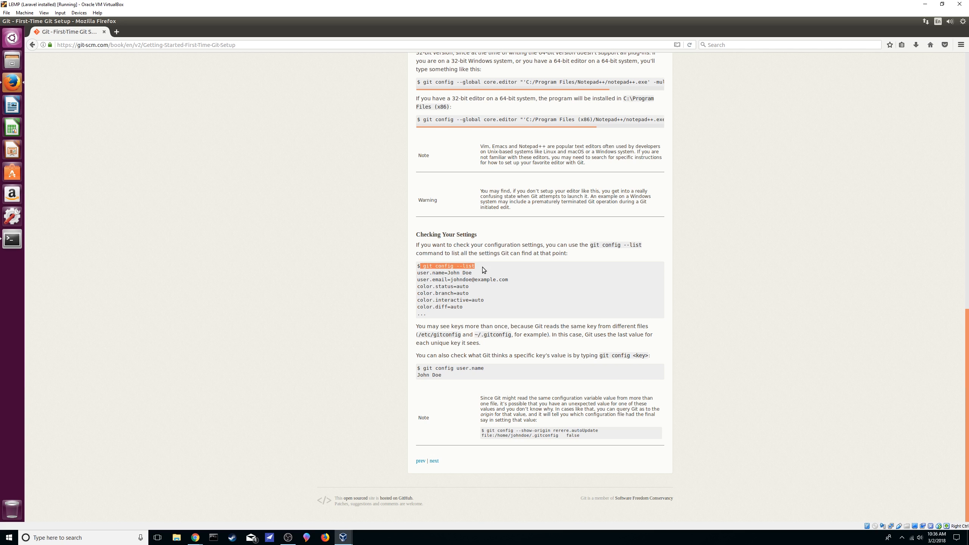
{"action": "key", "text": "alt+Tab"}
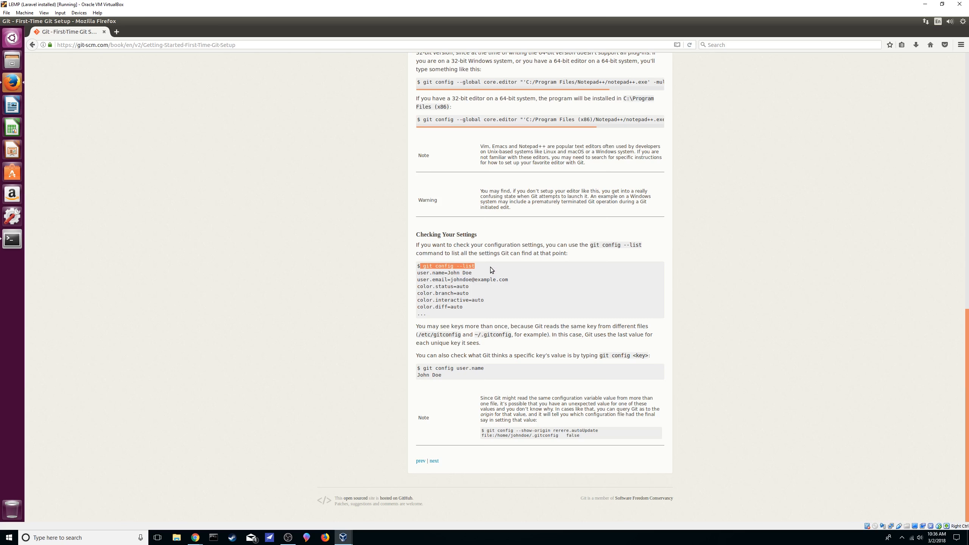
{"action": "mouse_move", "coordinate": [455, 314]}
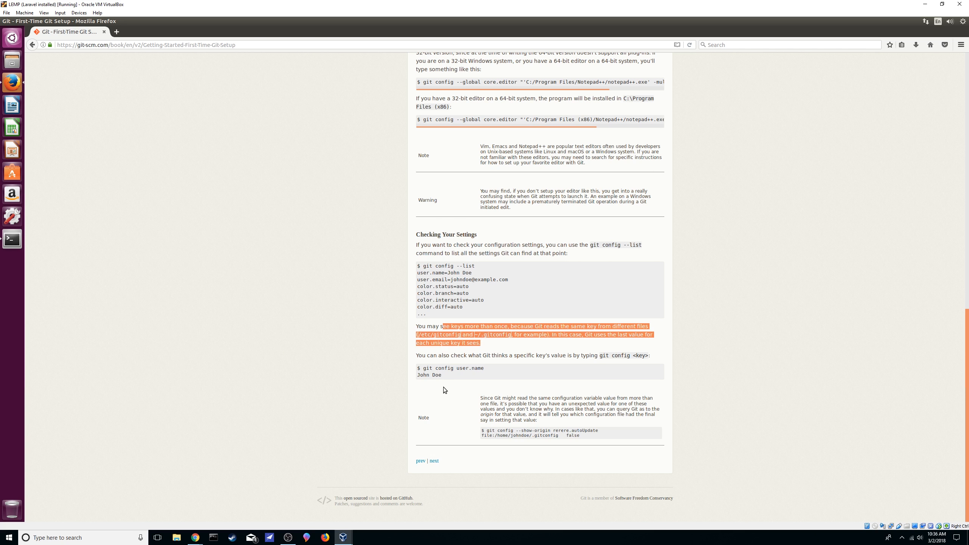
{"action": "left_click_drag", "start_coordinate": [449, 369], "coordinate": [442, 376]}
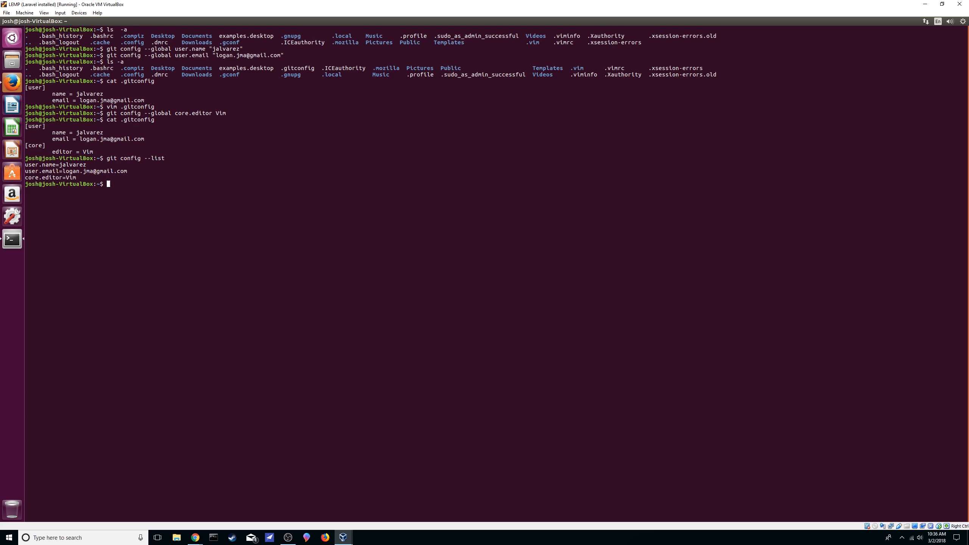
Query the configured identity with git config user.name.
{"action": "type", "text": "git config"}
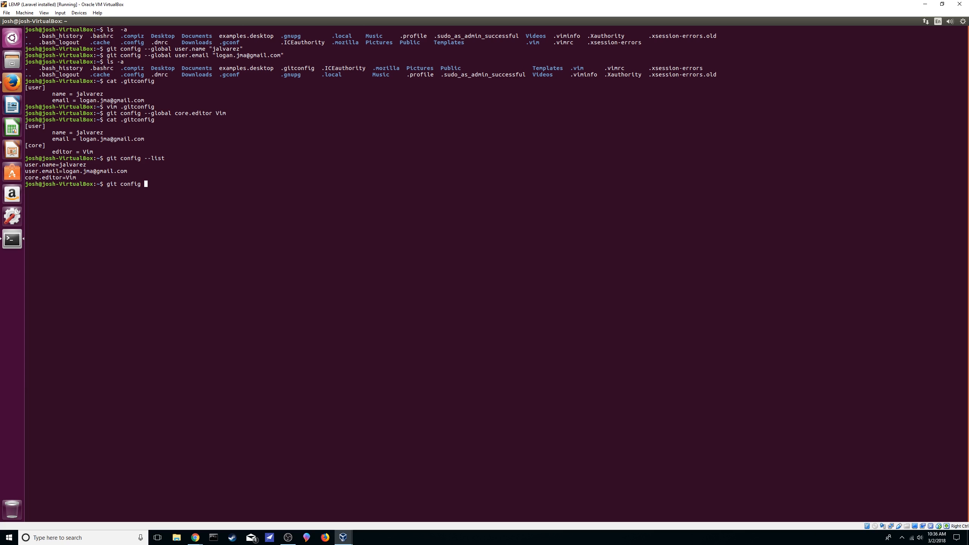
{"action": "type", "text": "user.name"}
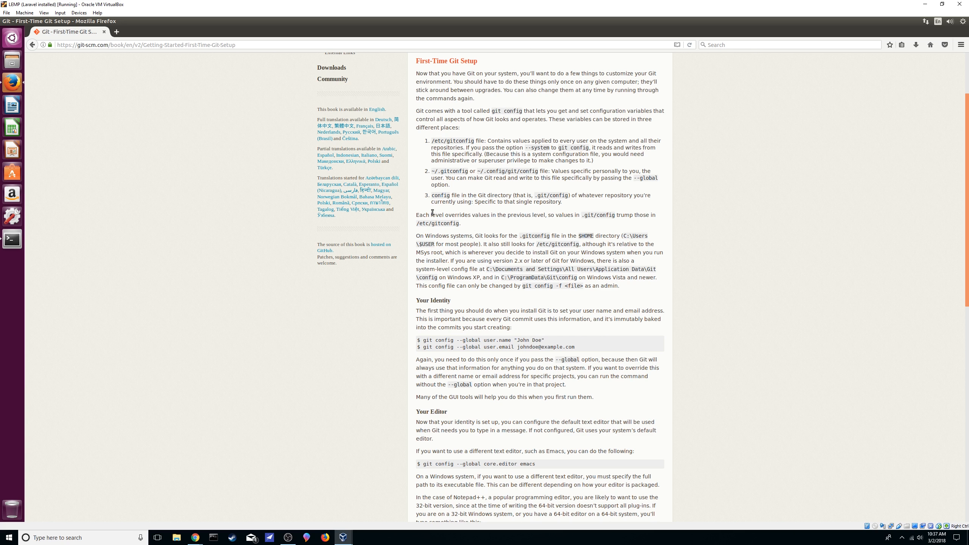
{"action": "left_click_drag", "start_coordinate": [417, 214], "coordinate": [594, 224]}
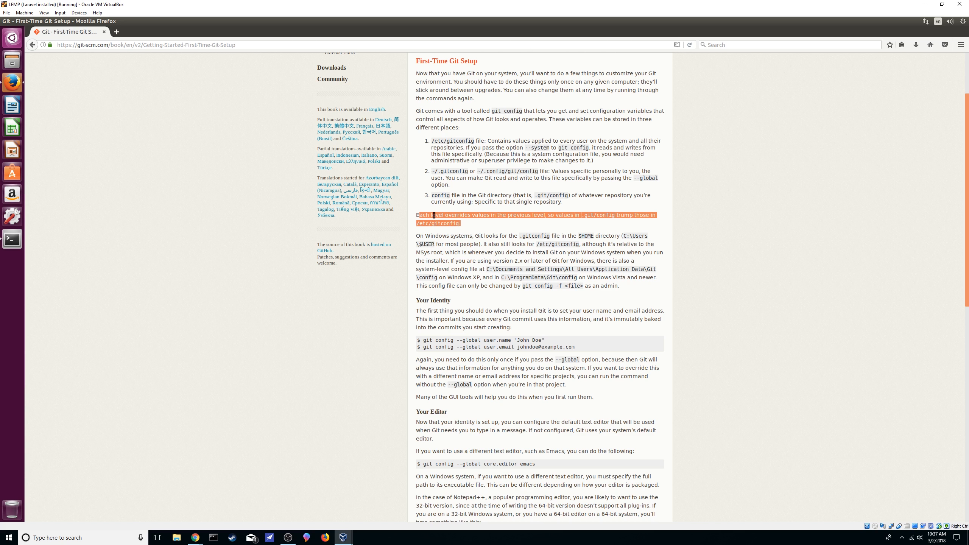
{"action": "mouse_move", "coordinate": [524, 221]}
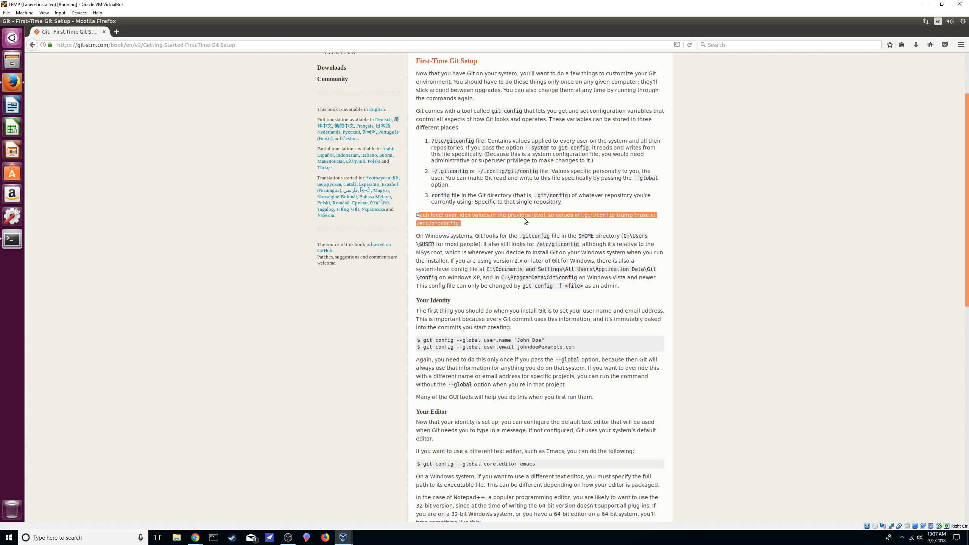
{"action": "mouse_move", "coordinate": [483, 227]}
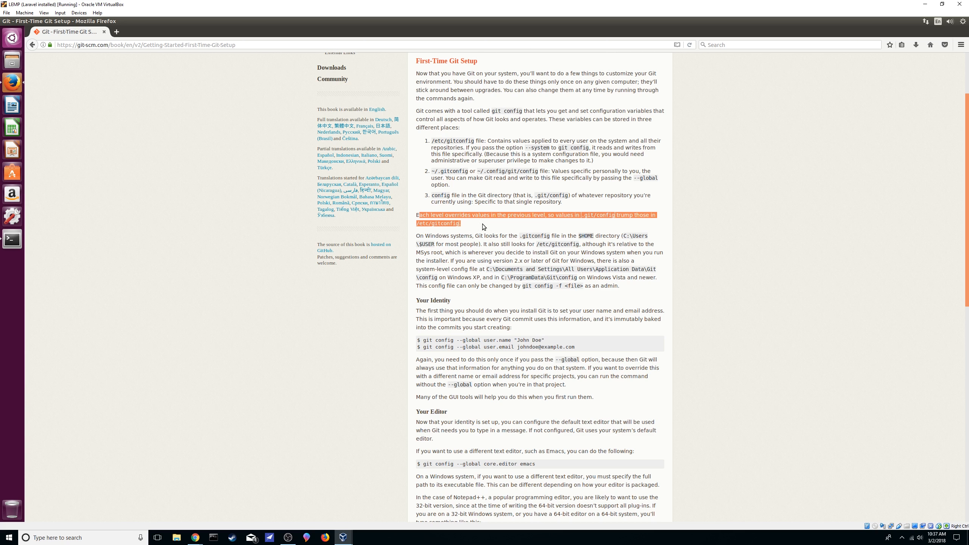
{"action": "mouse_move", "coordinate": [482, 229]}
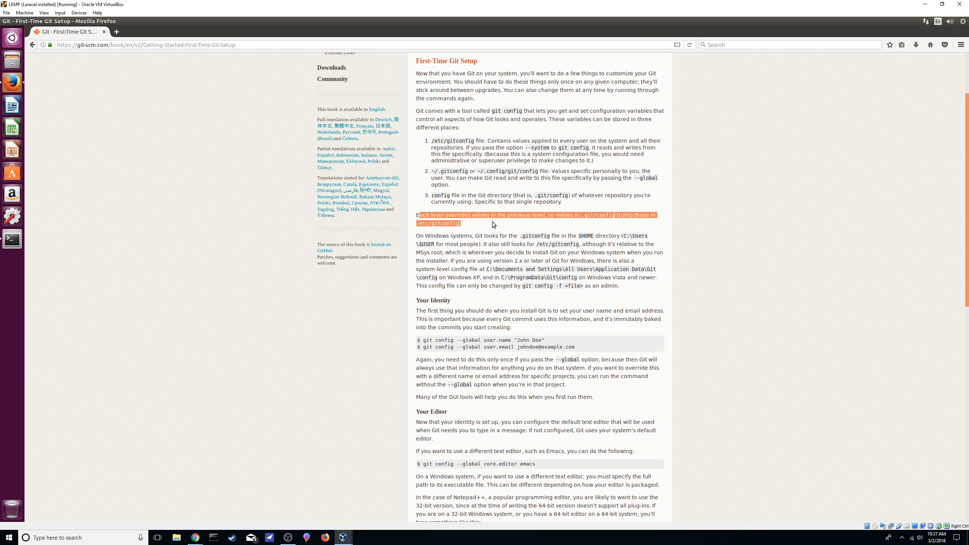
{"action": "mouse_move", "coordinate": [503, 230]}
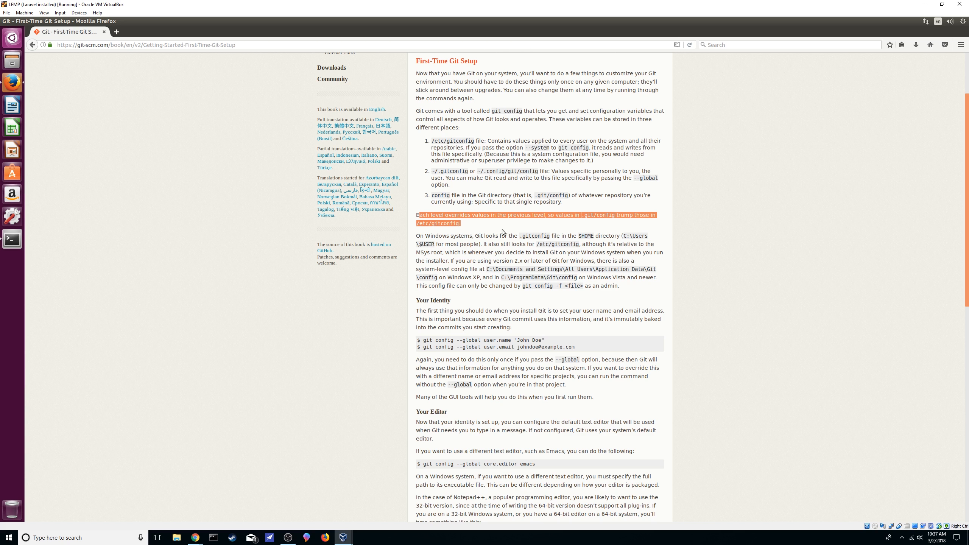
{"action": "mouse_move", "coordinate": [496, 235]}
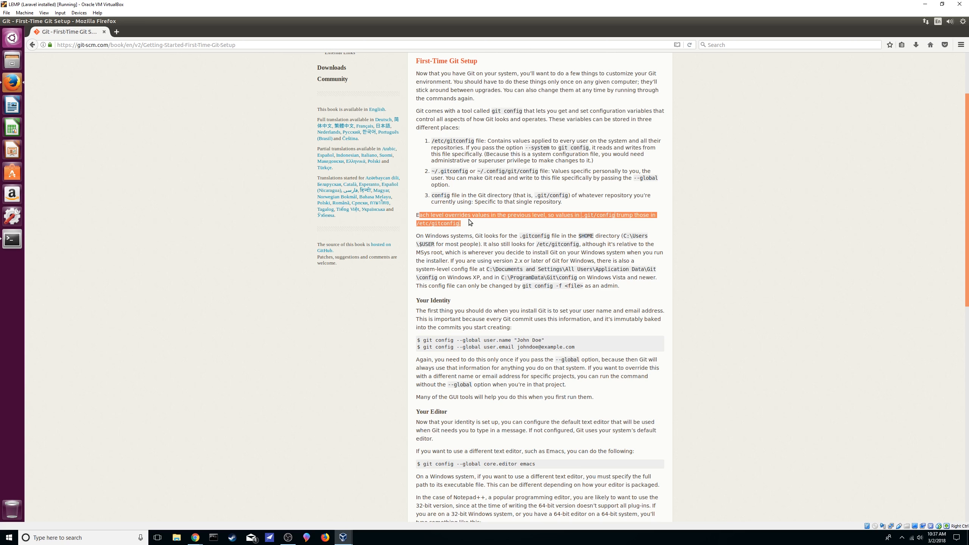
{"action": "mouse_move", "coordinate": [472, 243]}
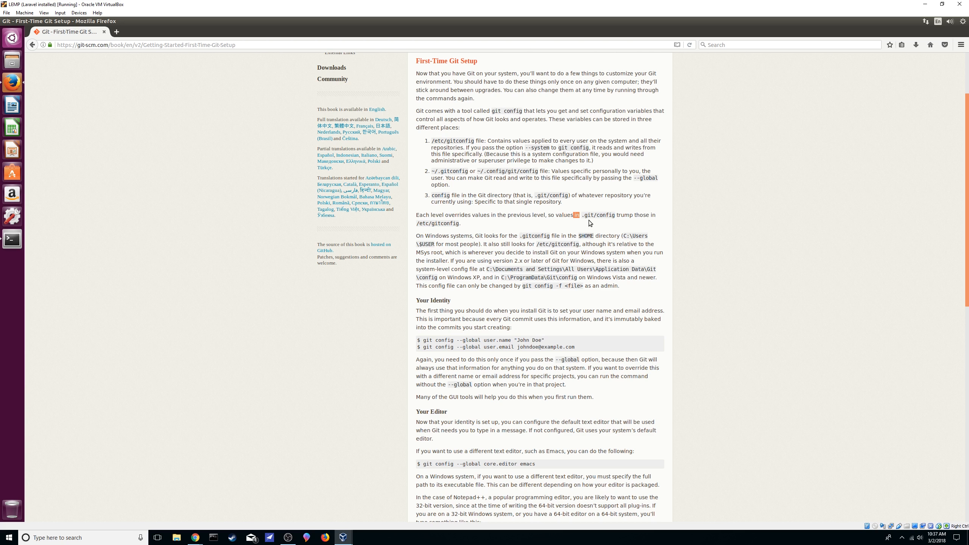
{"action": "double_click", "coordinate": [599, 214]}
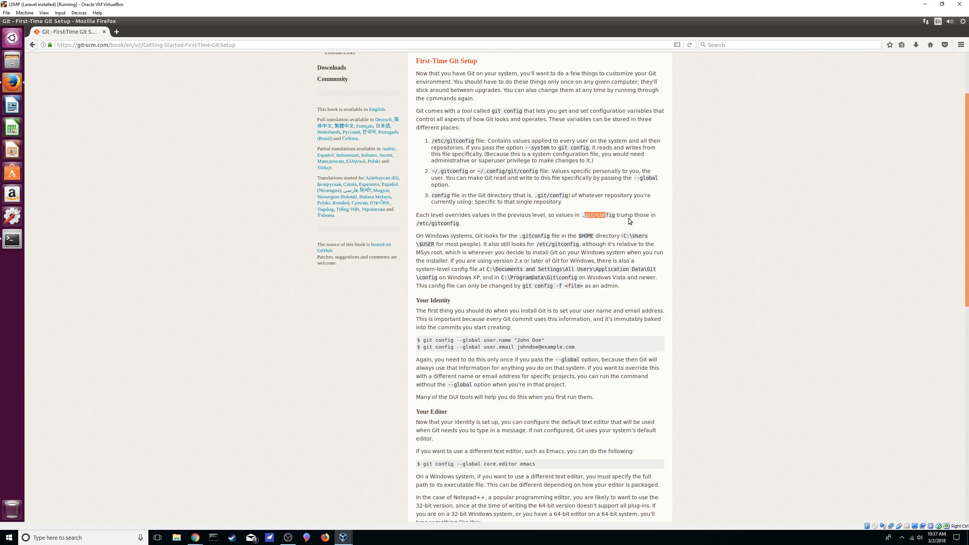
{"action": "left_click_drag", "start_coordinate": [600, 215], "coordinate": [656, 214]}
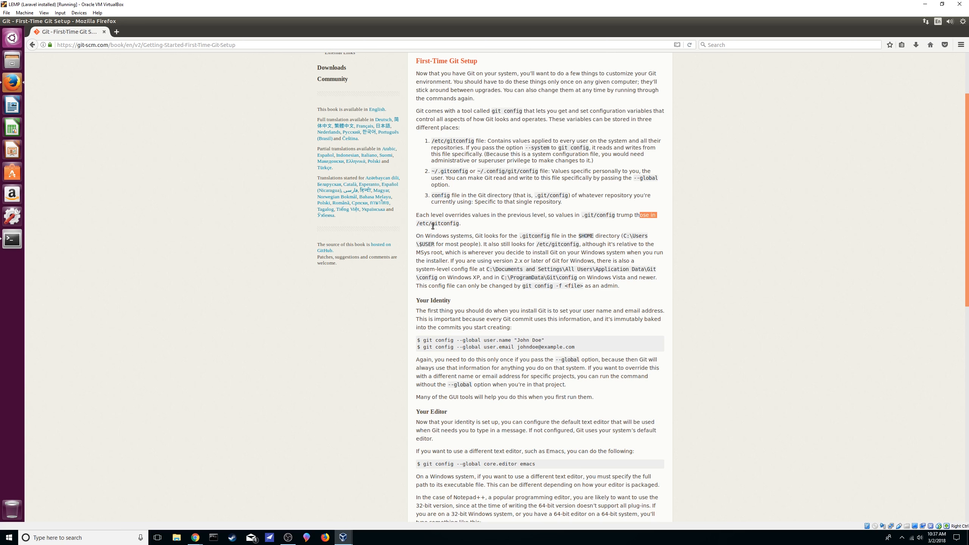
{"action": "double_click", "coordinate": [444, 224]}
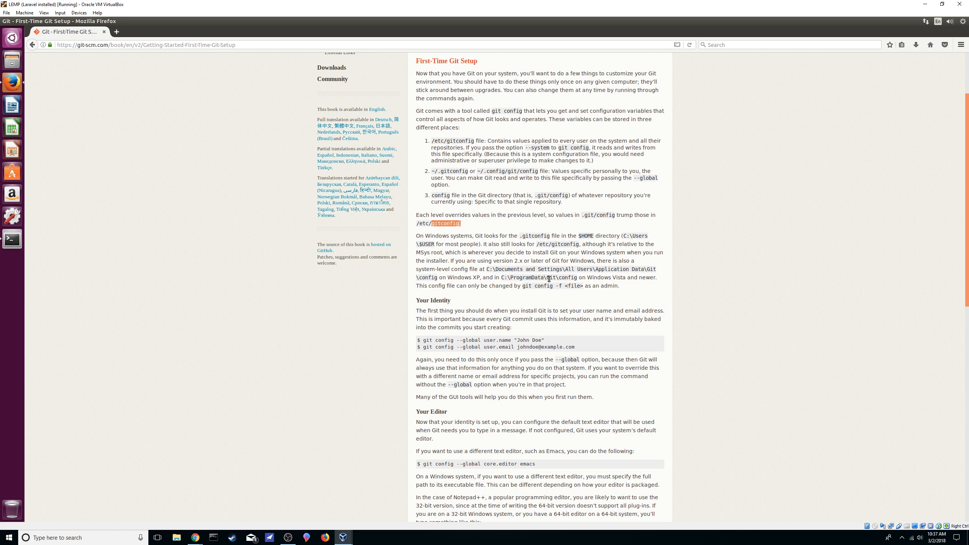
{"action": "scroll", "scroll_direction": "down", "scroll_amount": 3}
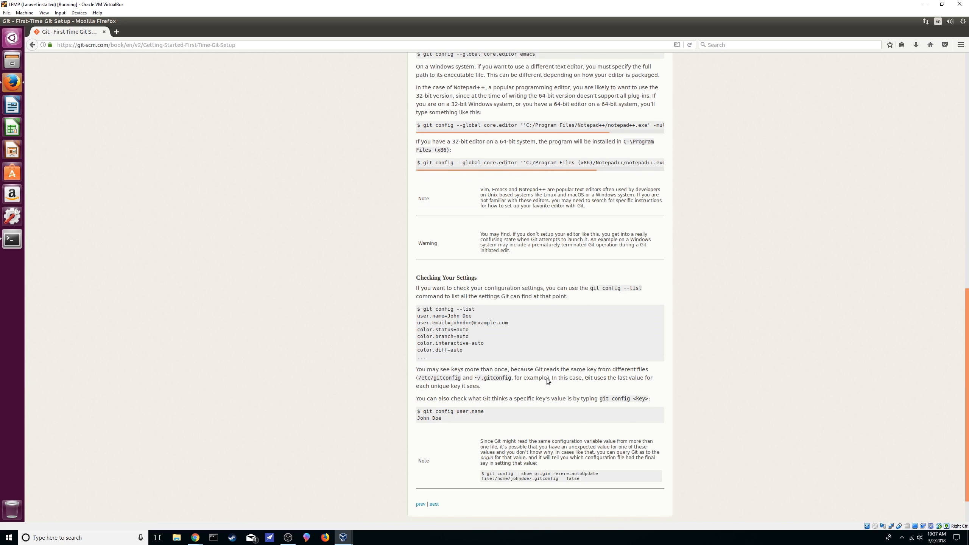
Move on to the 1.7 Getting Help chapter and switch back to Terminal.
{"action": "left_click", "coordinate": [435, 461]}
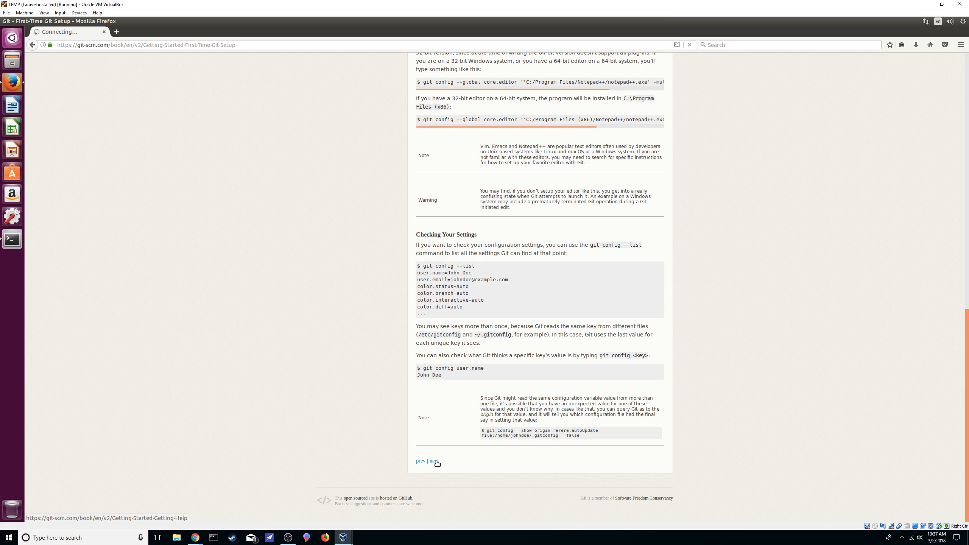
{"action": "left_click", "coordinate": [435, 461]}
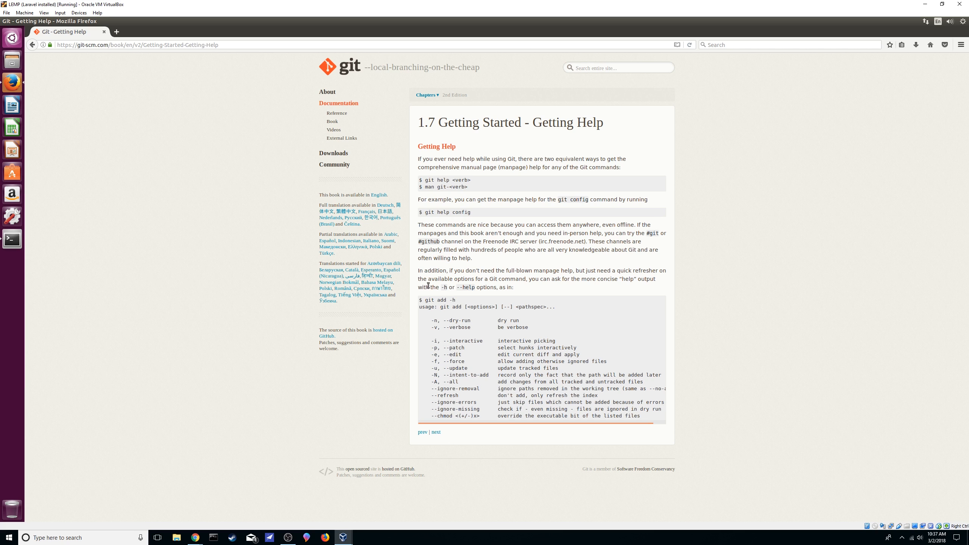
{"action": "mouse_move", "coordinate": [462, 236]}
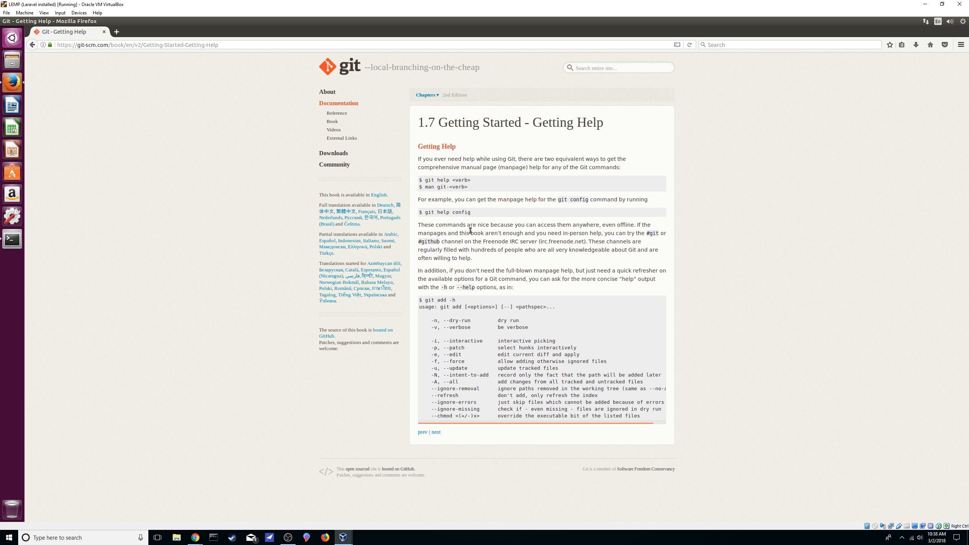
{"action": "mouse_move", "coordinate": [468, 233]}
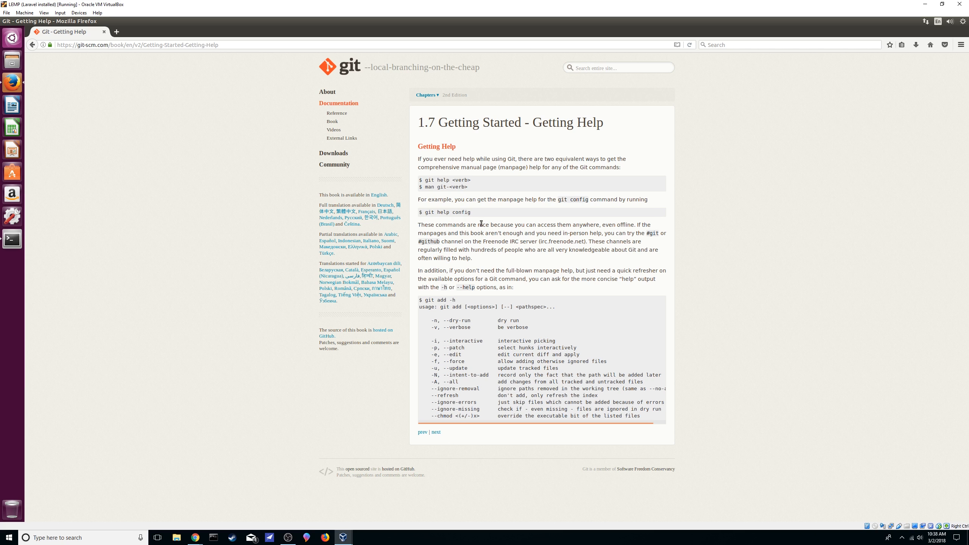
{"action": "mouse_move", "coordinate": [482, 223]}
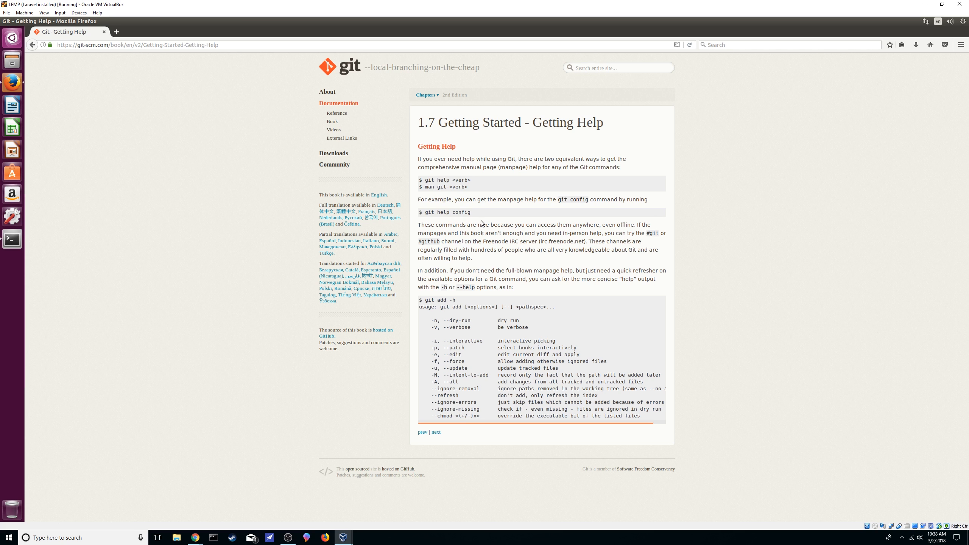
{"action": "mouse_move", "coordinate": [539, 243]}
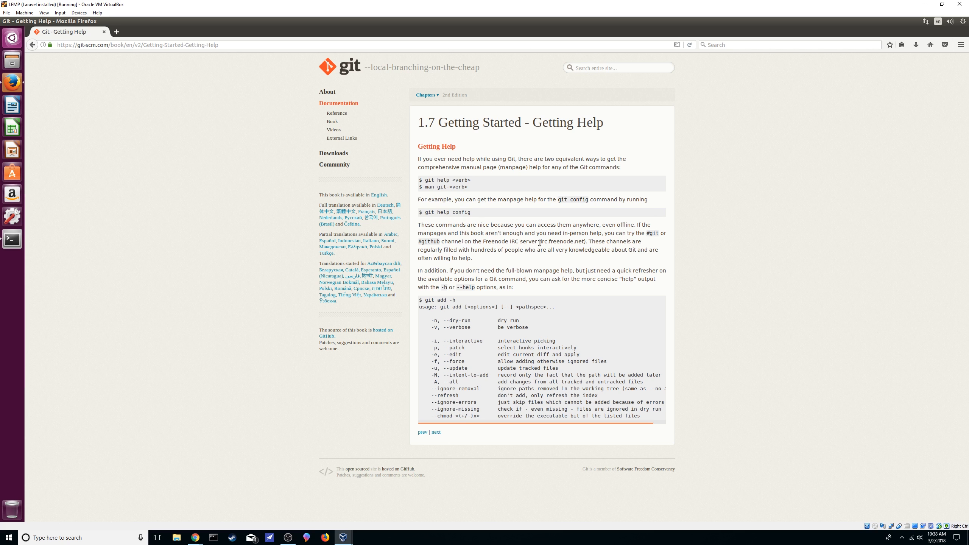
{"action": "left_click", "coordinate": [11, 239]}
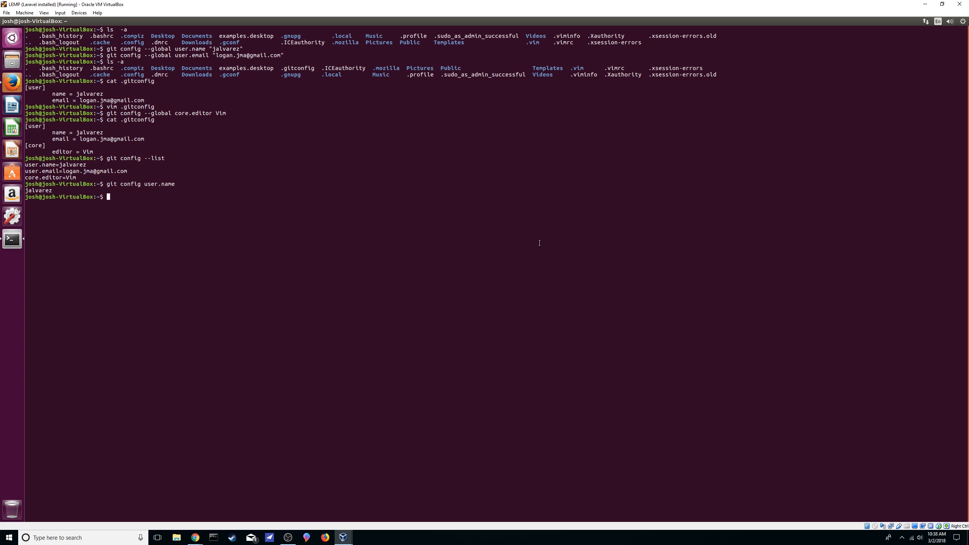
Run git help init and read through the git-init manual page.
{"action": "type", "text": "git help"}
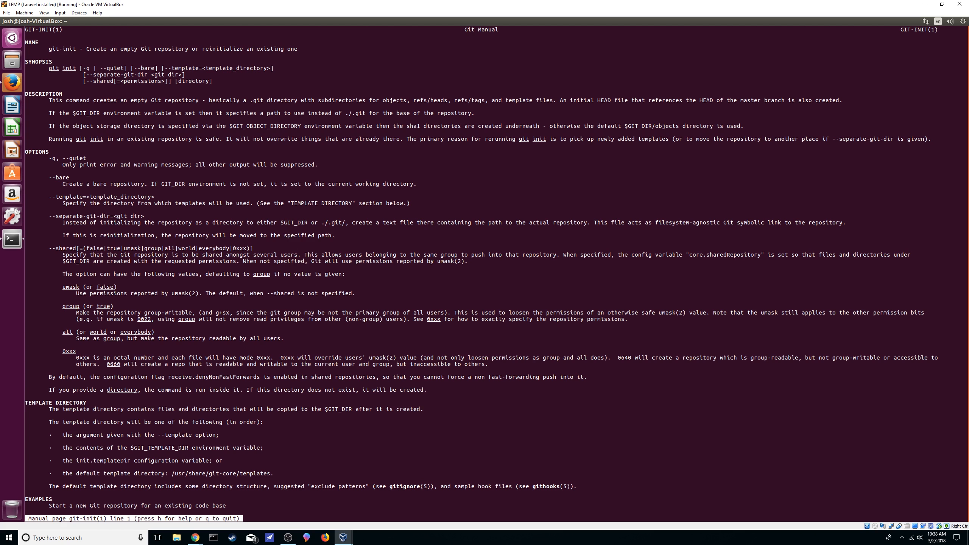
{"action": "scroll", "scroll_direction": "down", "scroll_amount": 3}
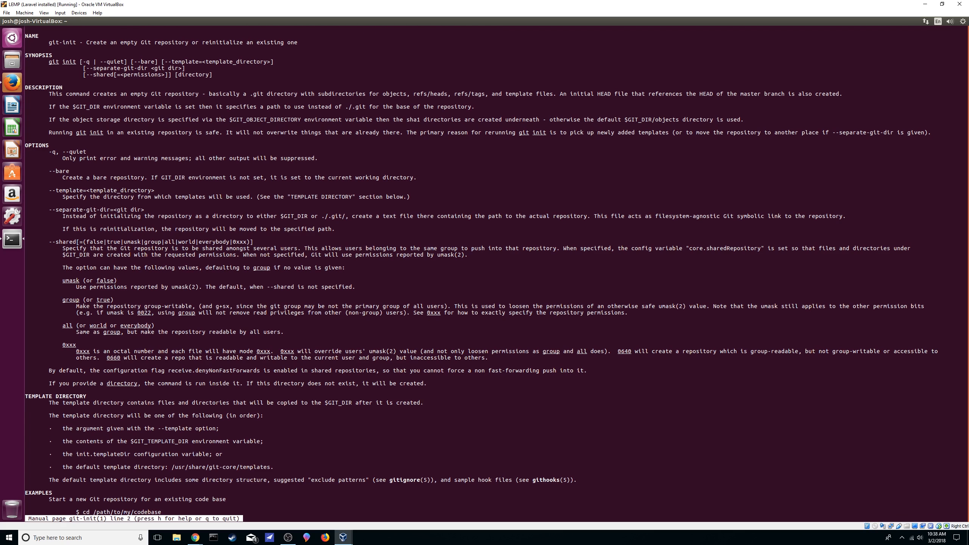
{"action": "scroll", "scroll_direction": "down", "scroll_amount": 3}
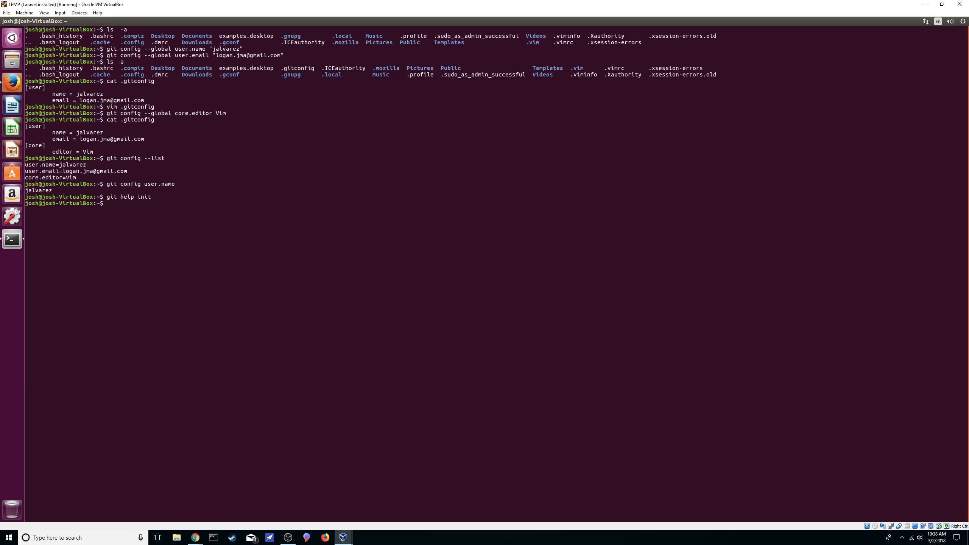
{"action": "mouse_move", "coordinate": [539, 243]}
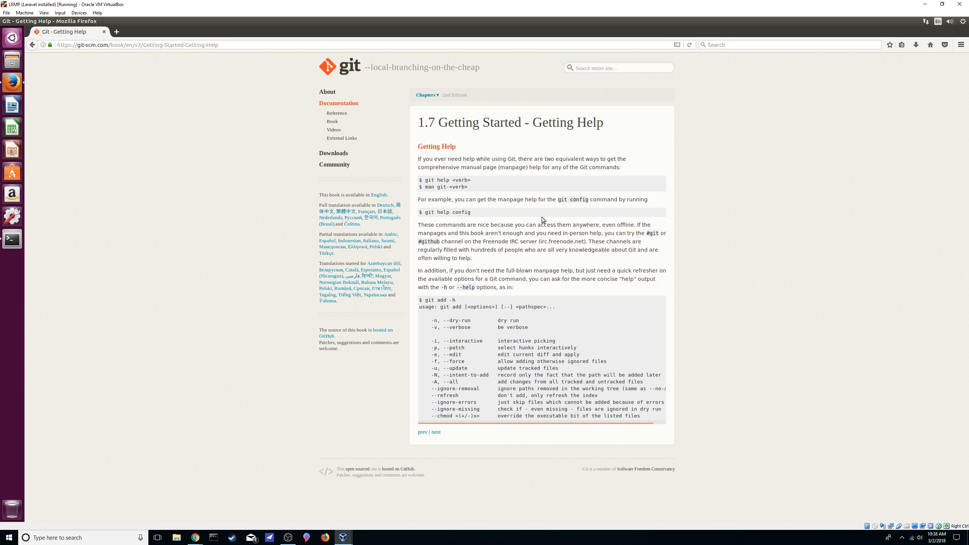
{"action": "mouse_move", "coordinate": [440, 234]}
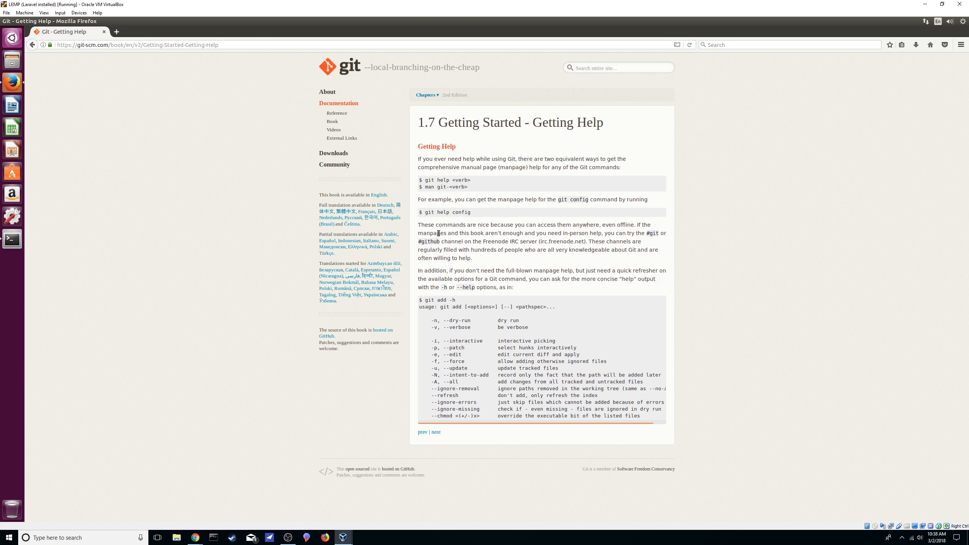
{"action": "mouse_move", "coordinate": [496, 215]}
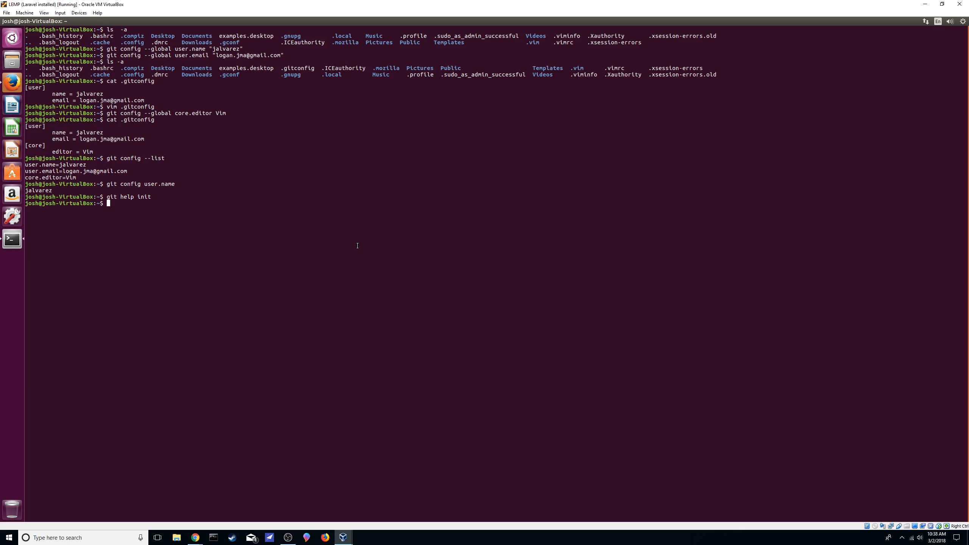
Run man git init and start reading the git-init manual page.
{"action": "type", "text": "man"}
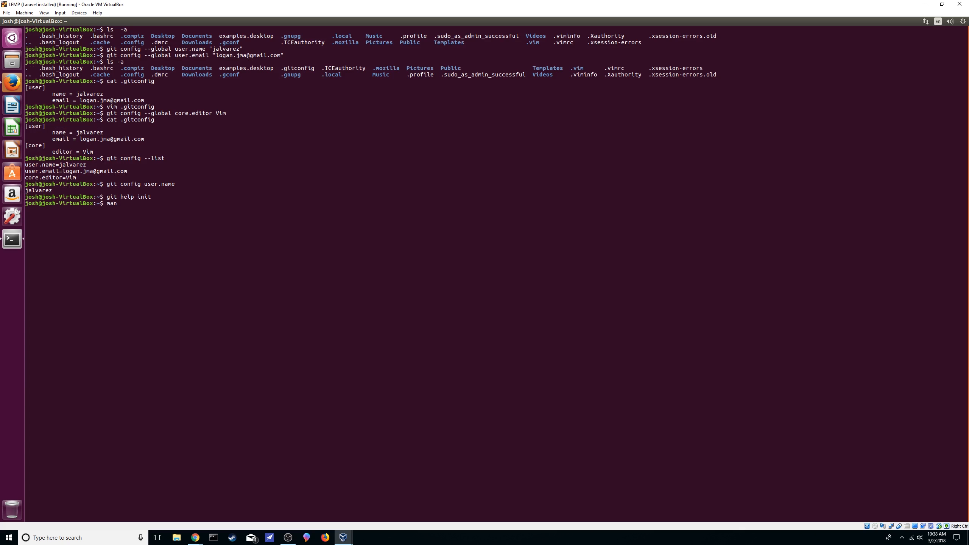
{"action": "type", "text": "git"}
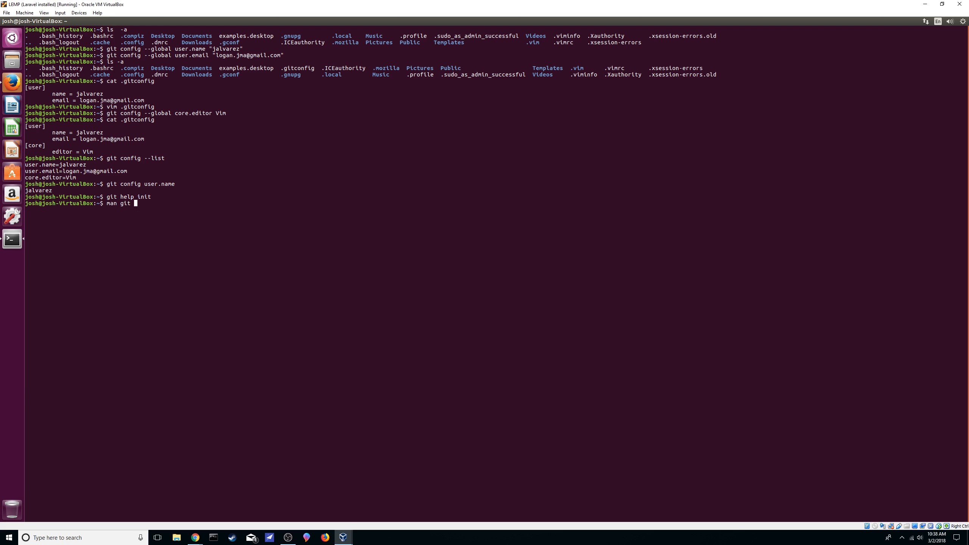
{"action": "key", "text": "Return"}
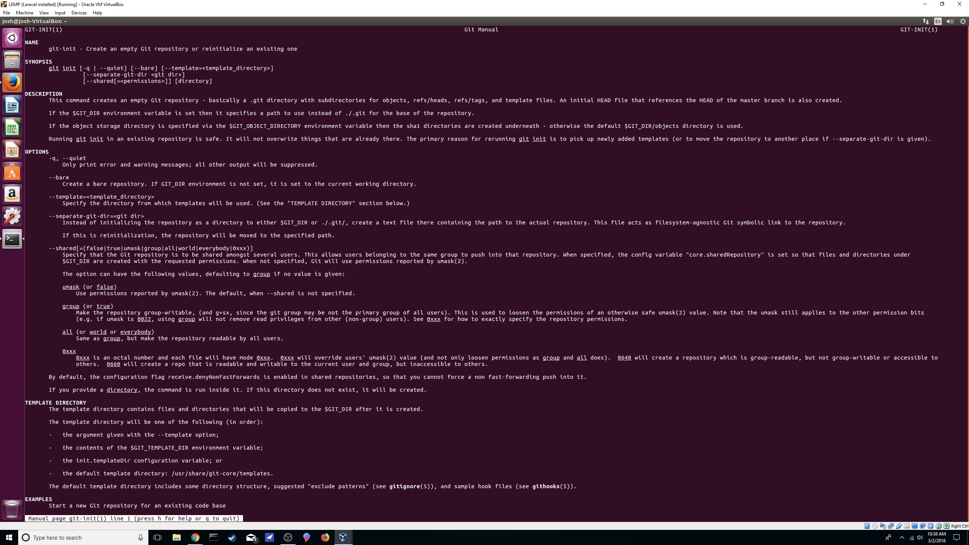
{"action": "scroll", "scroll_direction": "down", "scroll_amount": 3}
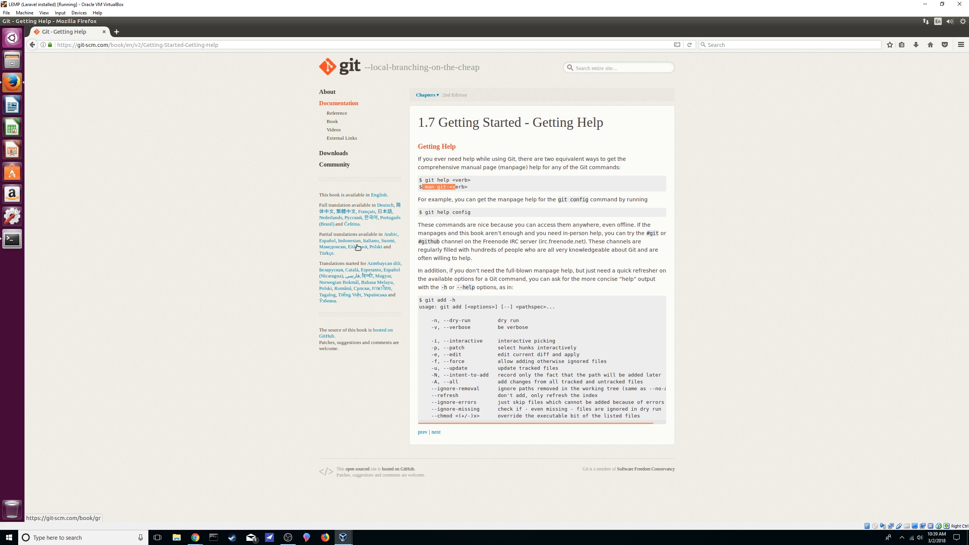
{"action": "mouse_move", "coordinate": [424, 348]}
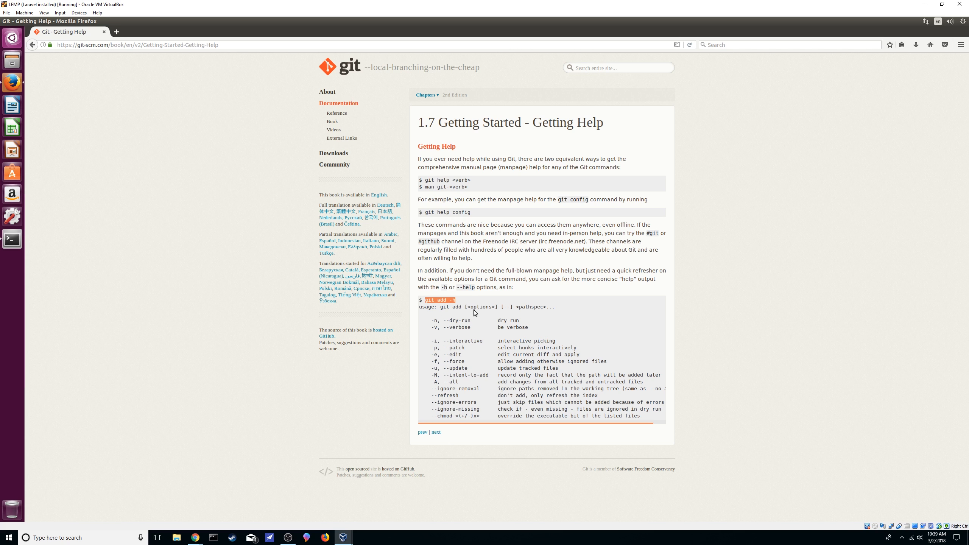
{"action": "mouse_move", "coordinate": [523, 325]}
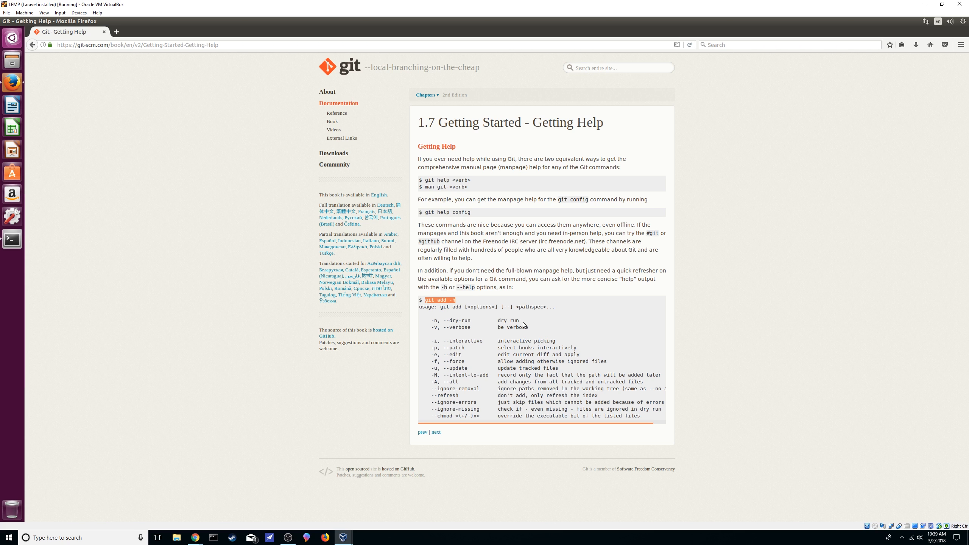
{"action": "mouse_move", "coordinate": [491, 339]}
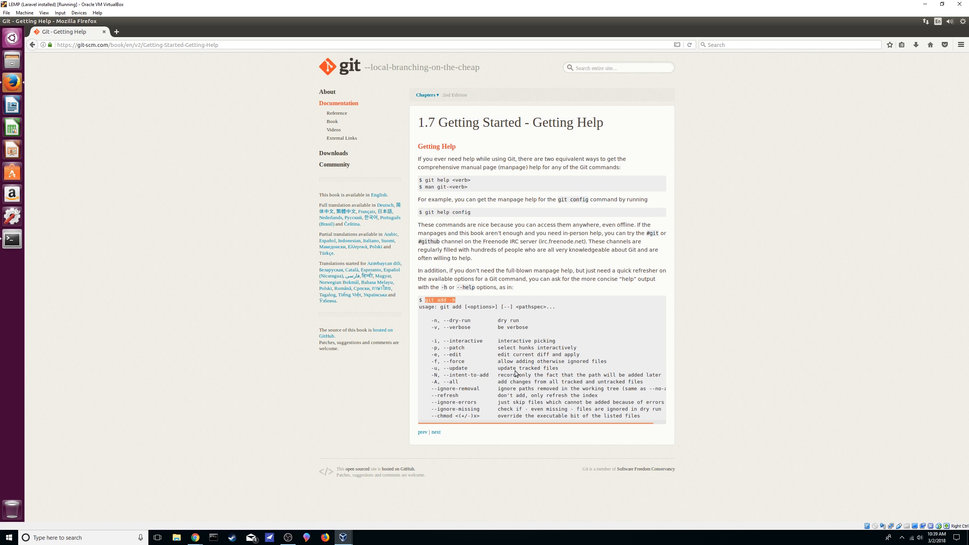
{"action": "mouse_move", "coordinate": [532, 338]}
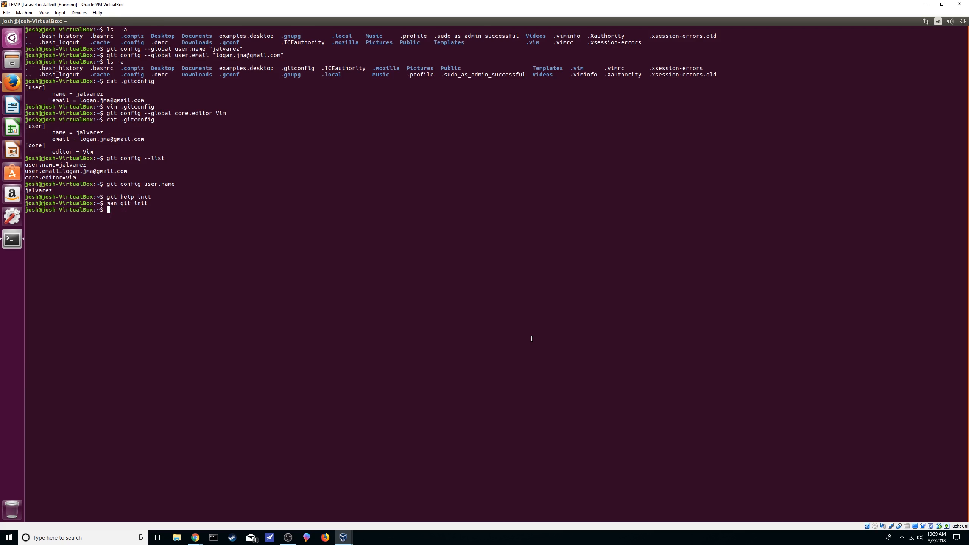
Quit the man pager and begin entering git add - at the fresh prompt.
{"action": "type", "text": "git add -"}
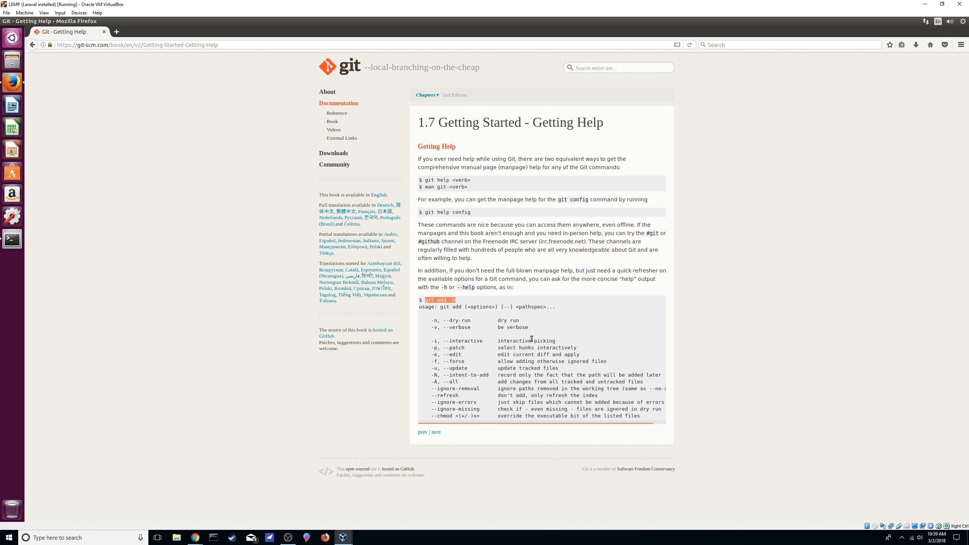
{"action": "mouse_move", "coordinate": [436, 432]}
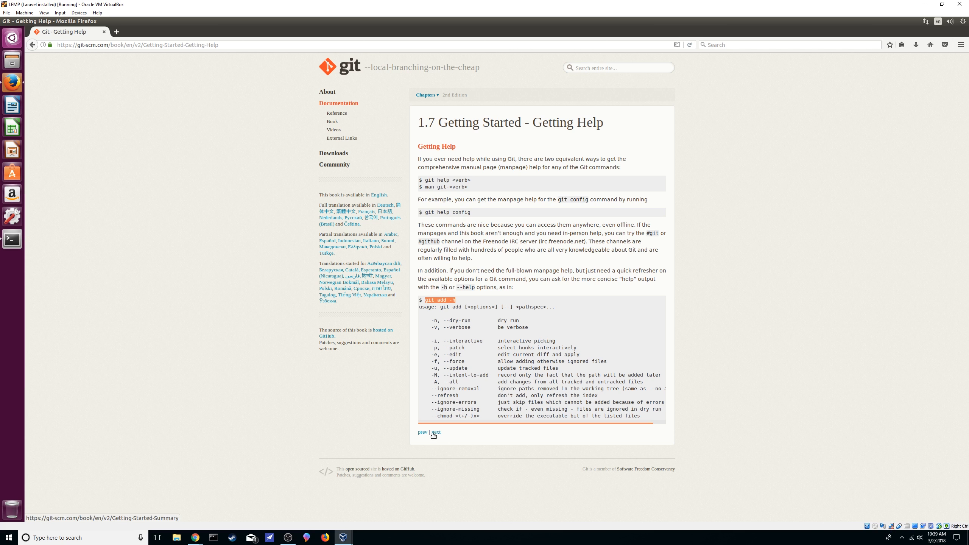
Move forward via Getting Started Summary to chapter 2.1 Getting a Git Repository and read down it.
{"action": "left_click", "coordinate": [436, 432]}
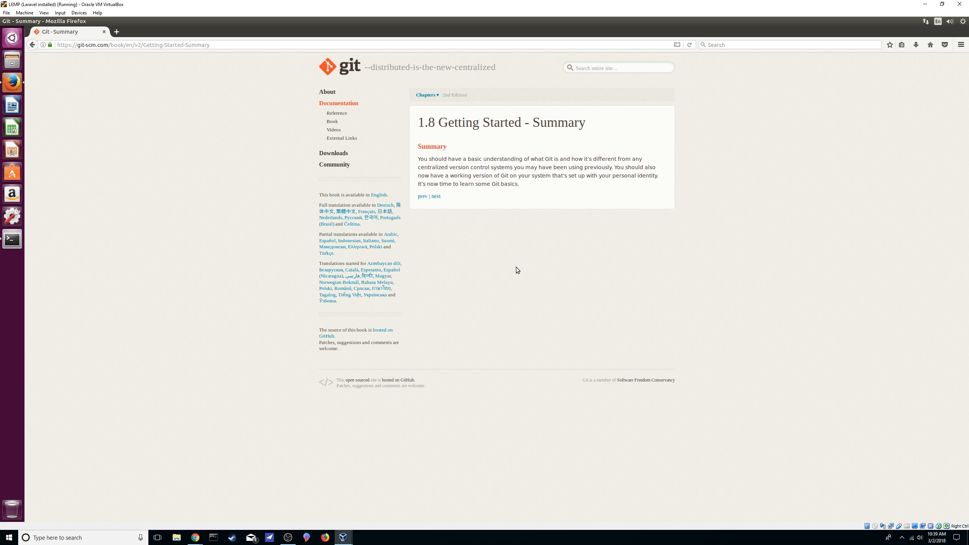
{"action": "mouse_move", "coordinate": [436, 197]}
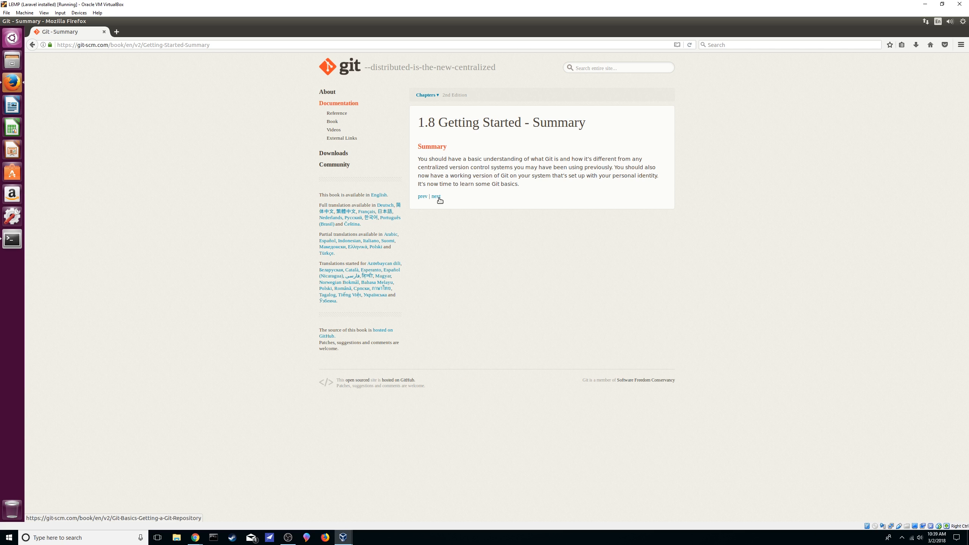
{"action": "left_click", "coordinate": [437, 196]}
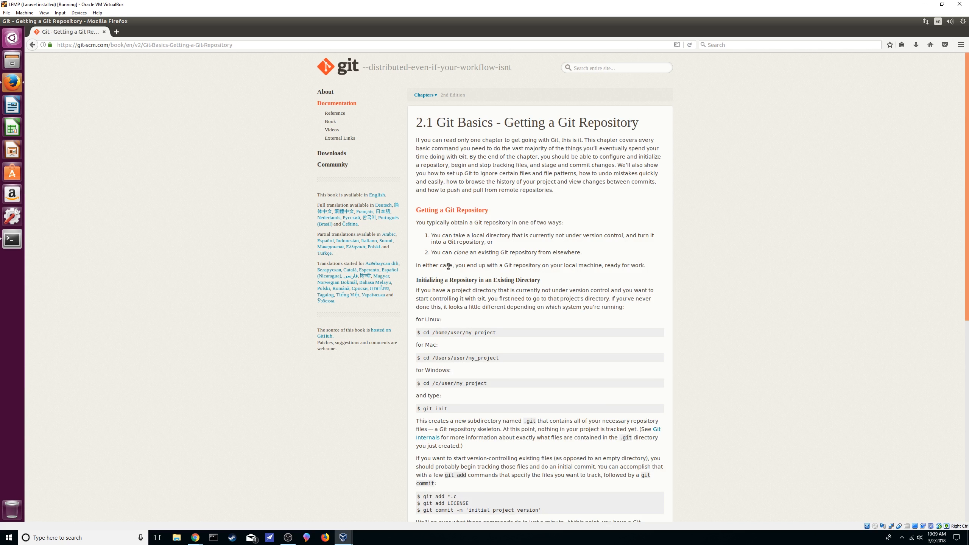
{"action": "scroll", "scroll_direction": "down", "scroll_amount": 3}
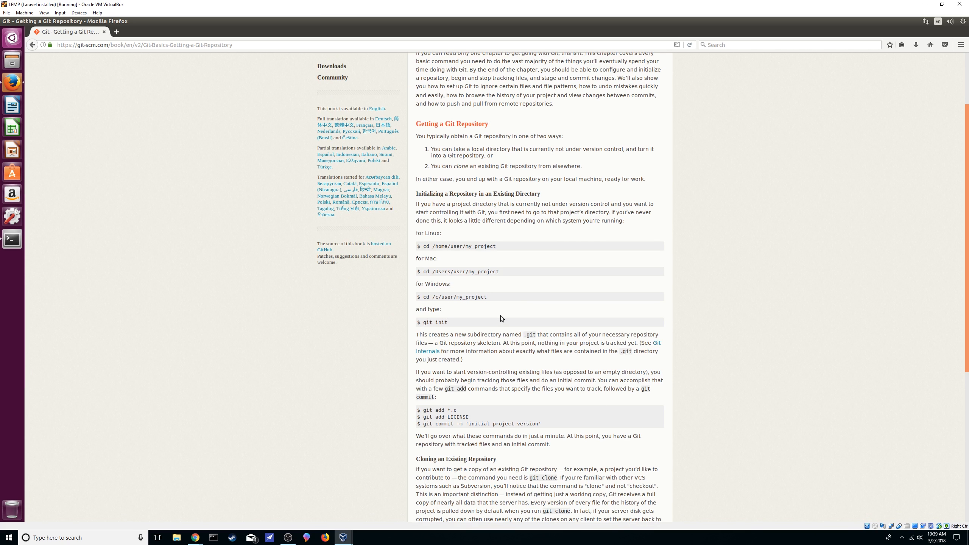
{"action": "scroll", "scroll_direction": "down", "scroll_amount": 3}
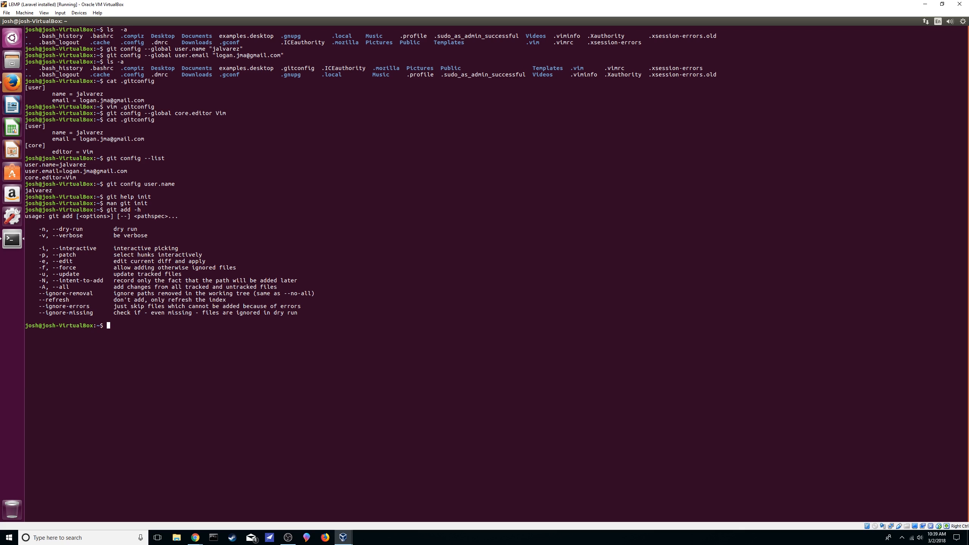
Move into Documents, make a git folder, enter it, list its empty contents and enter git init.
{"action": "type", "text": "cd Documents"}
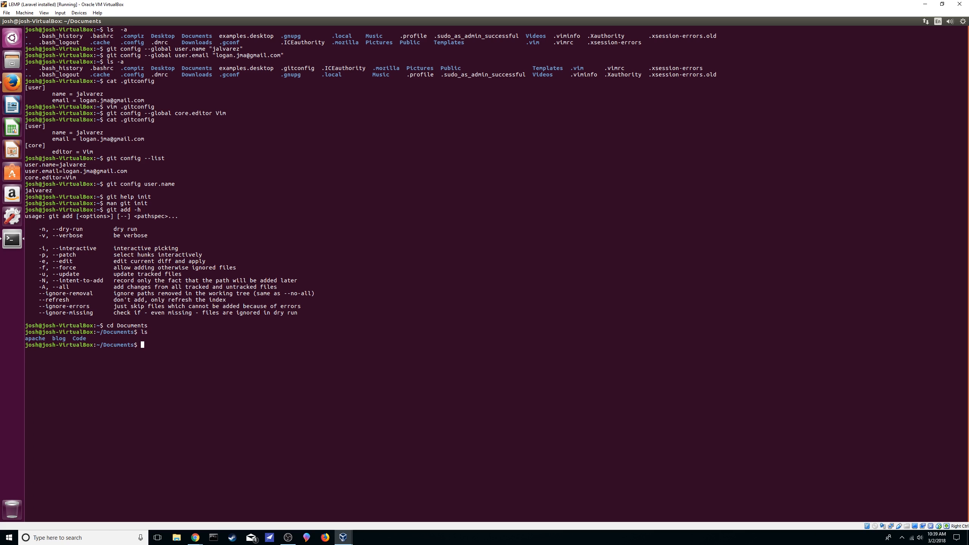
{"action": "type", "text": "mkdir"}
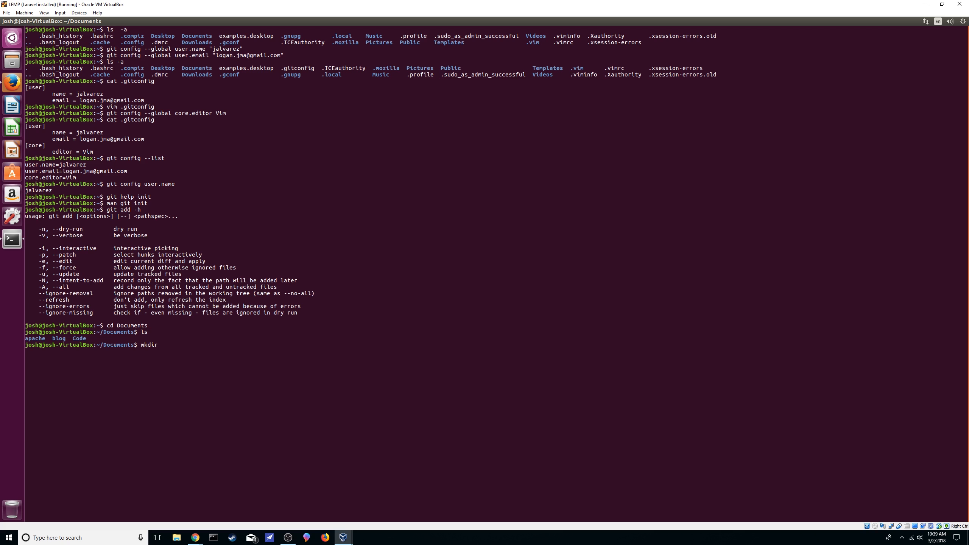
{"action": "type", "text": "git"}
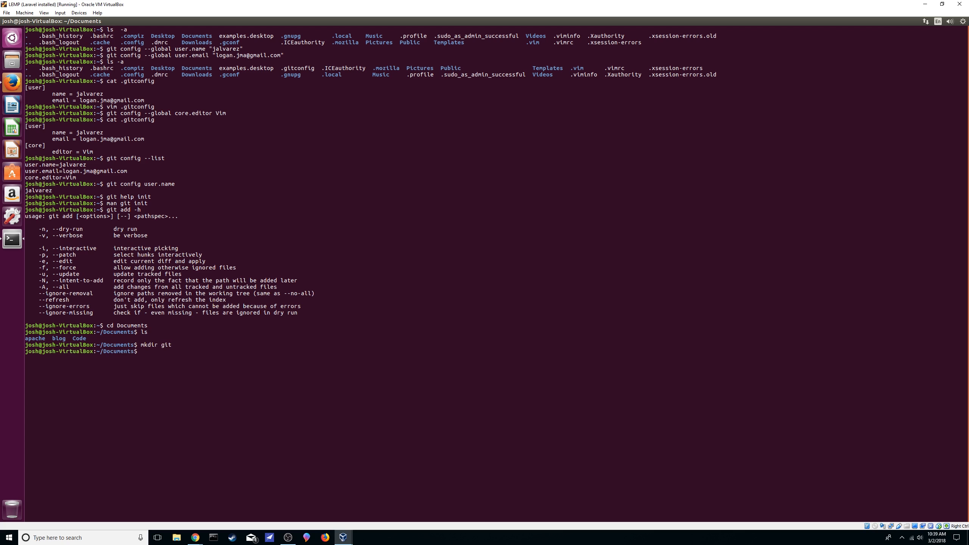
{"action": "type", "text": "cd git"}
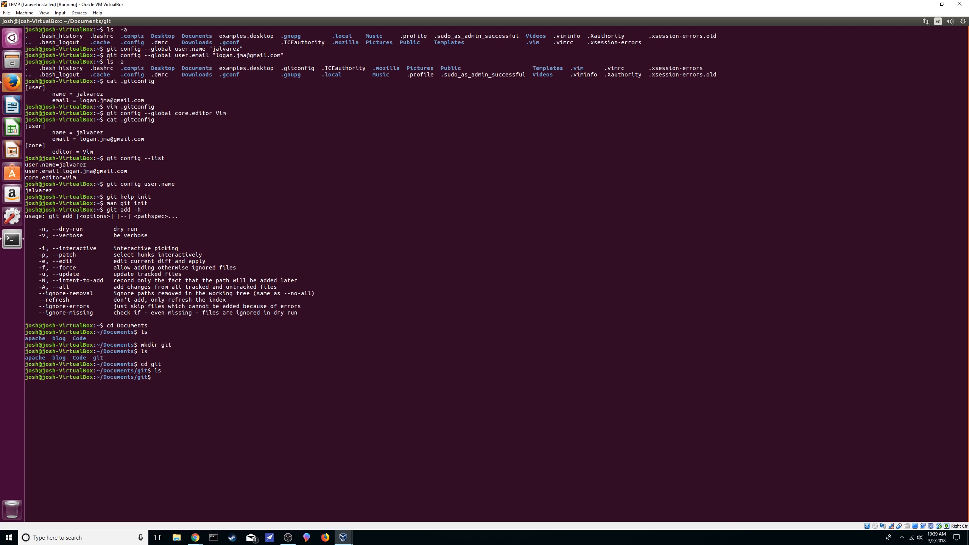
{"action": "type", "text": "ls -a"}
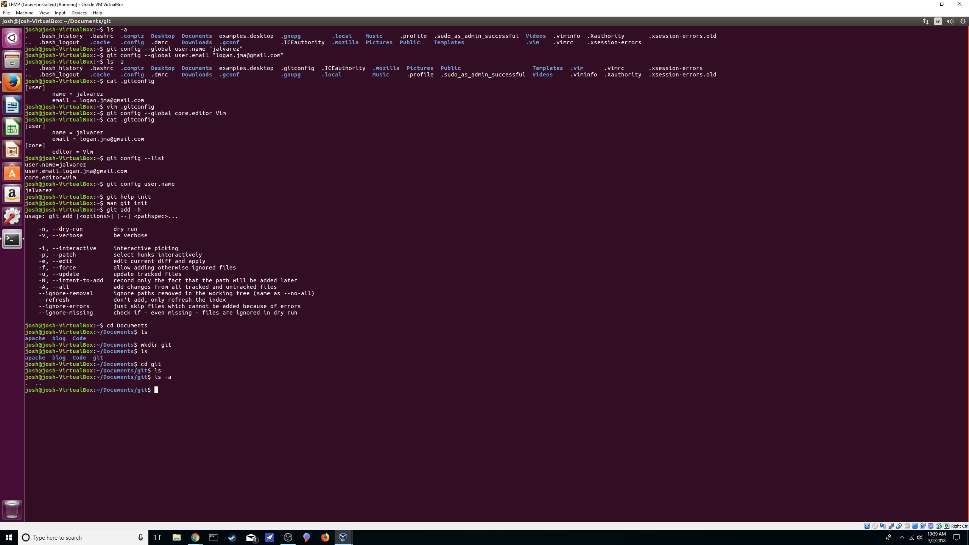
{"action": "type", "text": "git init"}
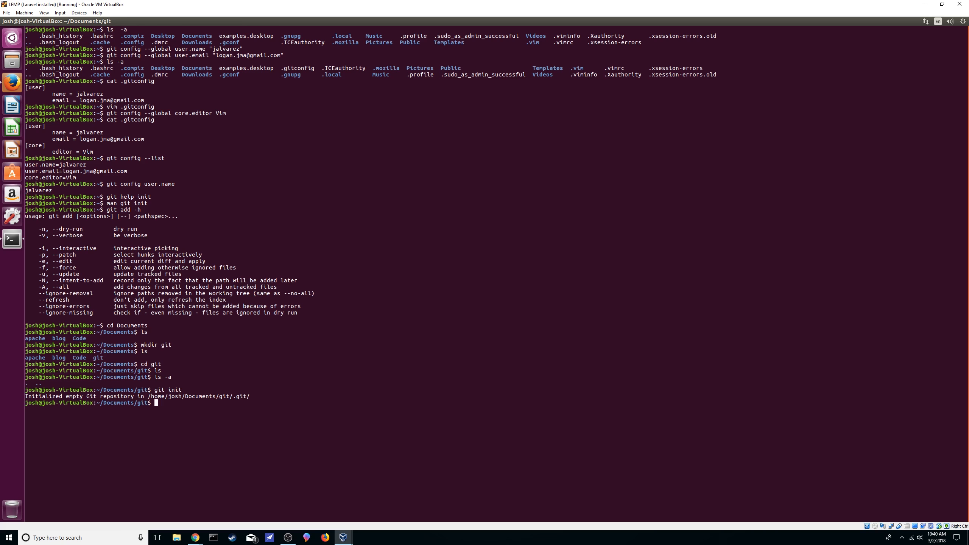
List hidden files, look inside the .git directory's contents, return to the git folder and start vim.
{"action": "type", "text": "ls -a"}
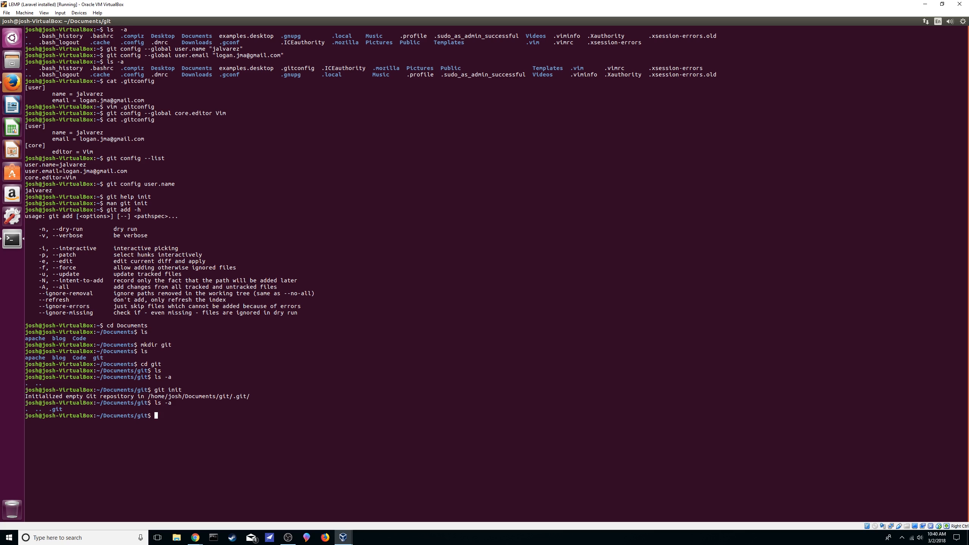
{"action": "type", "text": "cd .git"}
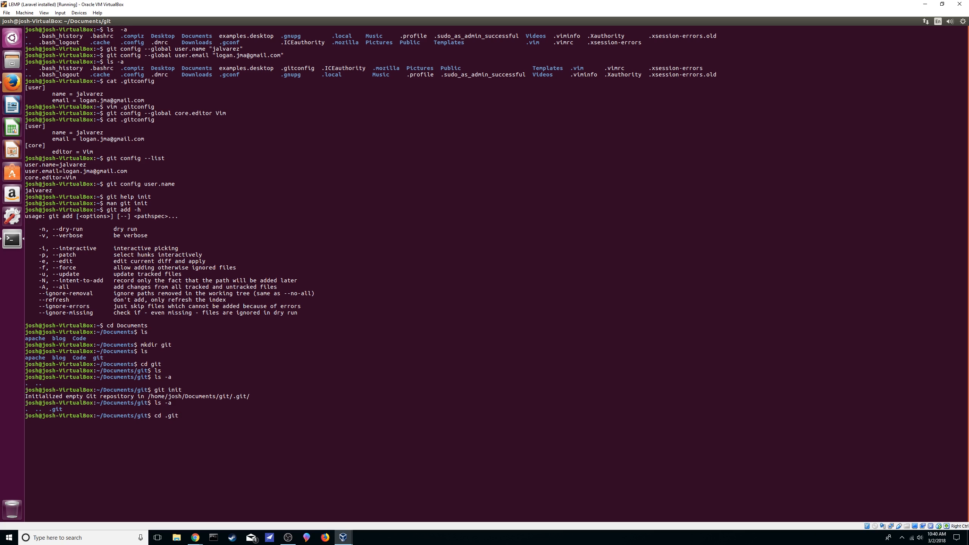
{"action": "type", "text": "ls"}
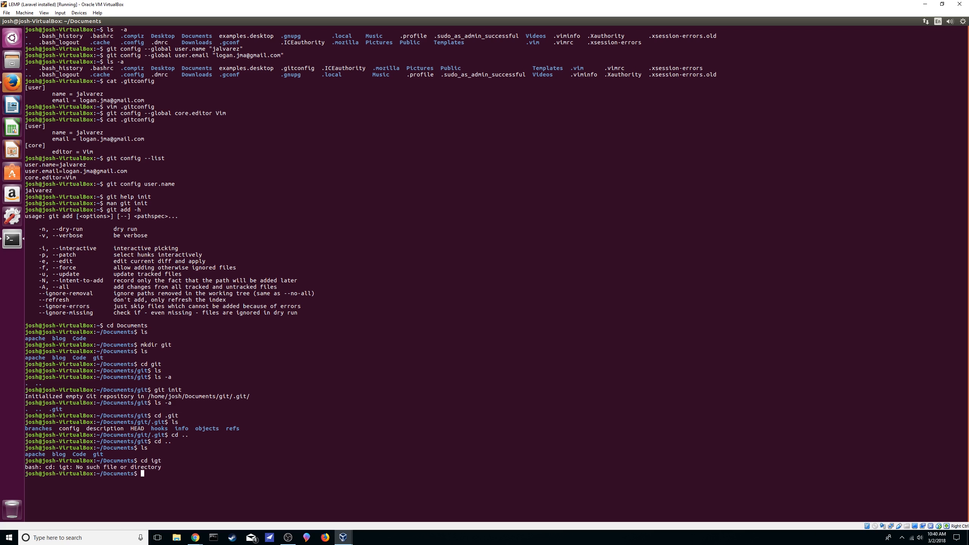
{"action": "type", "text": "cd git"}
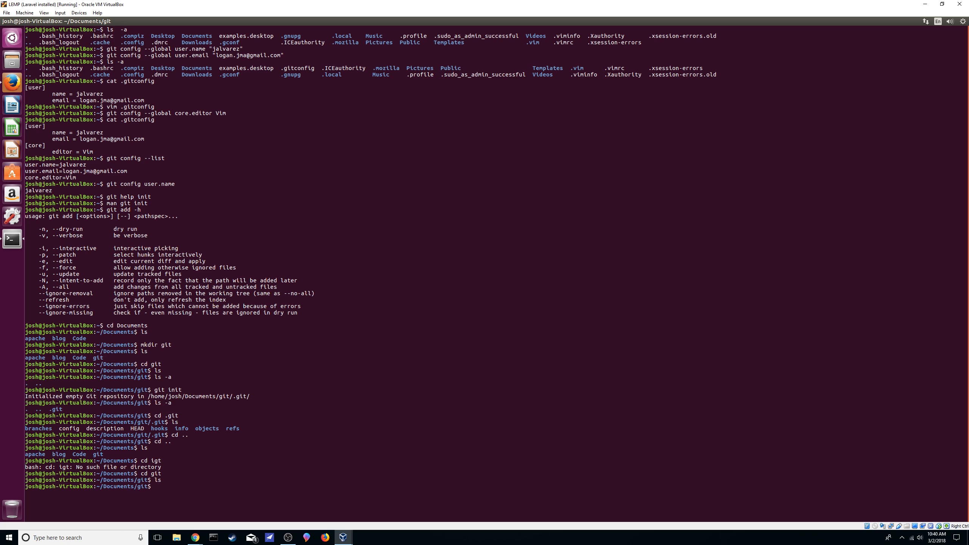
{"action": "type", "text": "vim"}
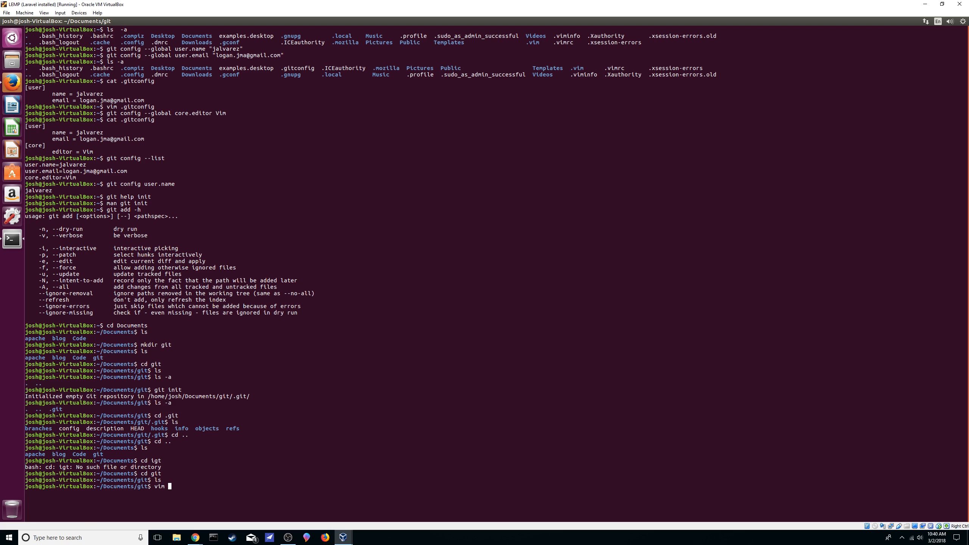
Edit index.php in Vim with title My Title Here and an <h1>Hello heading in the body.
{"action": "type", "text": "index."}
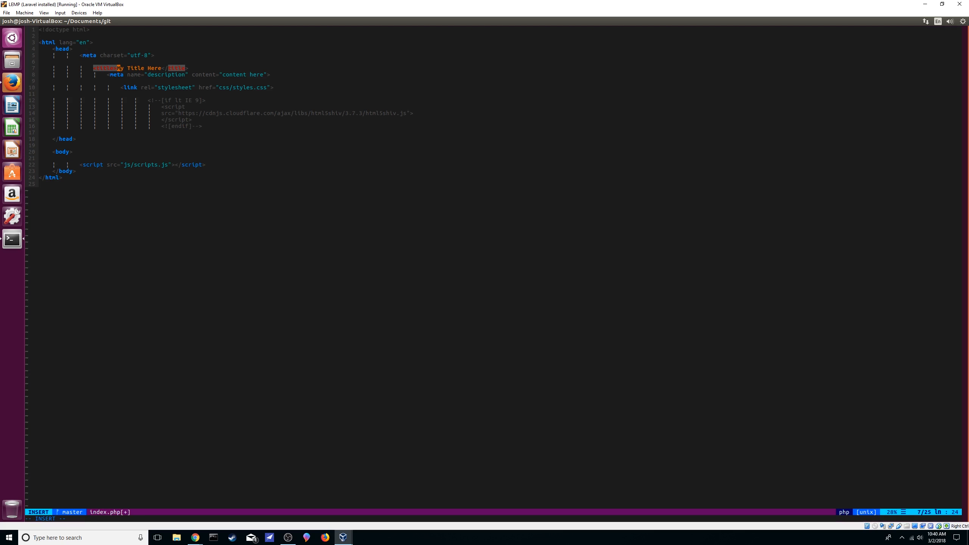
{"action": "key", "text": "Escape"}
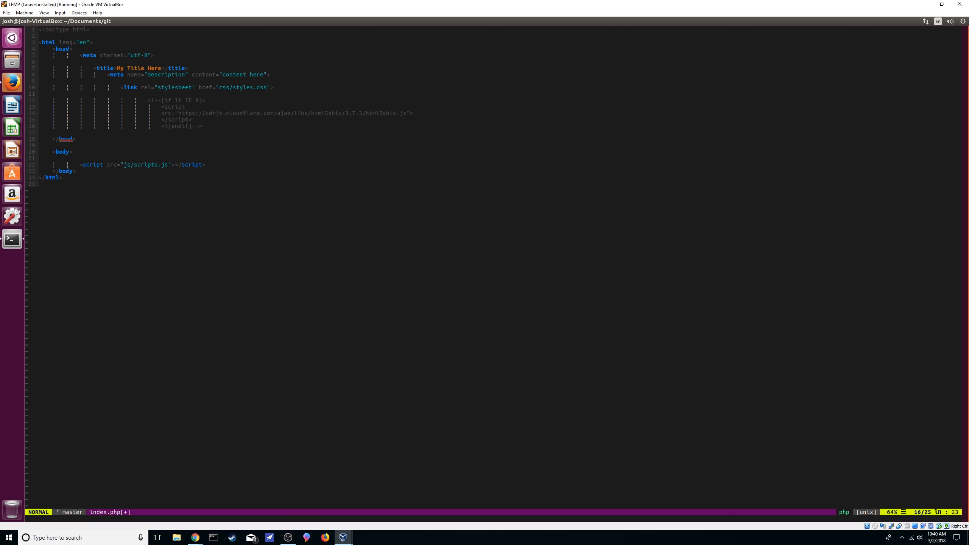
{"action": "key", "text": "o"}
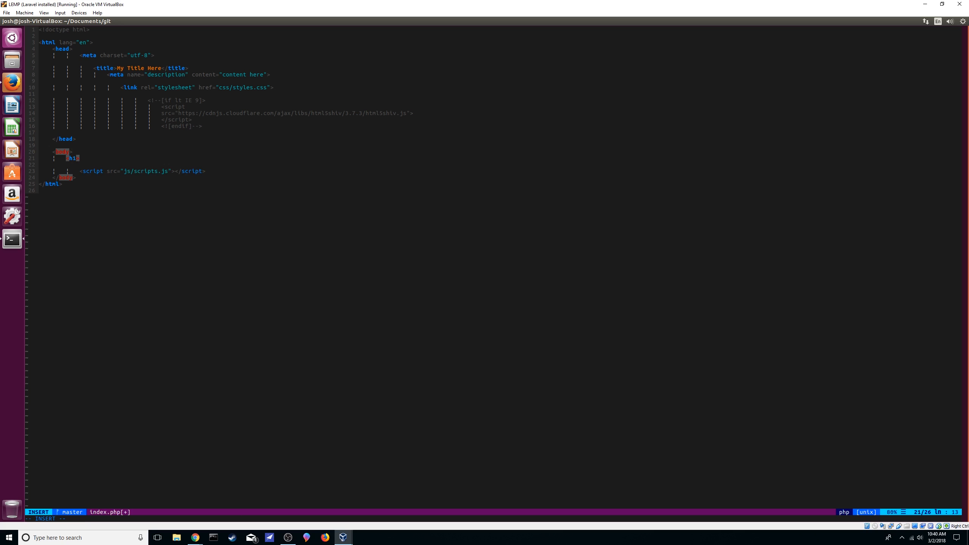
{"action": "type", "text": "H"}
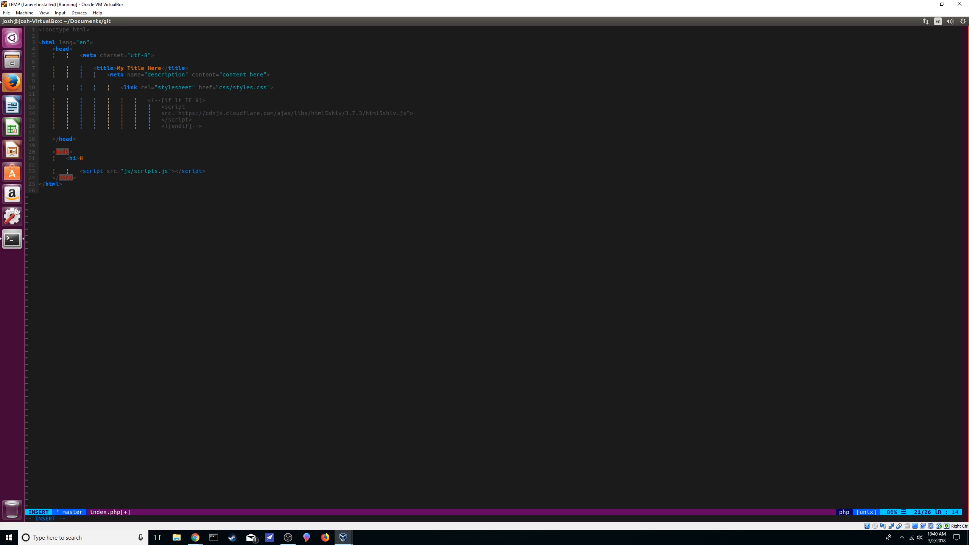
{"action": "type", "text": "ello"}
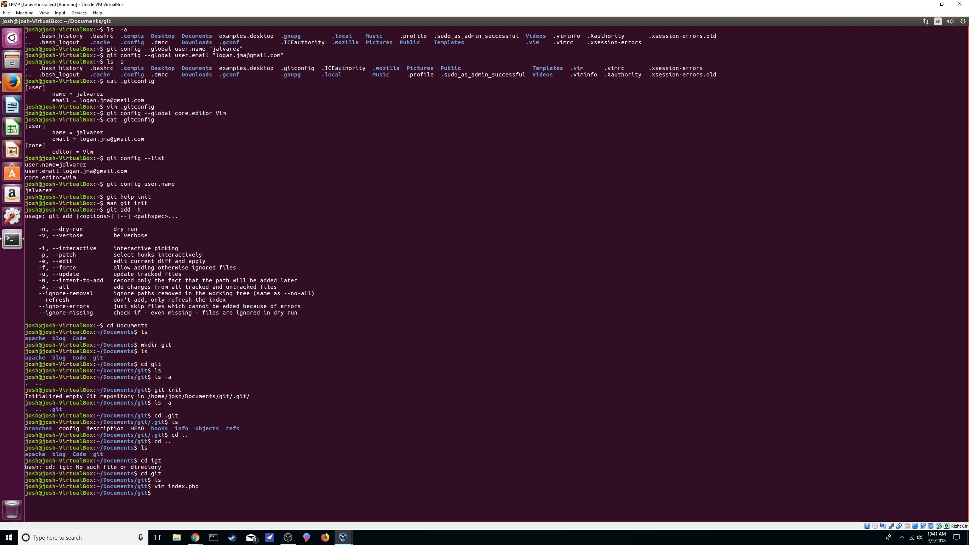
Run git status to see index.php untracked on master, then begin a git add command.
{"action": "type", "text": "git"}
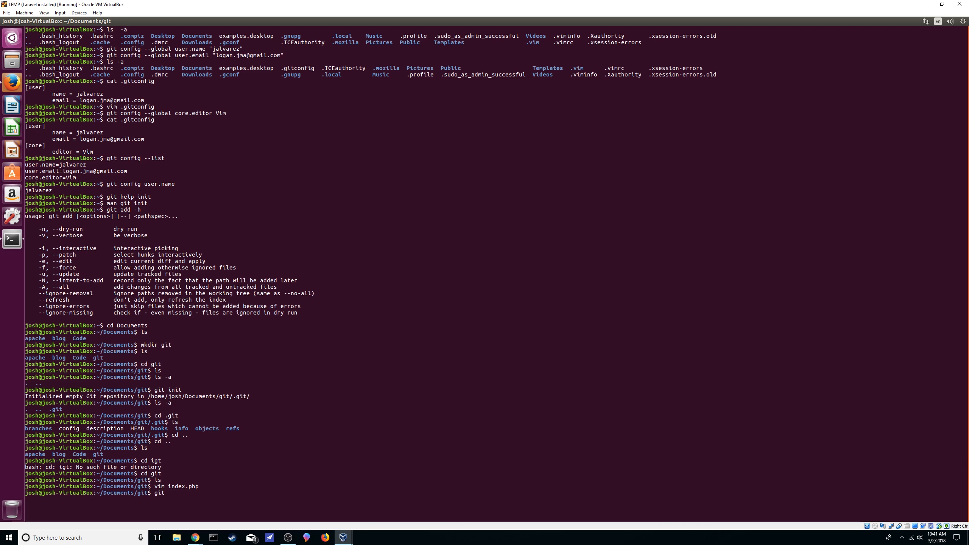
{"action": "type", "text": "git status"}
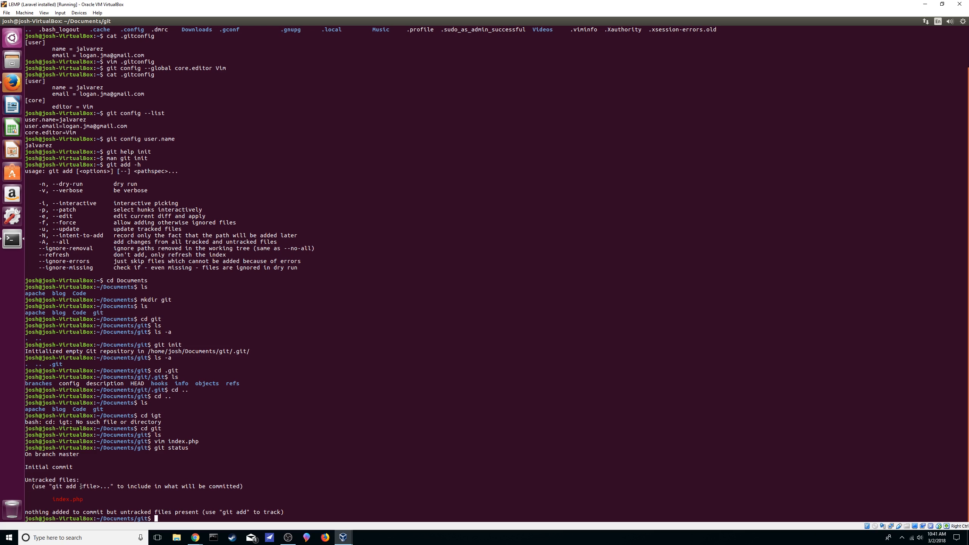
{"action": "double_click", "coordinate": [45, 486]}
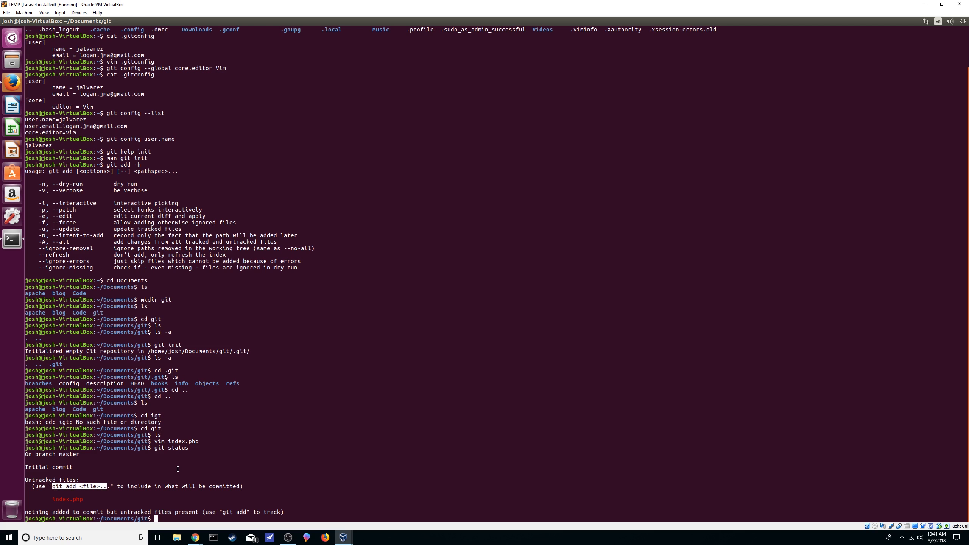
{"action": "type", "text": "git add"}
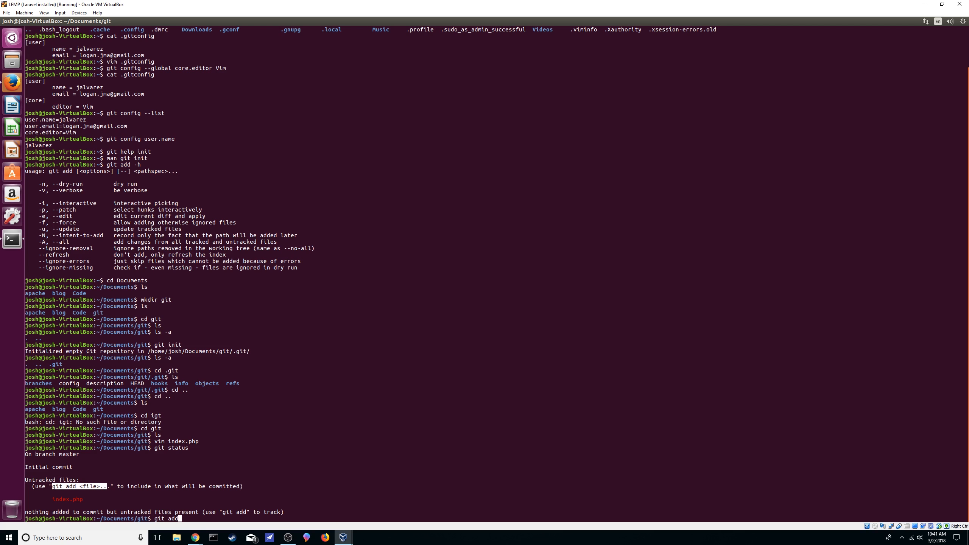
{"action": "type", "text": "."}
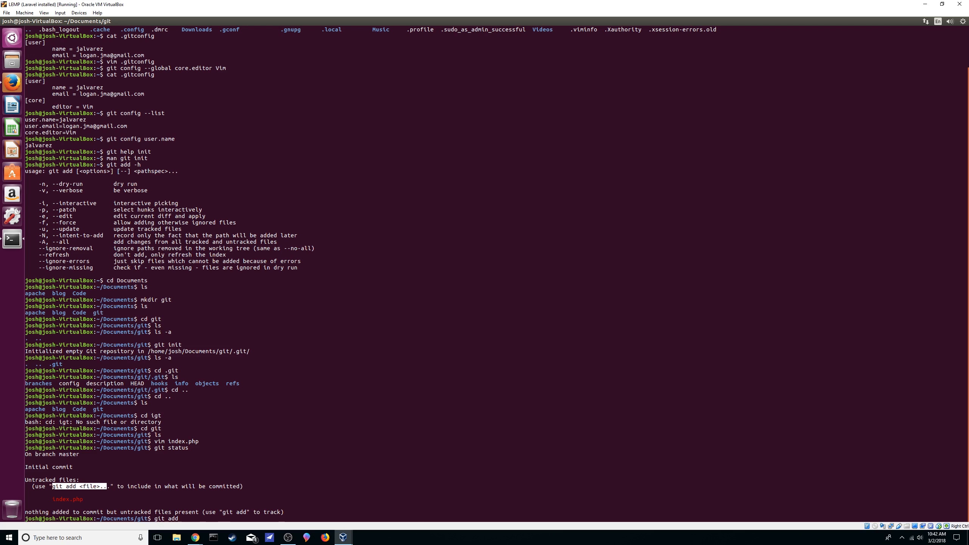
Stage index.php with git add and confirm via git status it is a new file to commit.
{"action": "type", "text": "index.php"}
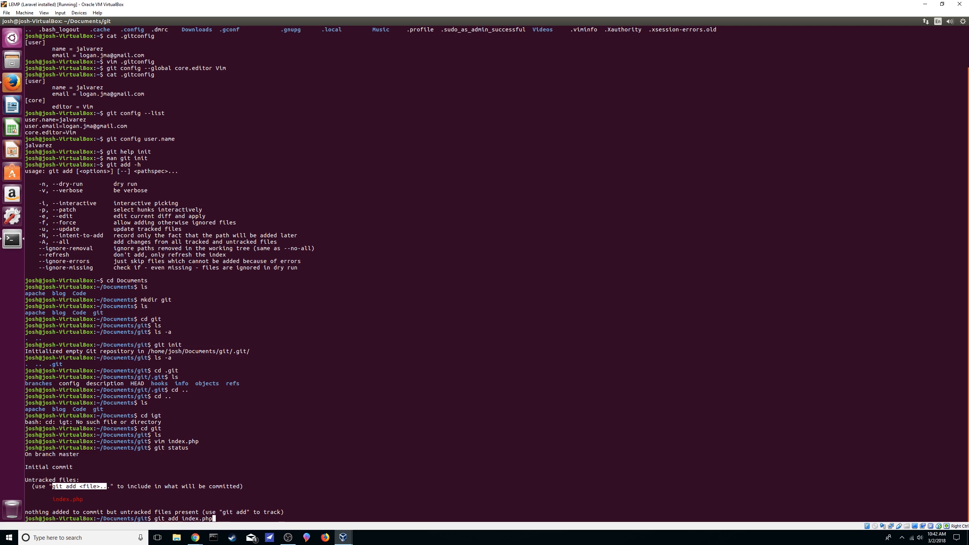
{"action": "type", "text": "git status"}
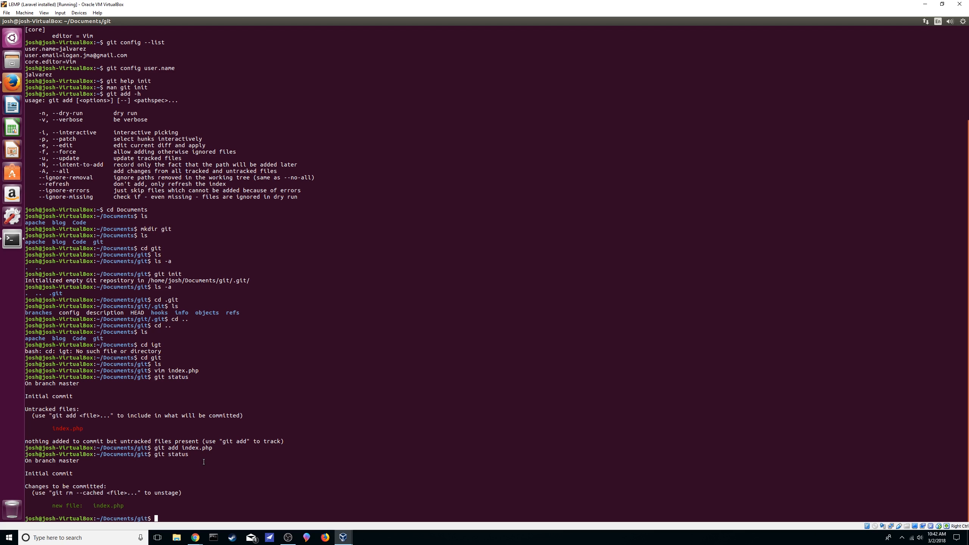
Unstage index.php with git rm --cached and check git status again.
{"action": "type", "text": "git rm --vac"}
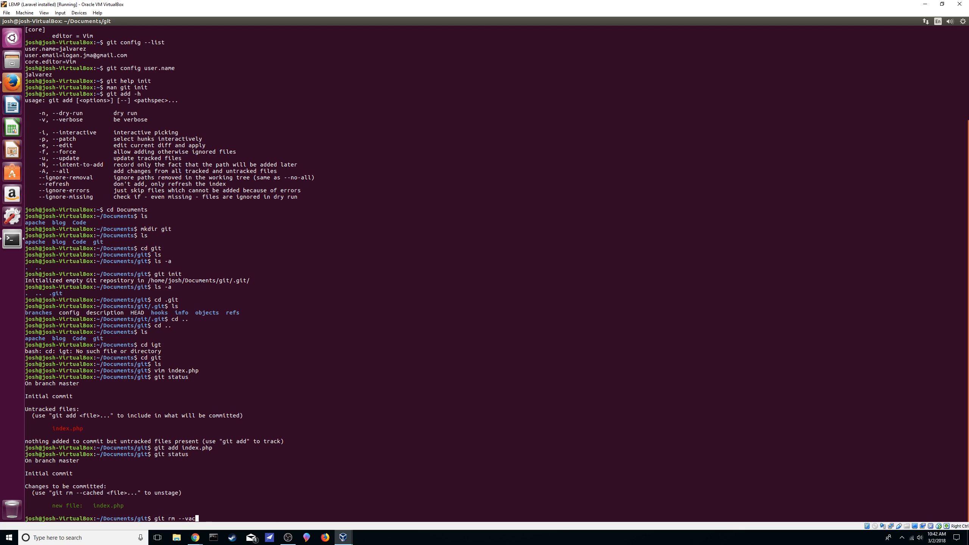
{"action": "key", "text": "BackSpace"}
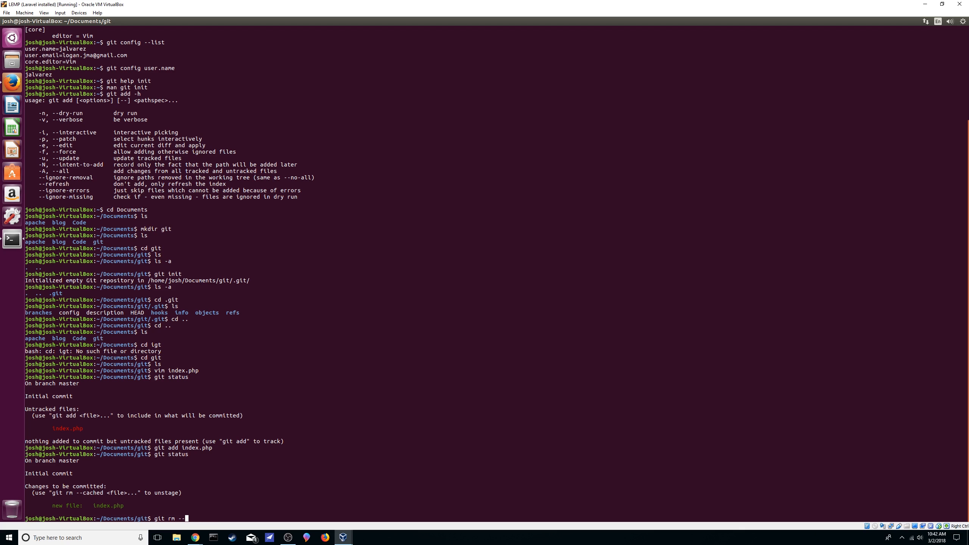
{"action": "type", "text": "cac"}
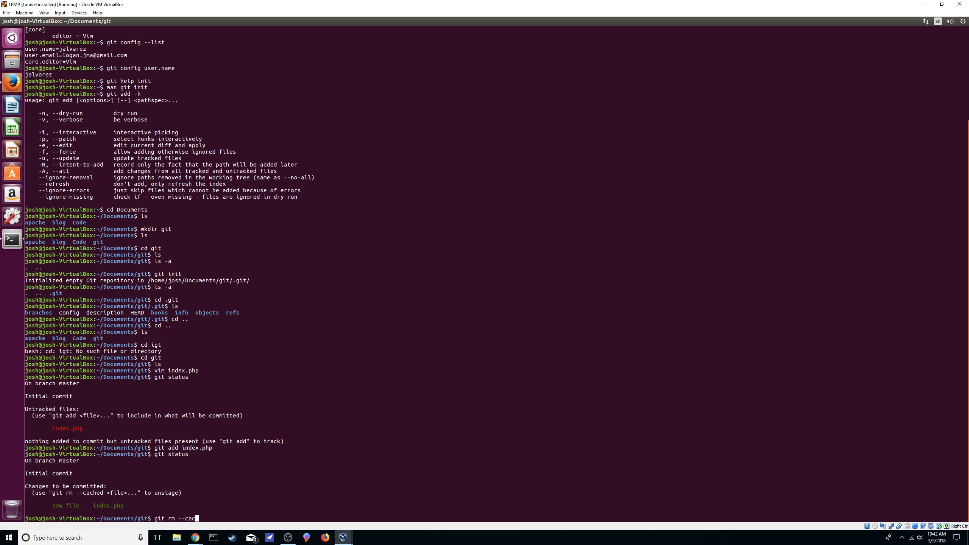
{"action": "type", "text": "hed"}
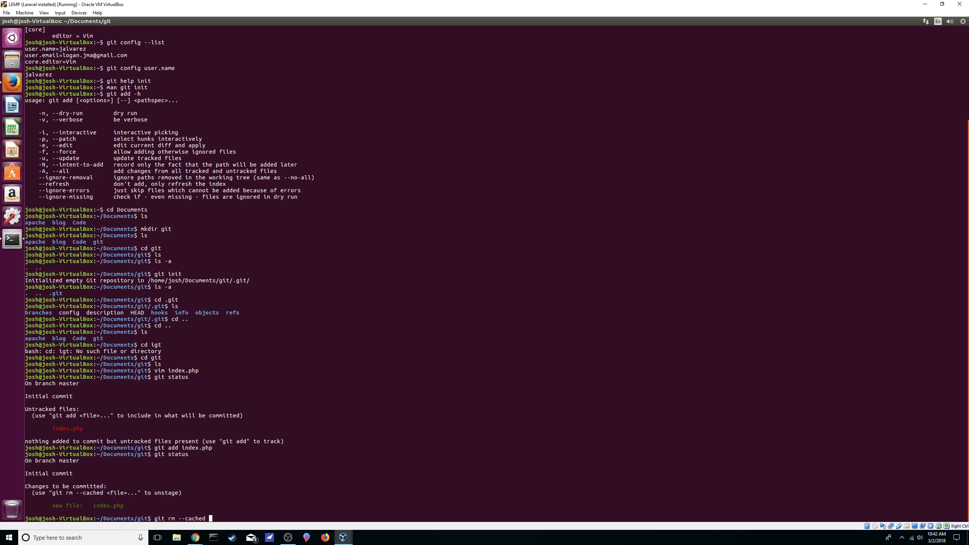
{"action": "type", "text": "index.php"}
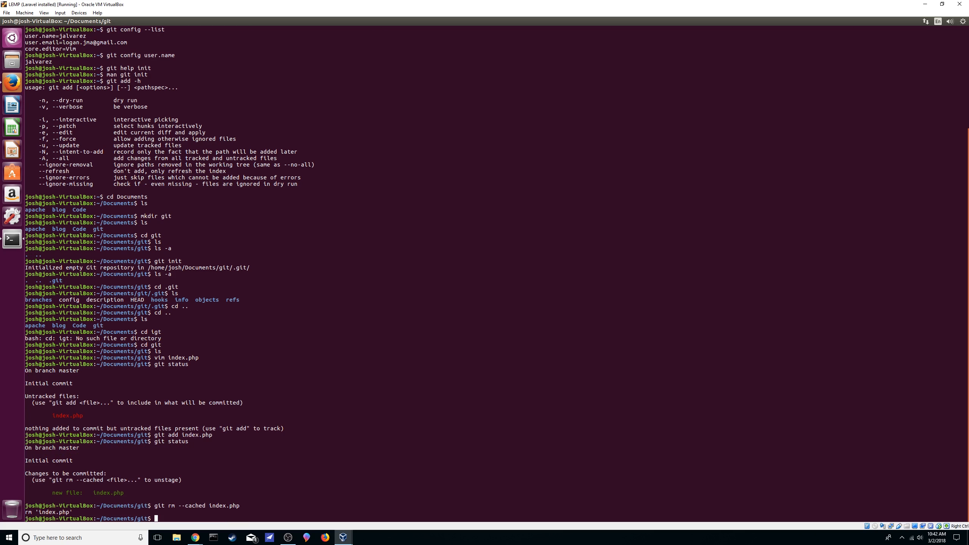
{"action": "type", "text": "gi"}
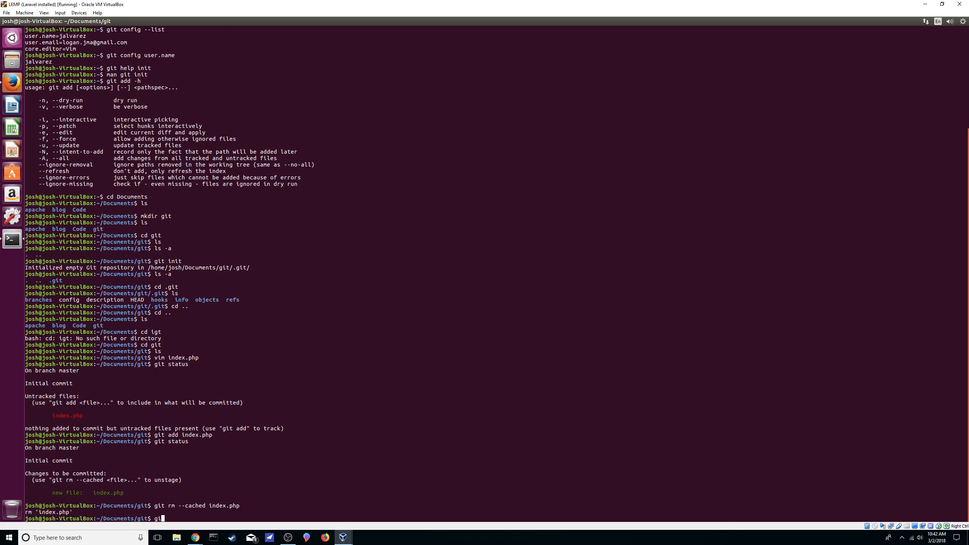
{"action": "type", "text": "git status"}
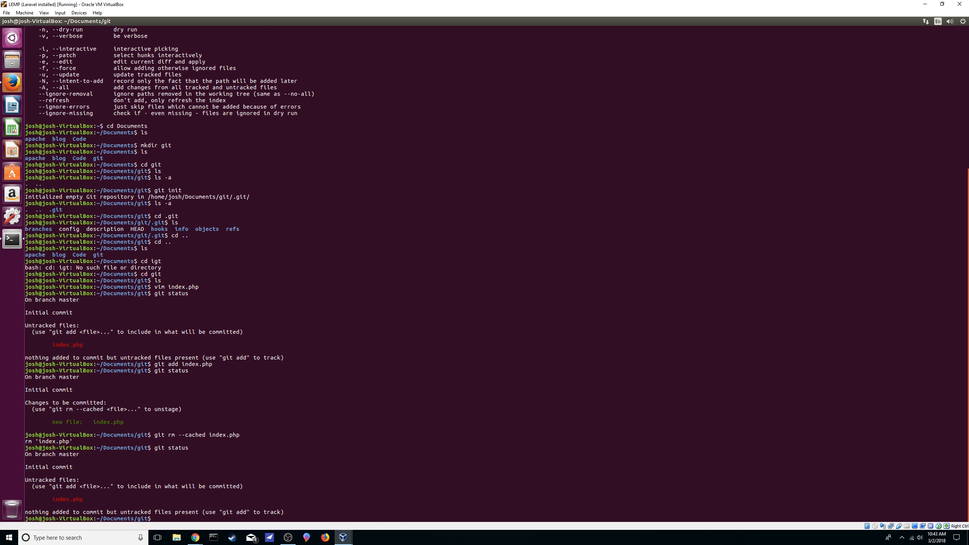
Run git status to confirm index.php is back to untracked.
{"action": "type", "text": "git add ."}
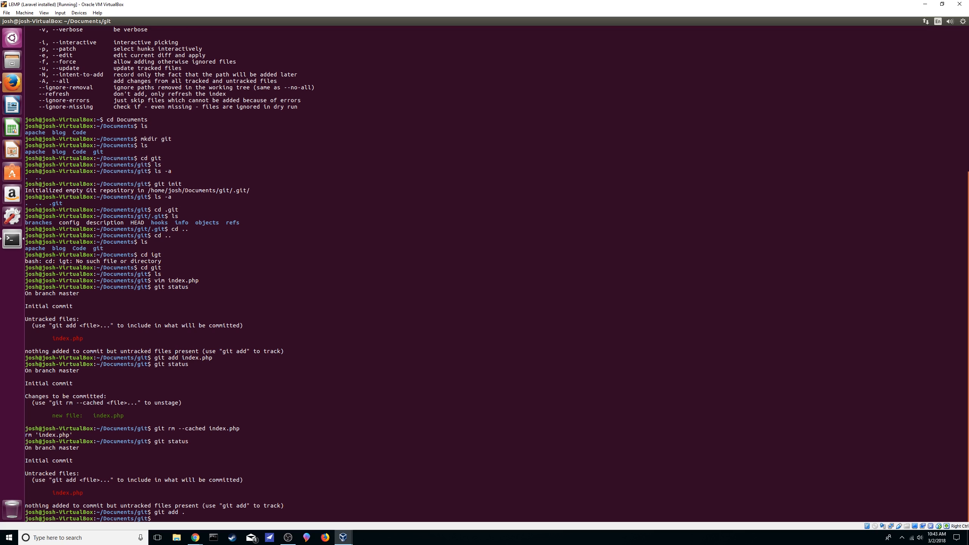
{"action": "type", "text": "git status"}
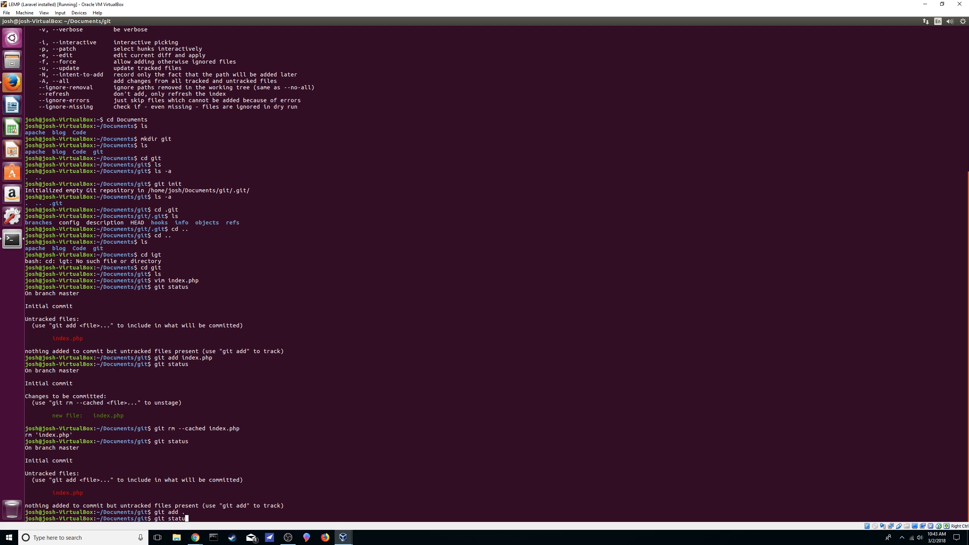
{"action": "key", "text": "Return"}
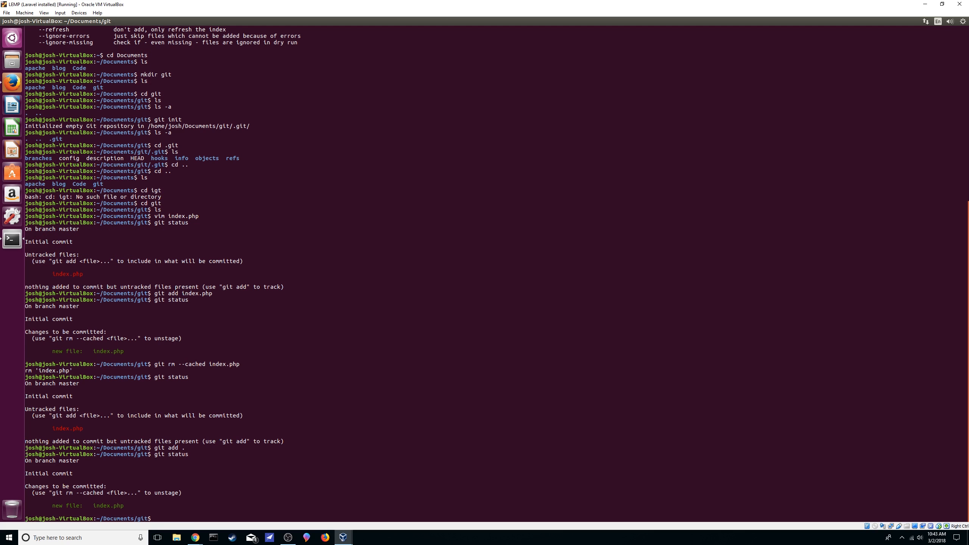
Commit the staged index.php with git commit -m "Initial commit".
{"action": "type", "text": "git"}
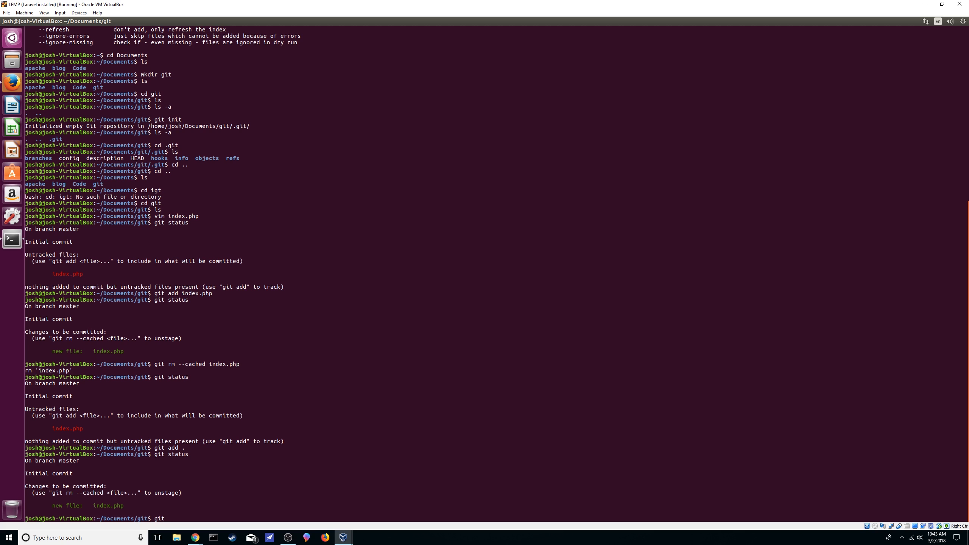
{"action": "type", "text": "commit"}
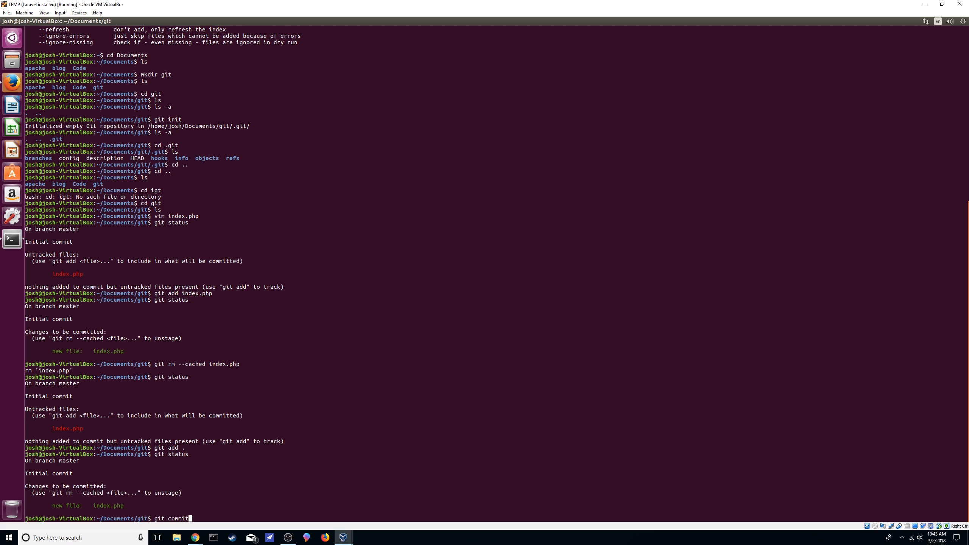
{"action": "type", "text": "-m"}
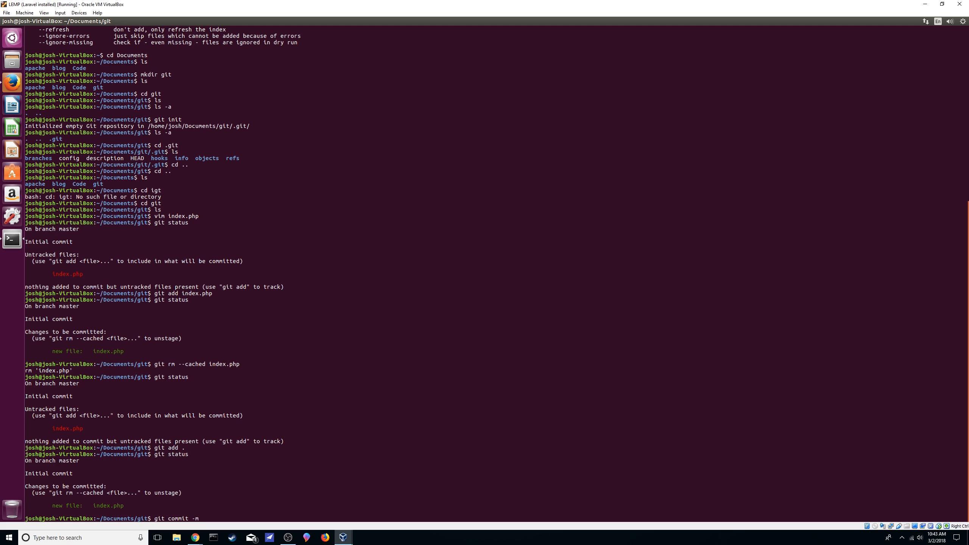
{"action": "type", "text": "\""}
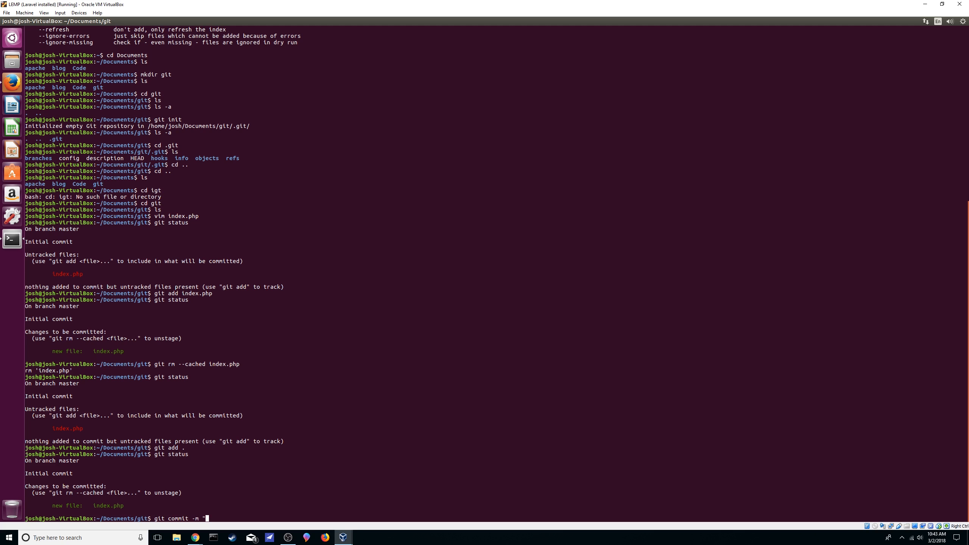
{"action": "type", "text": "F"}
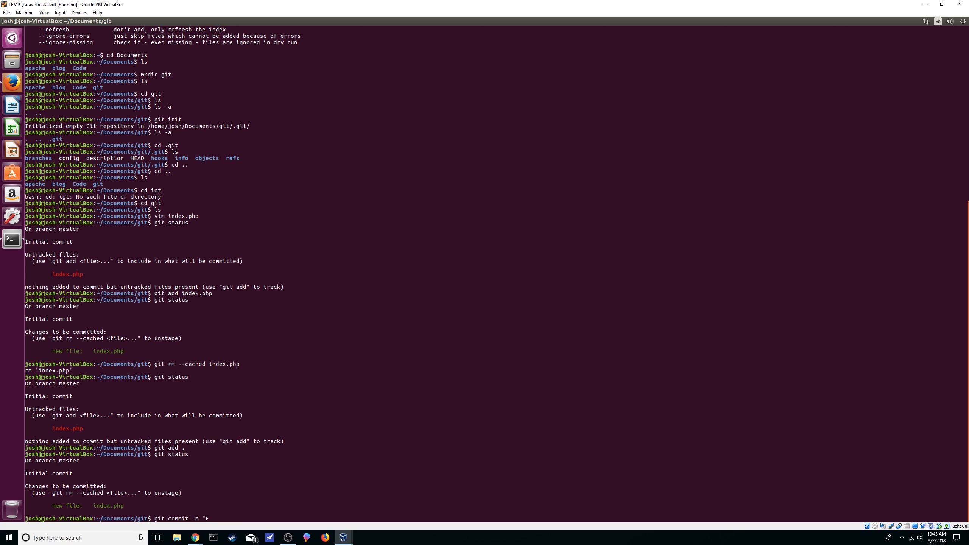
{"action": "type", "text": "nitial"}
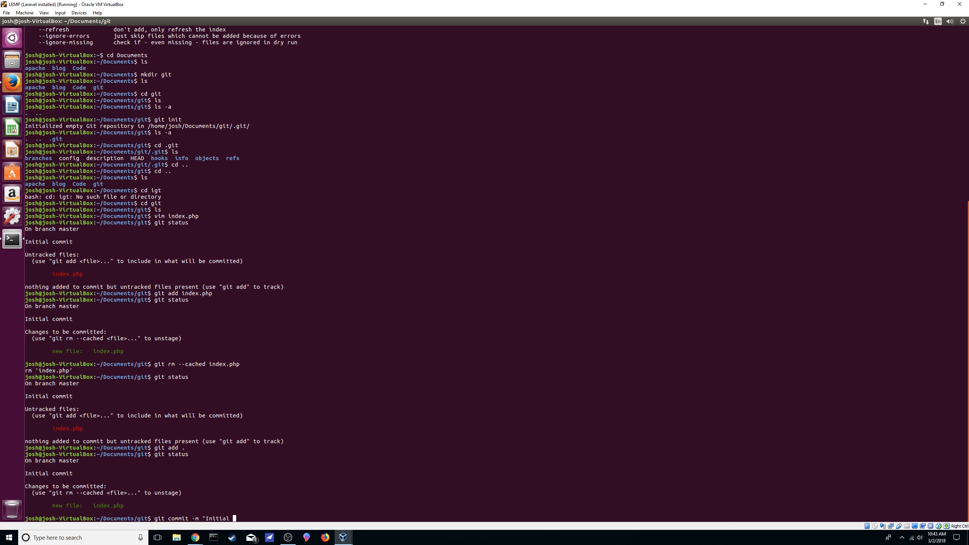
{"action": "type", "text": "commit"}
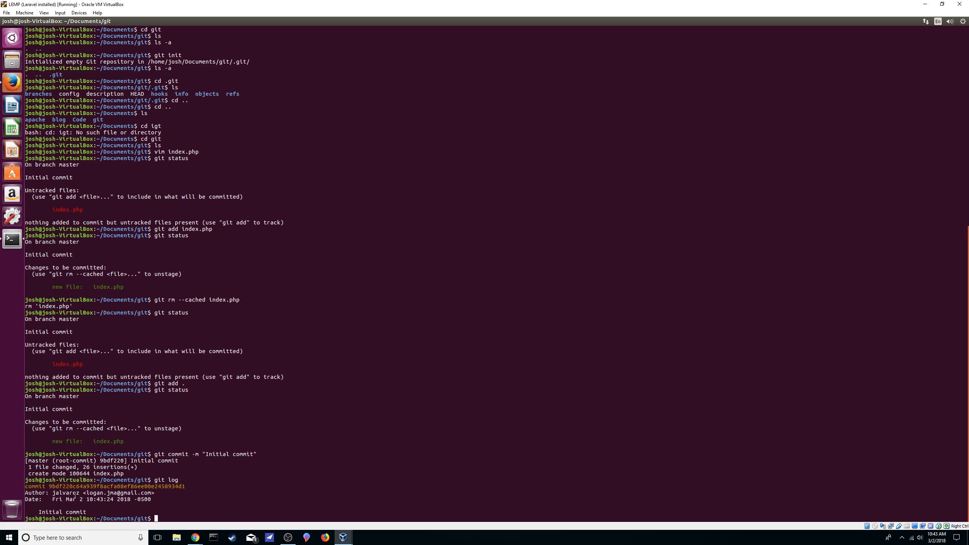
Highlight the 'Initial commit' message in the git log output of the root commit.
{"action": "double_click", "coordinate": [67, 493]}
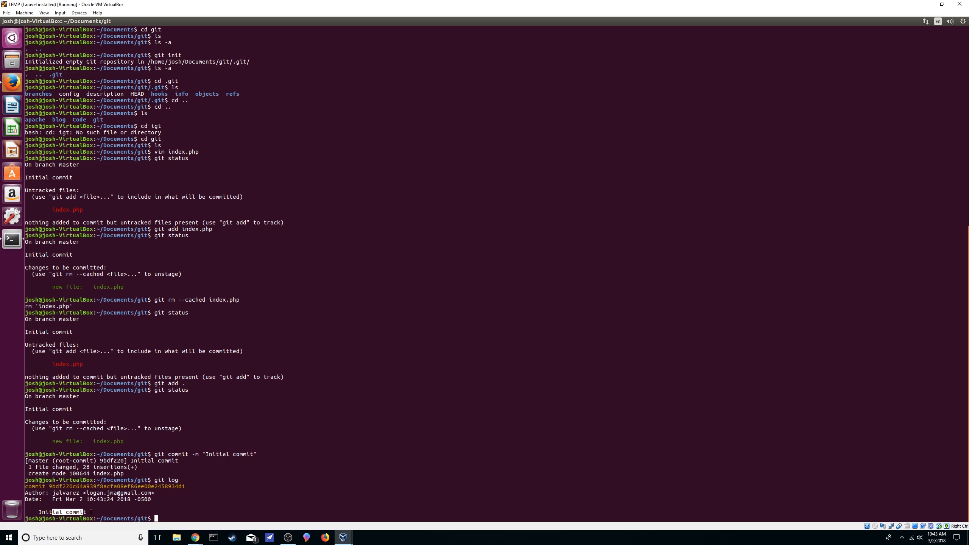
{"action": "mouse_move", "coordinate": [246, 485]}
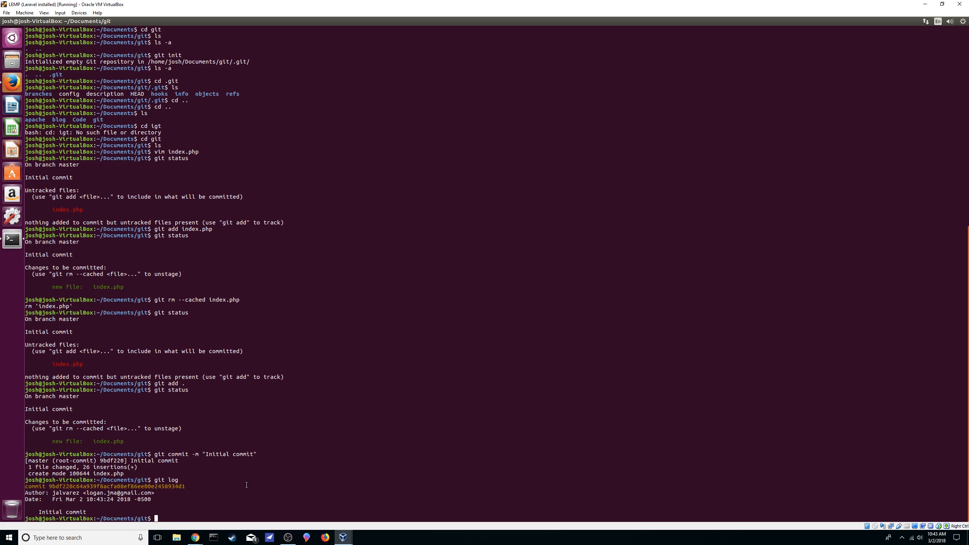